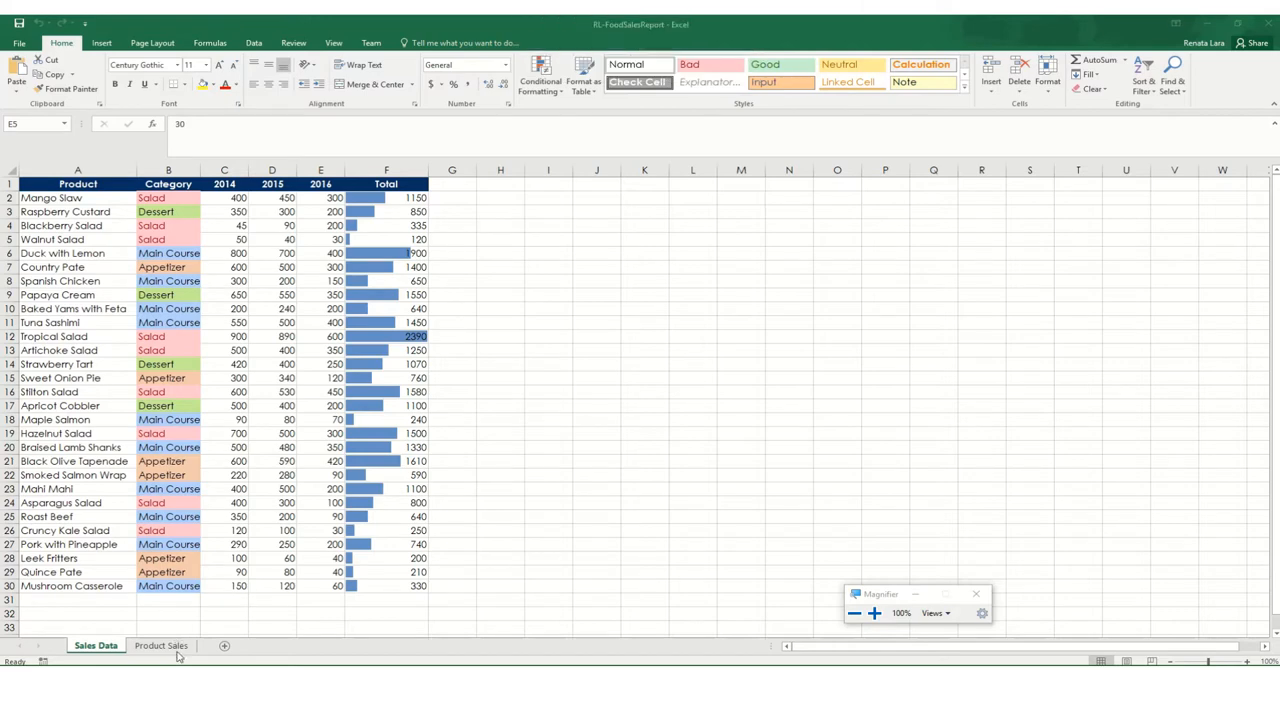
Switch back and forth between the Sales Data and Product Sales sheets, ending on Product Sales
click(160, 645)
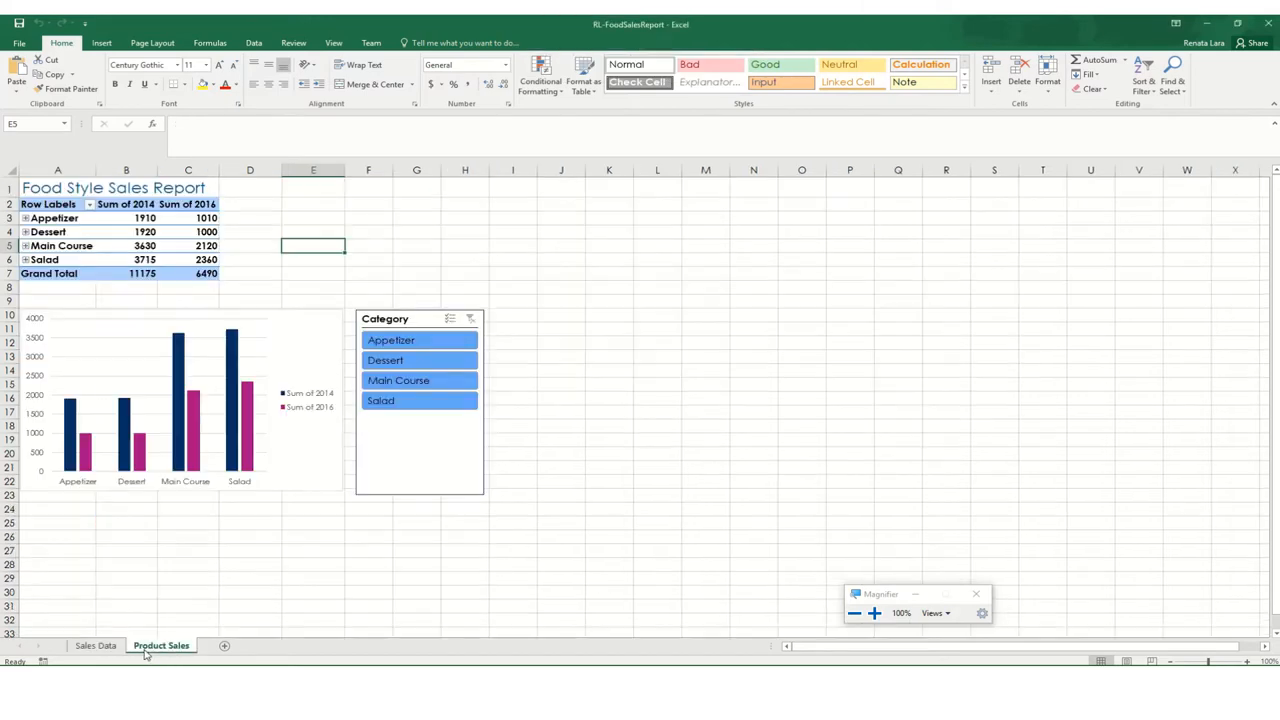
click(99, 645)
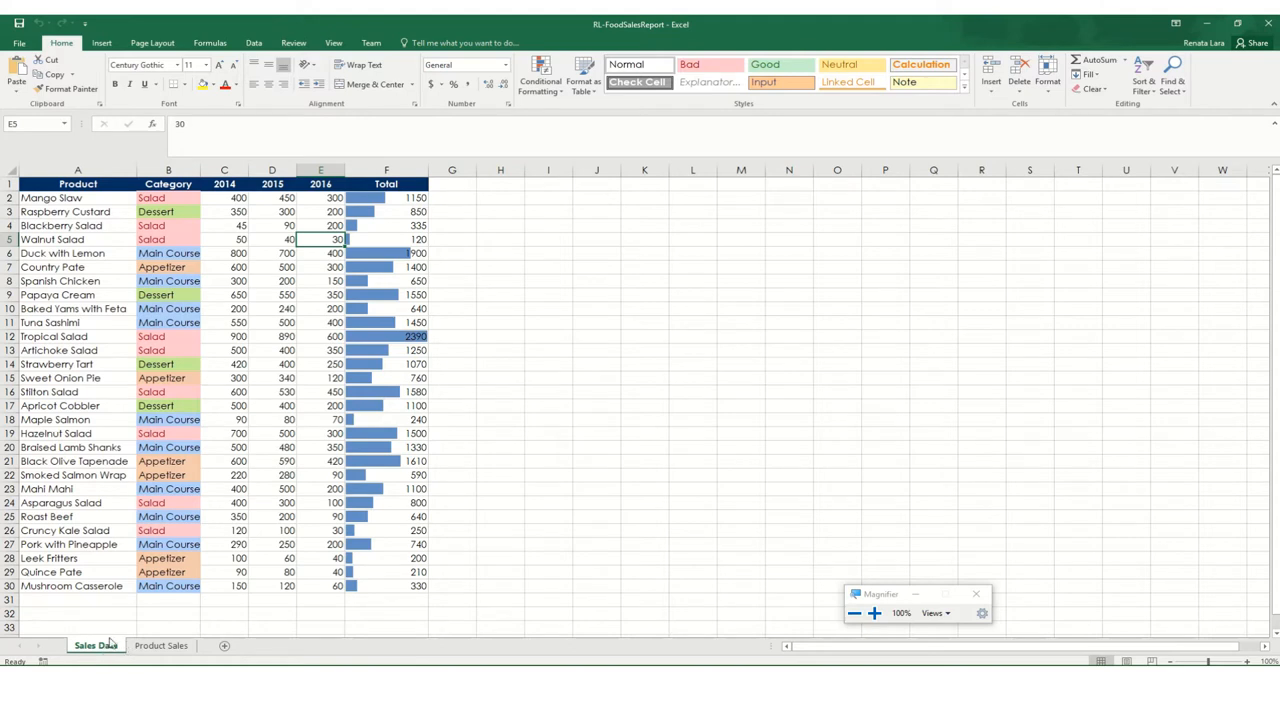
mouse_move(476, 390)
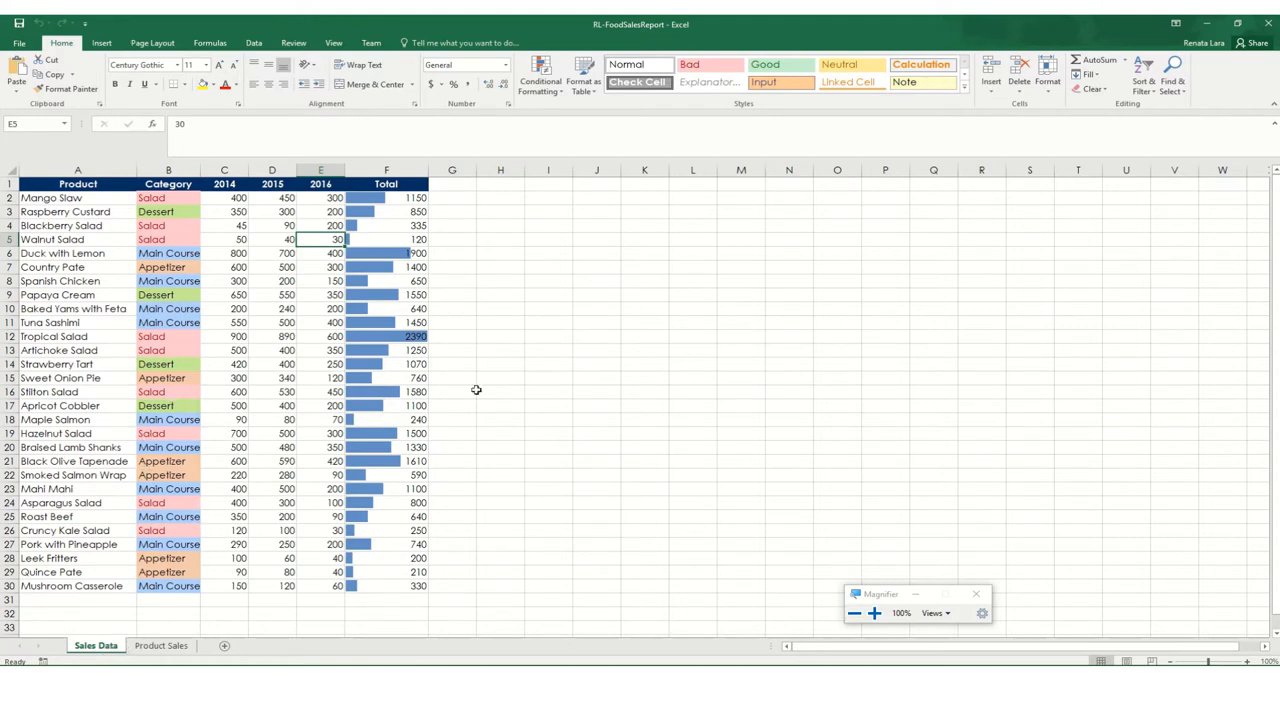
mouse_move(127, 382)
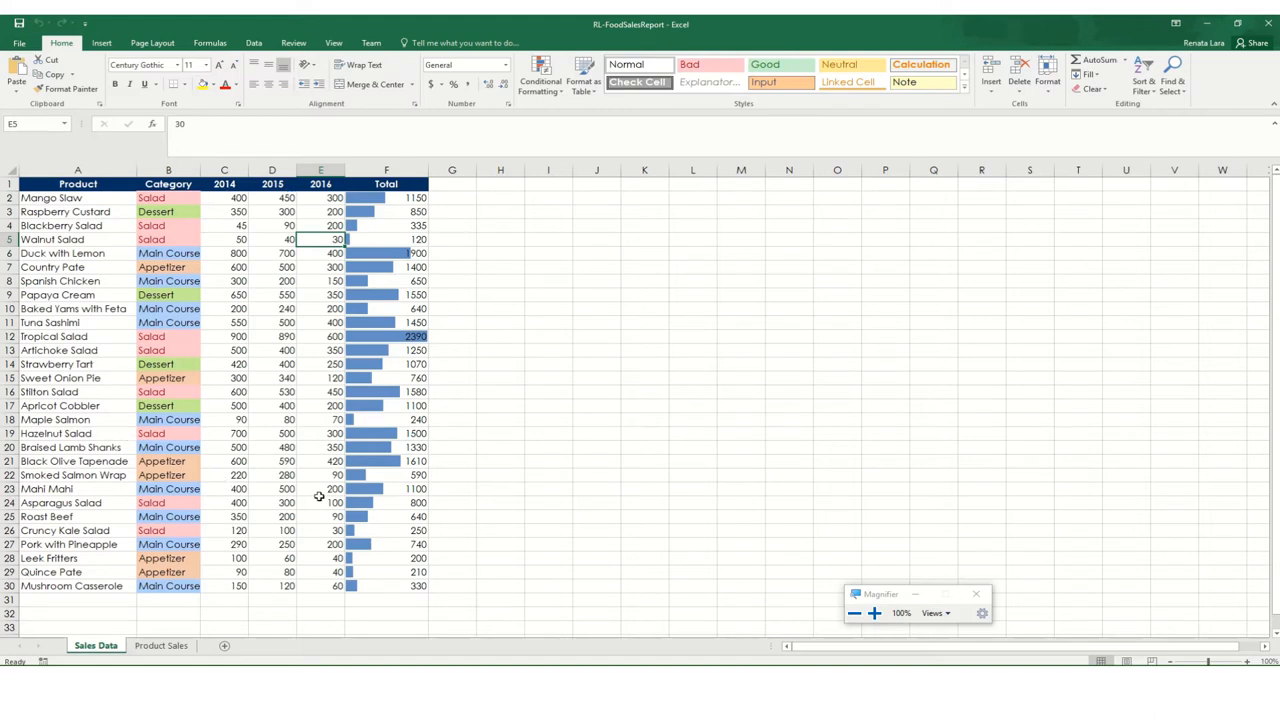
click(160, 645)
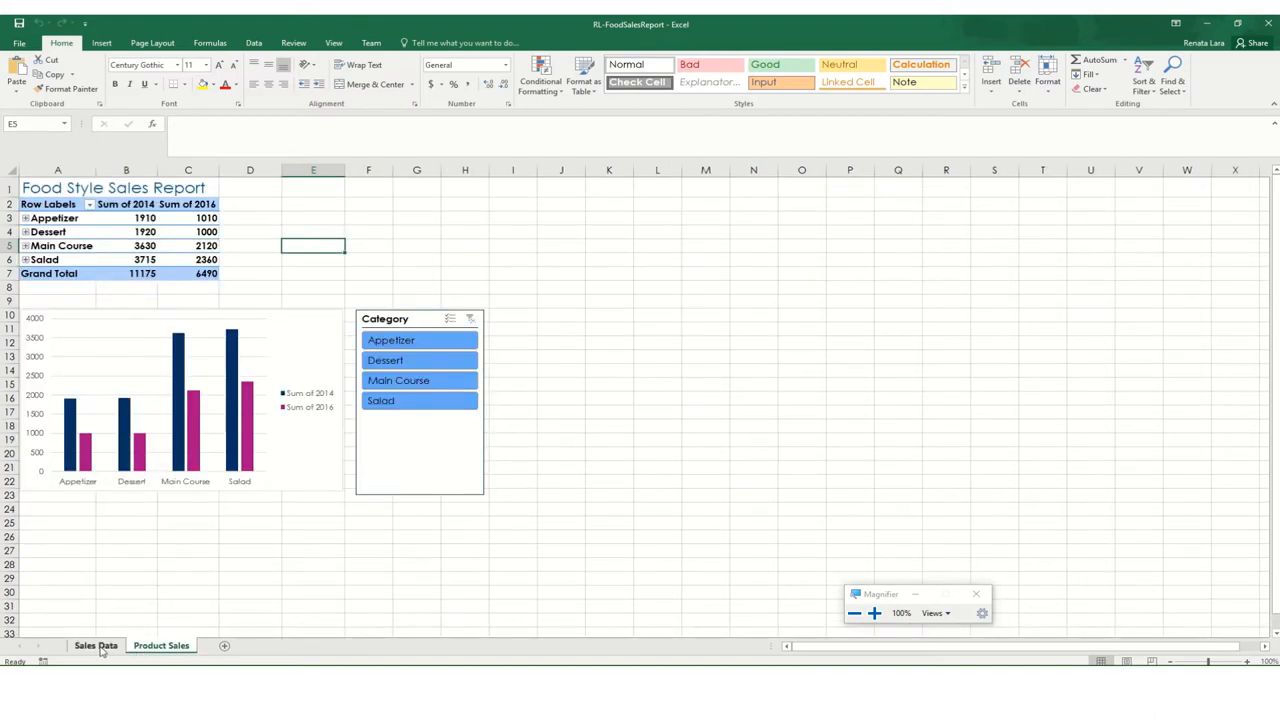
click(97, 645)
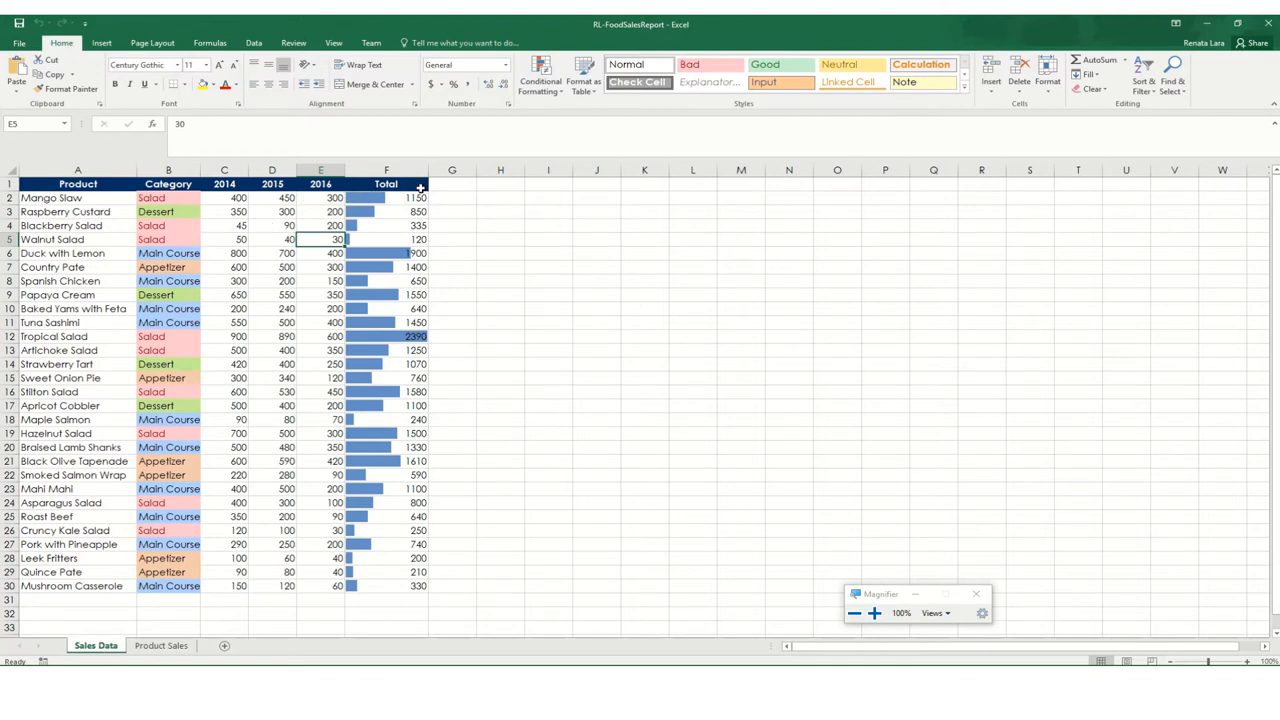
mouse_move(408, 433)
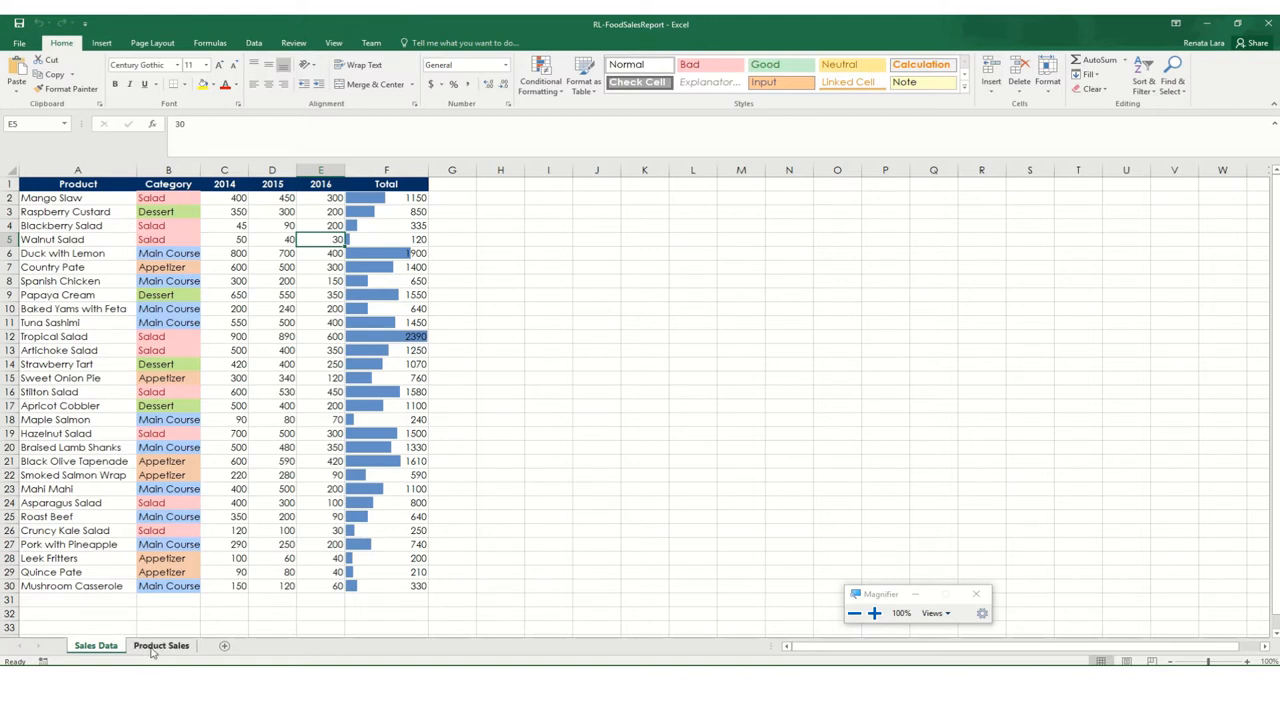
click(162, 645)
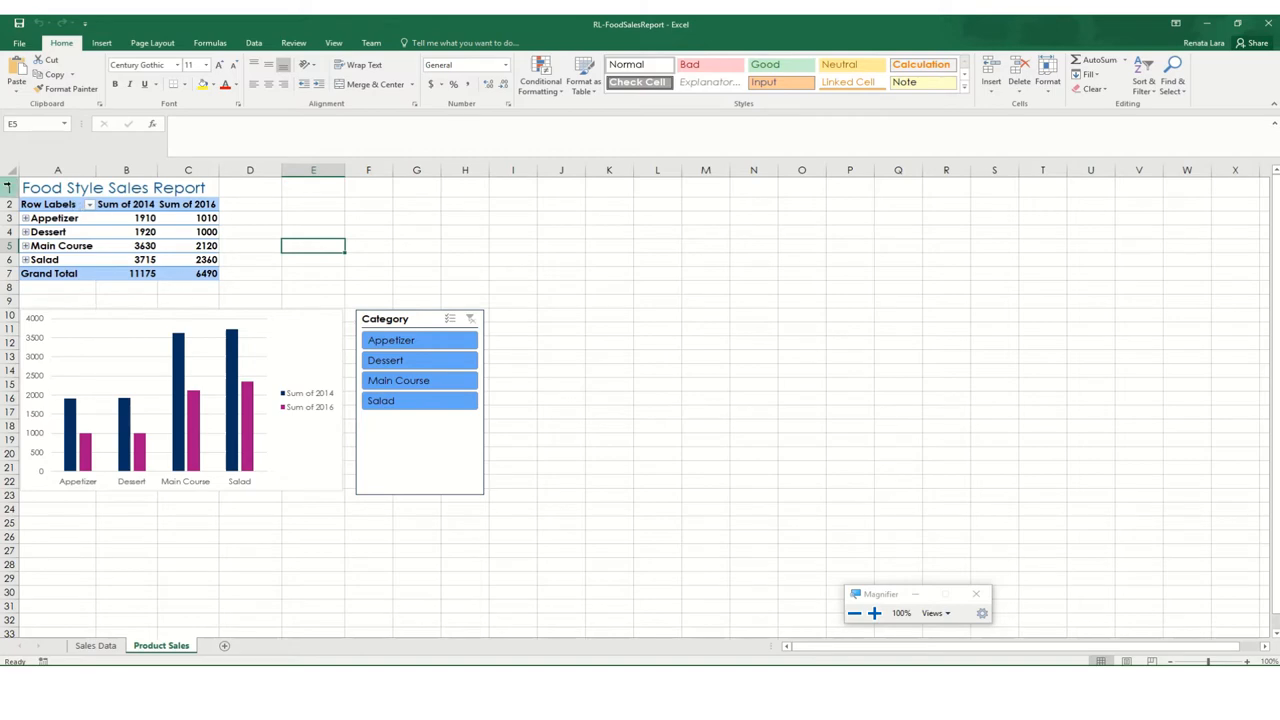
mouse_move(385, 483)
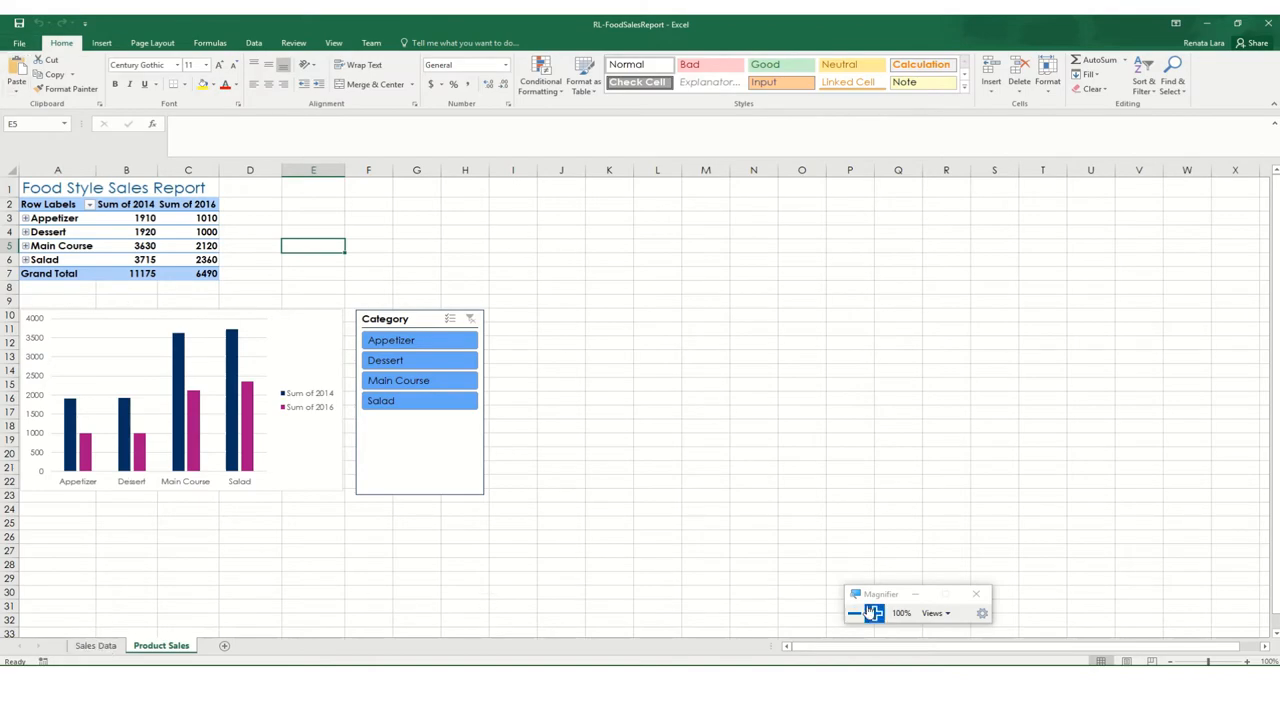
click(872, 612)
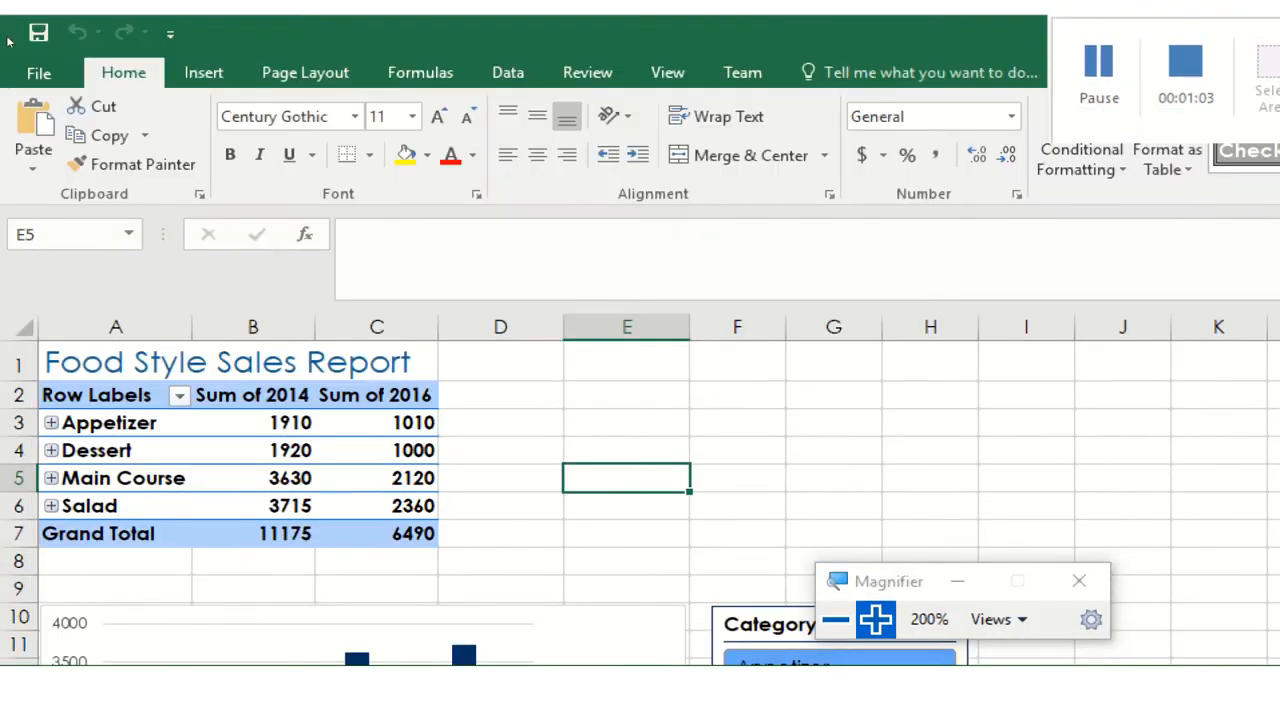
click(40, 72)
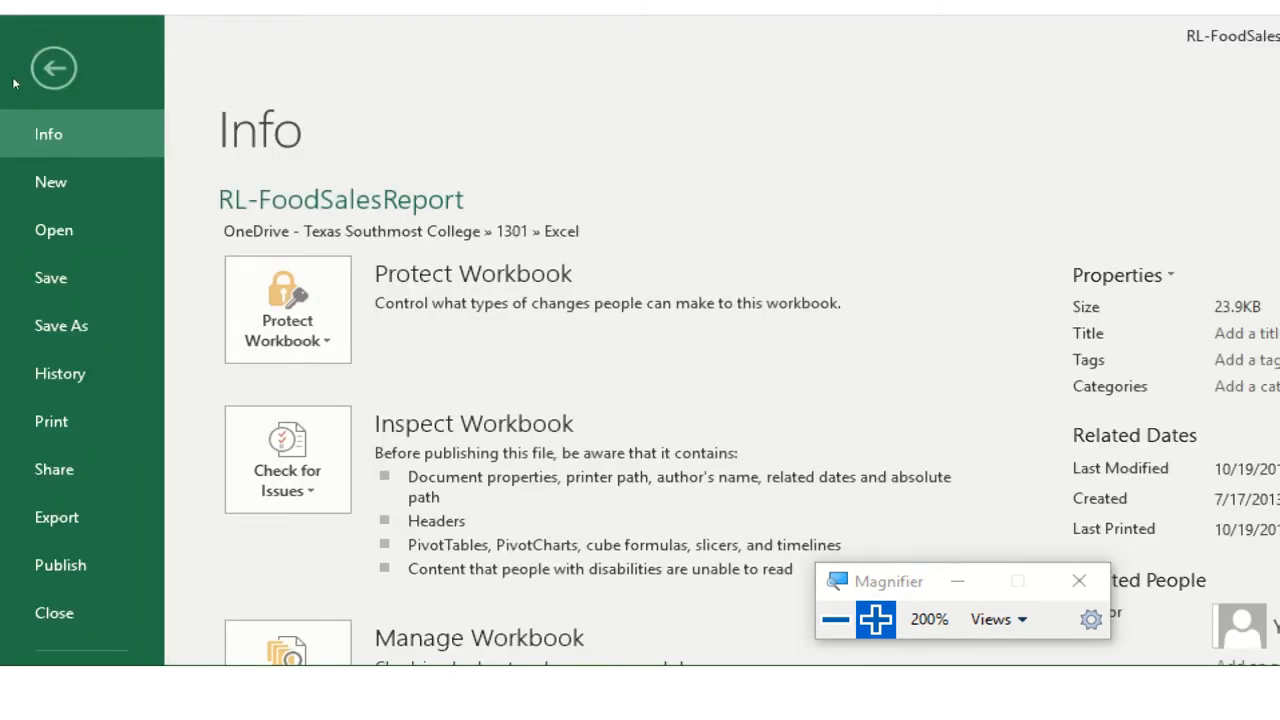
click(50, 421)
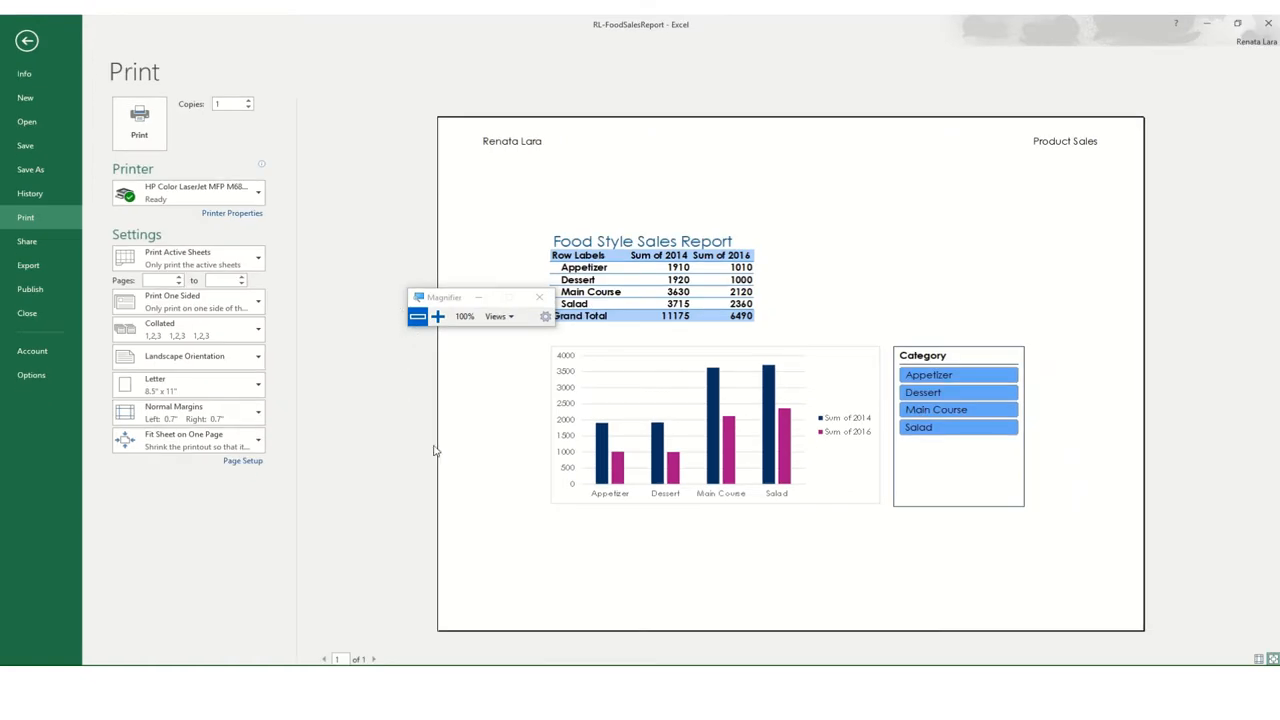
click(444, 316)
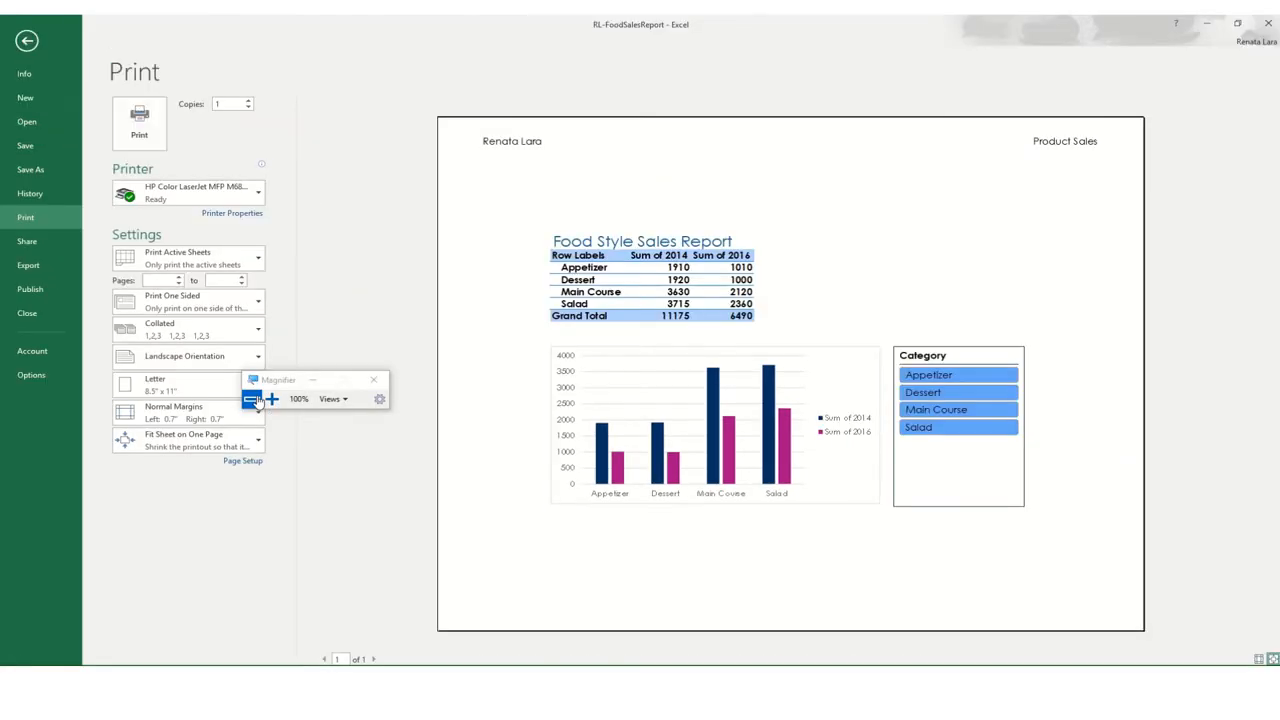
click(20, 44)
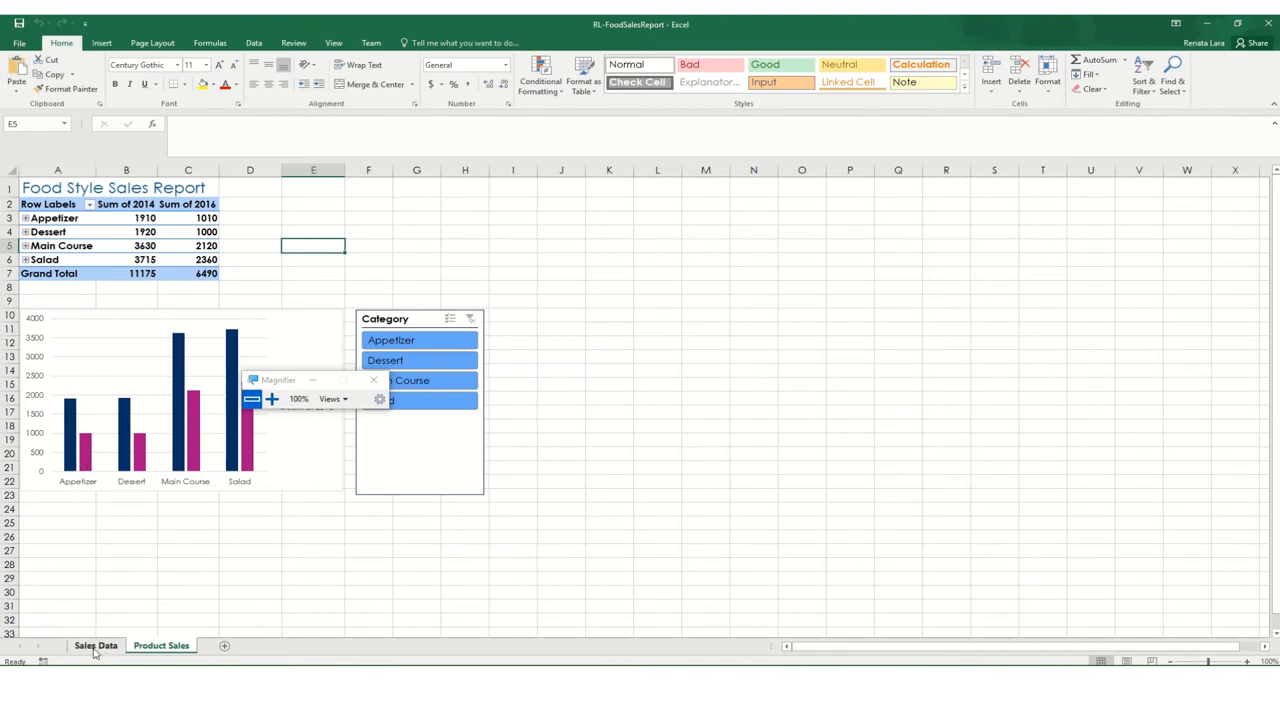
Check the Sales Data sheet's one-page landscape print preview with header, then return to the sheet
click(92, 646)
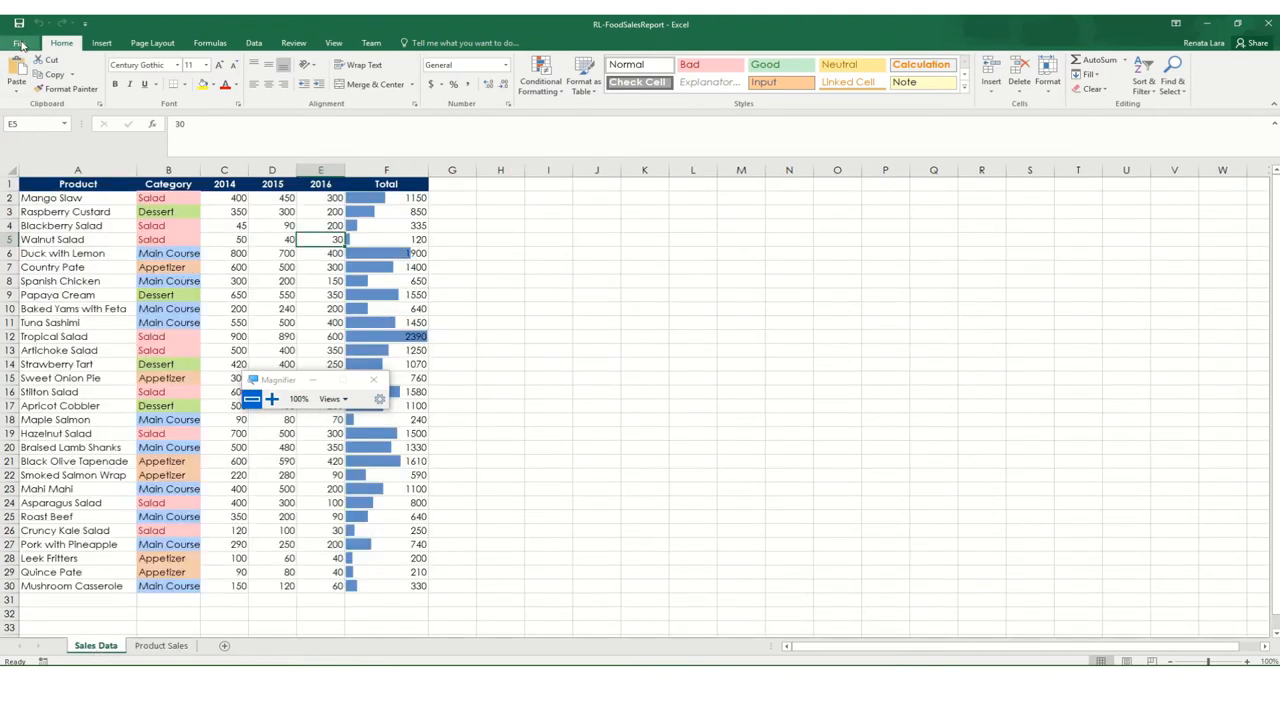
click(13, 46)
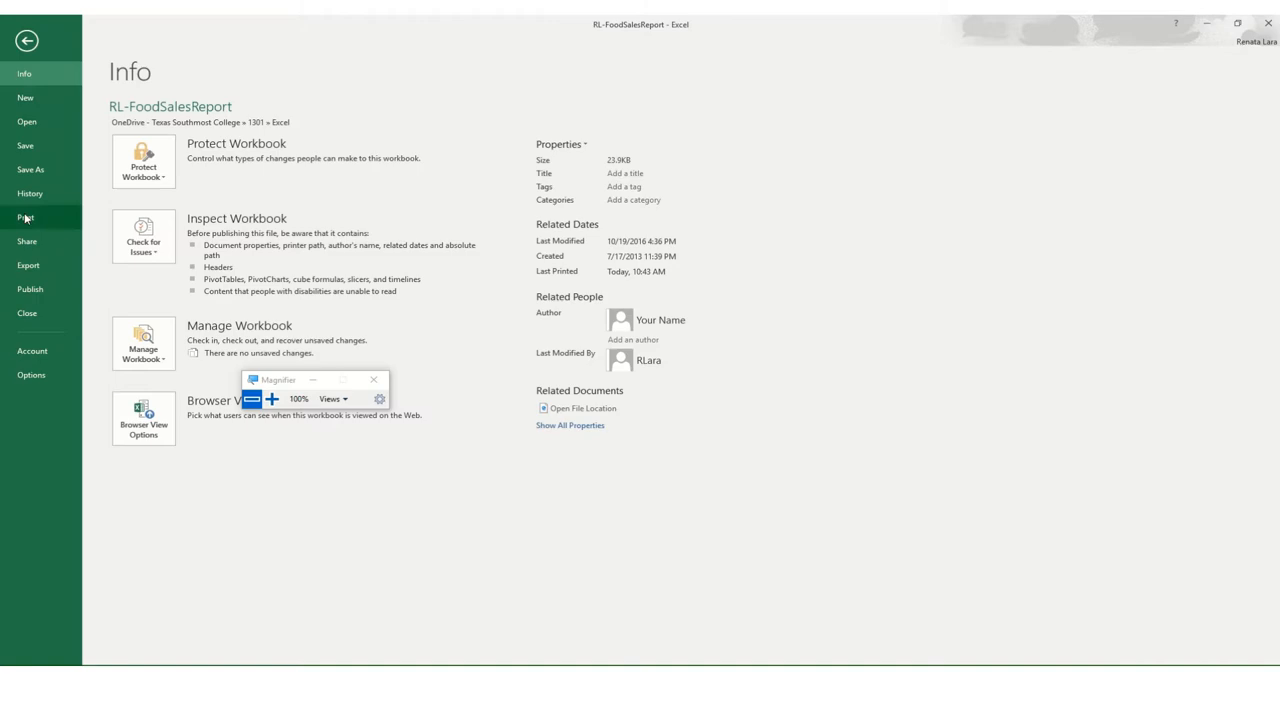
click(25, 217)
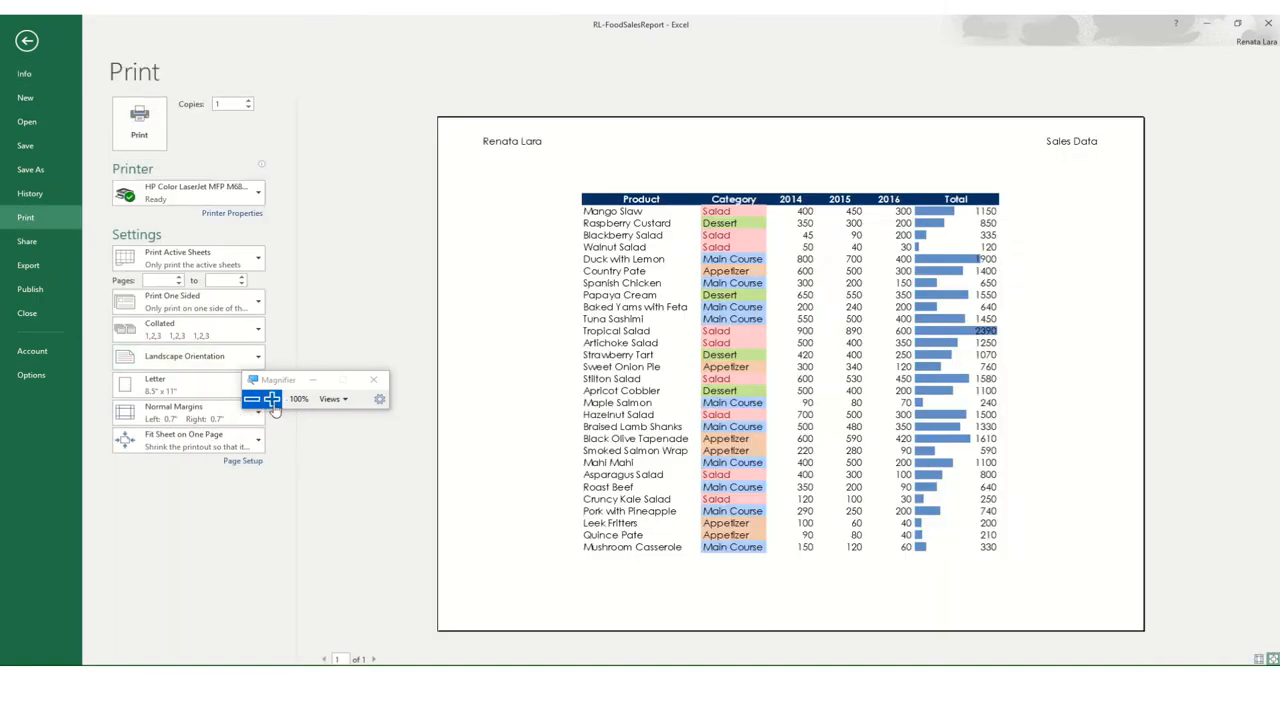
click(271, 398)
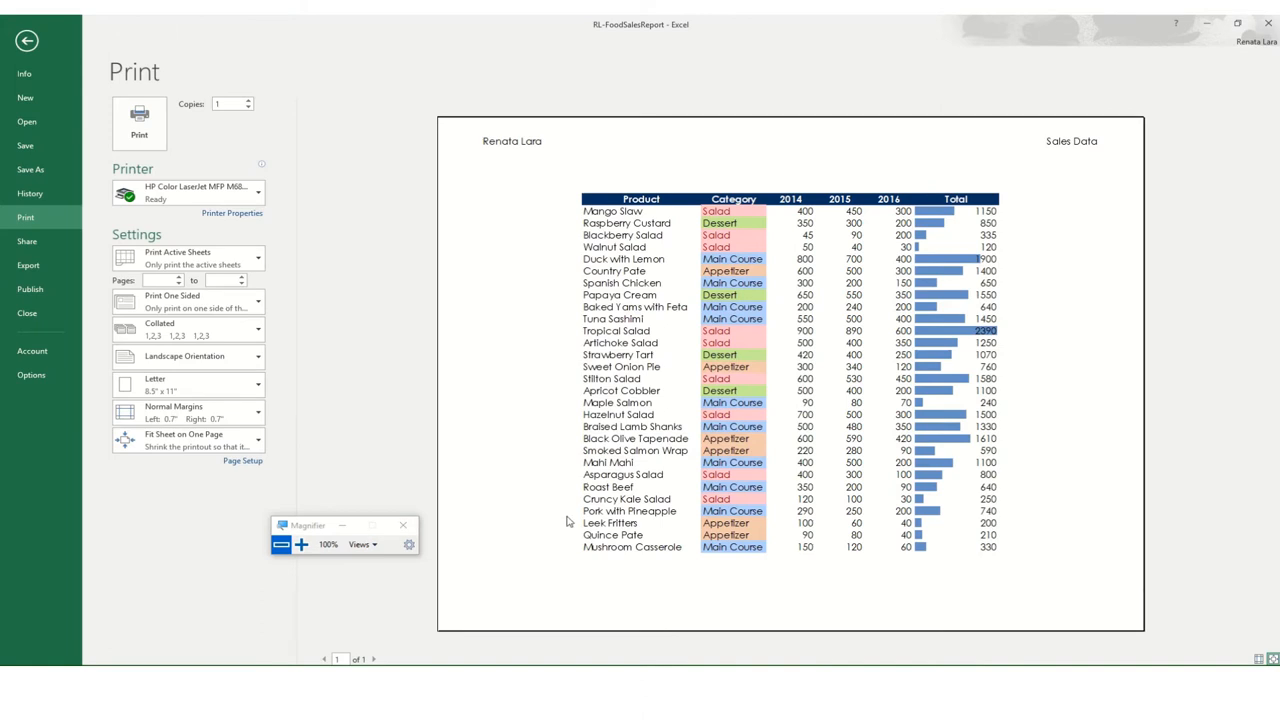
mouse_move(425, 348)
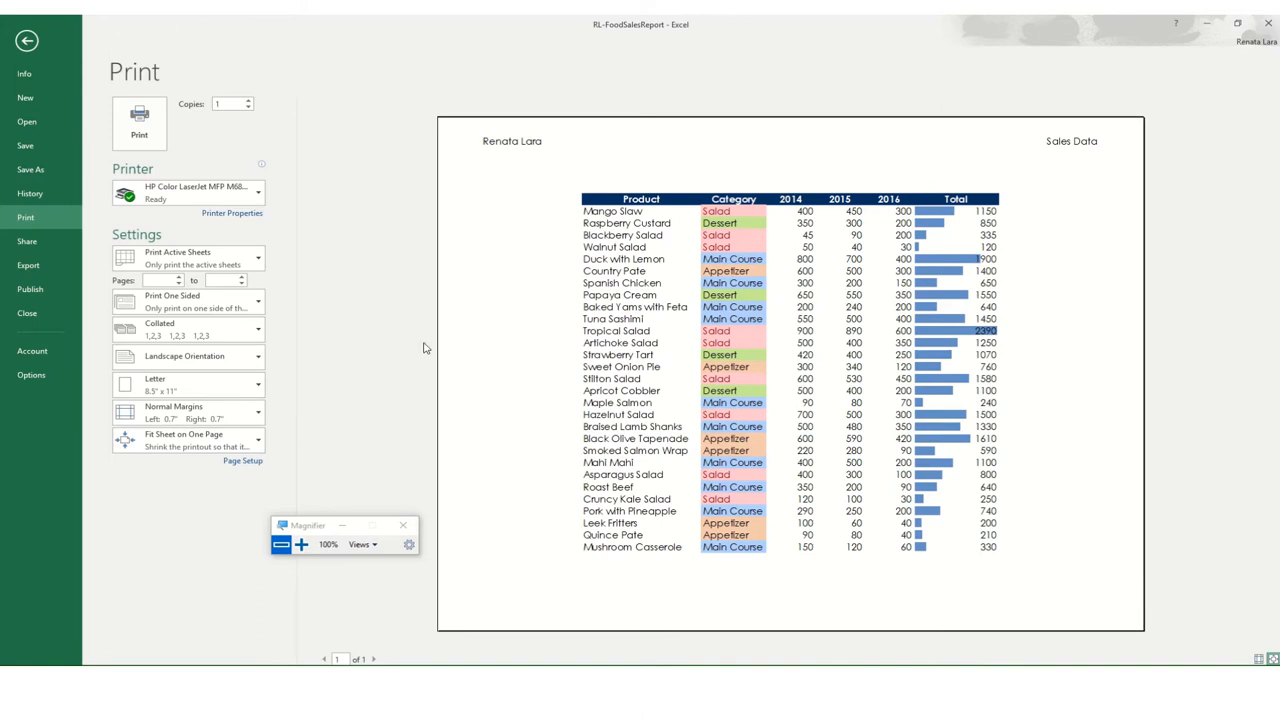
mouse_move(53, 58)
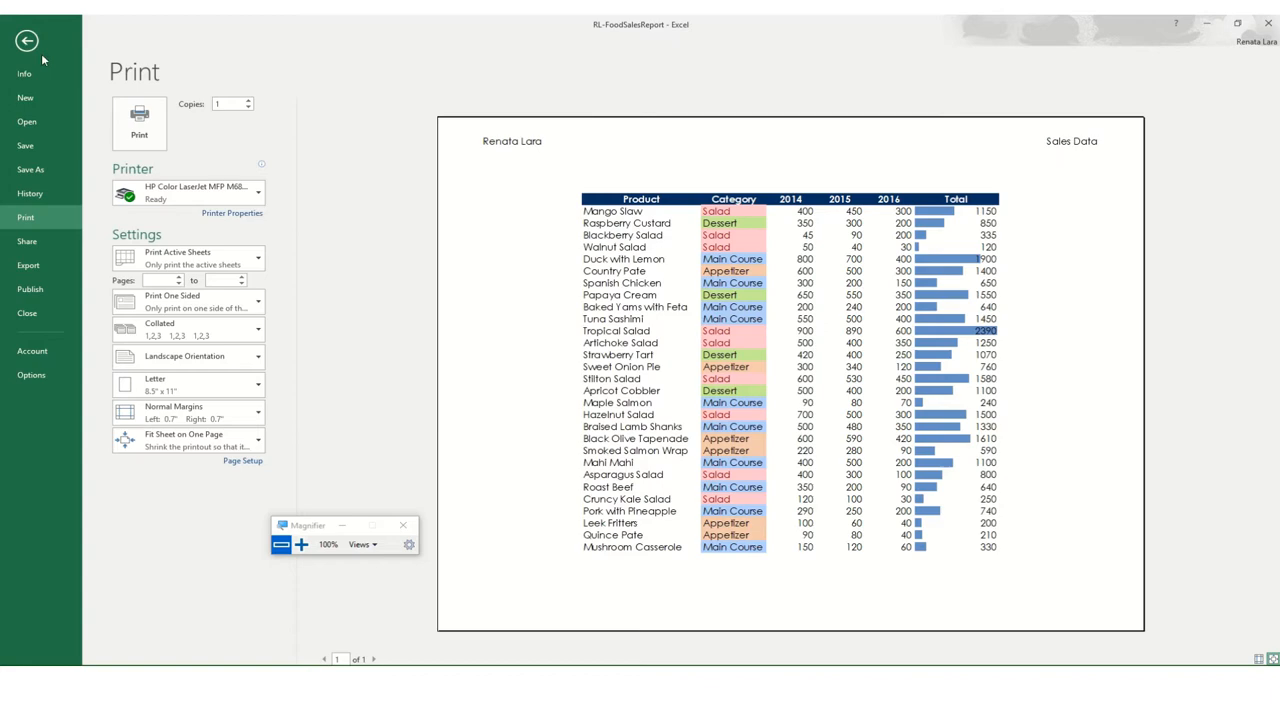
click(27, 45)
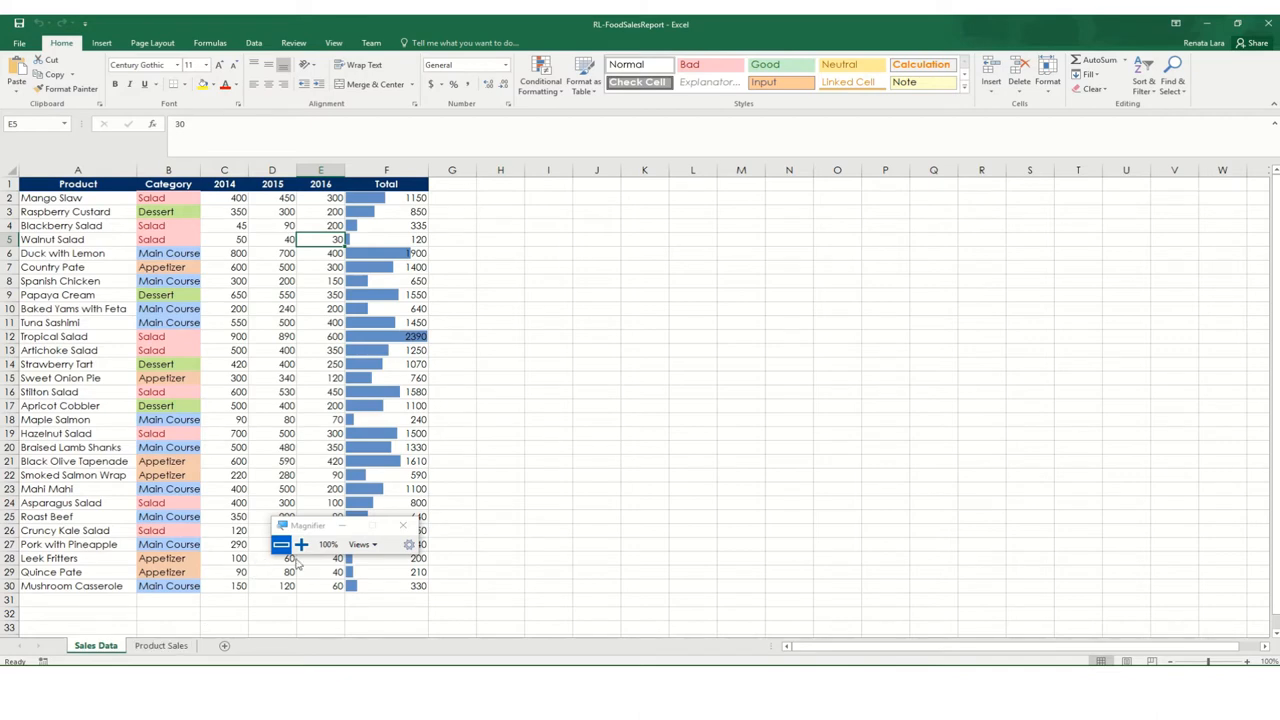
mouse_move(92, 653)
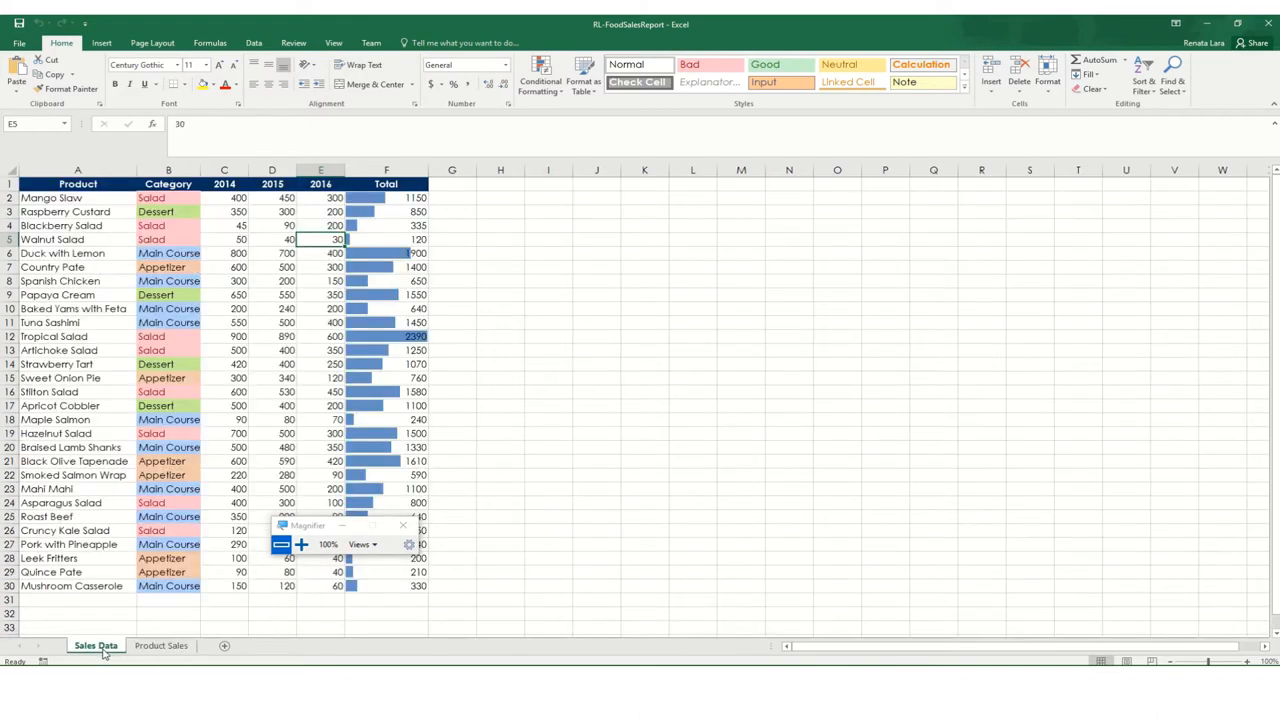
Ctrl-select the Product Sales tab so it is grouped with Sales Data
click(297, 544)
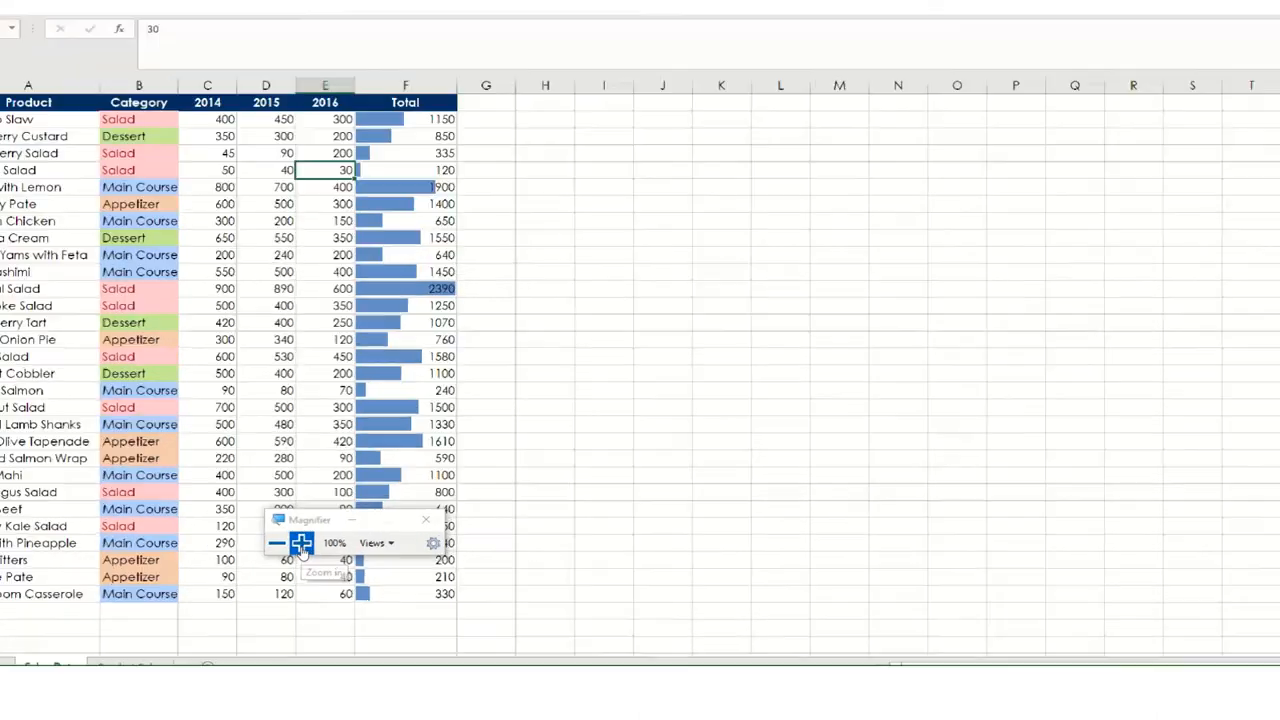
click(301, 543)
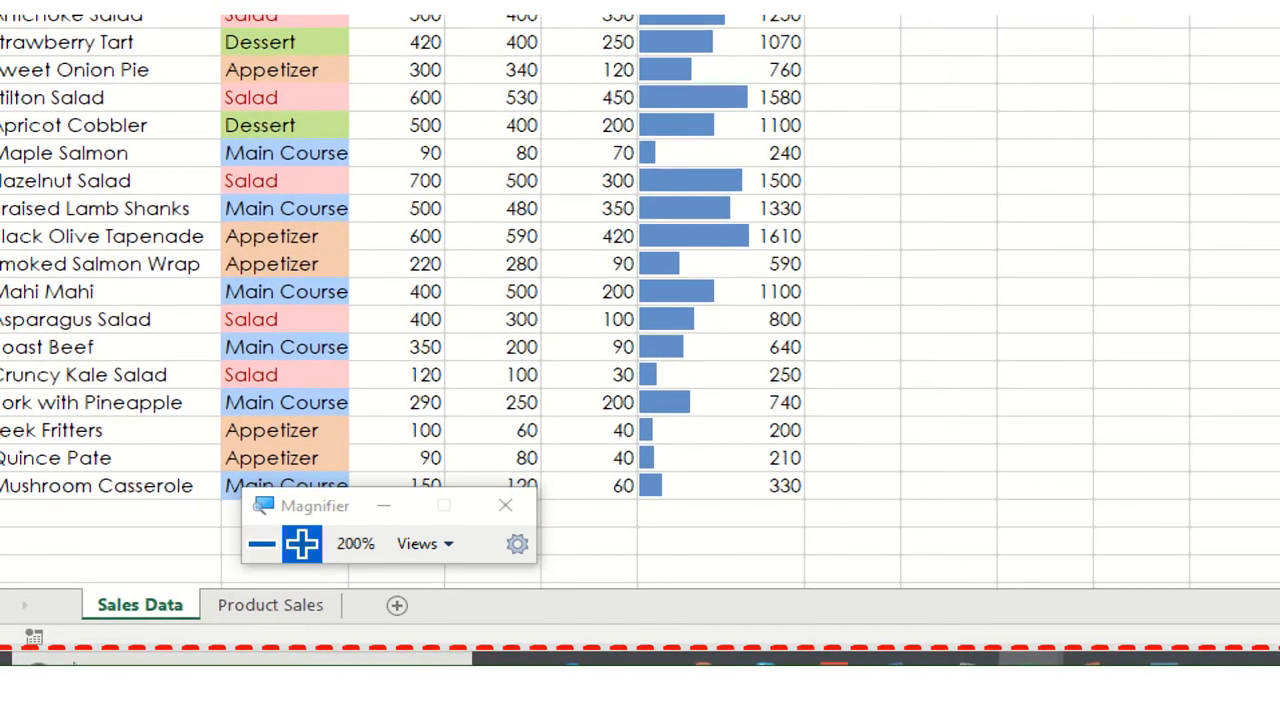
mouse_move(88, 648)
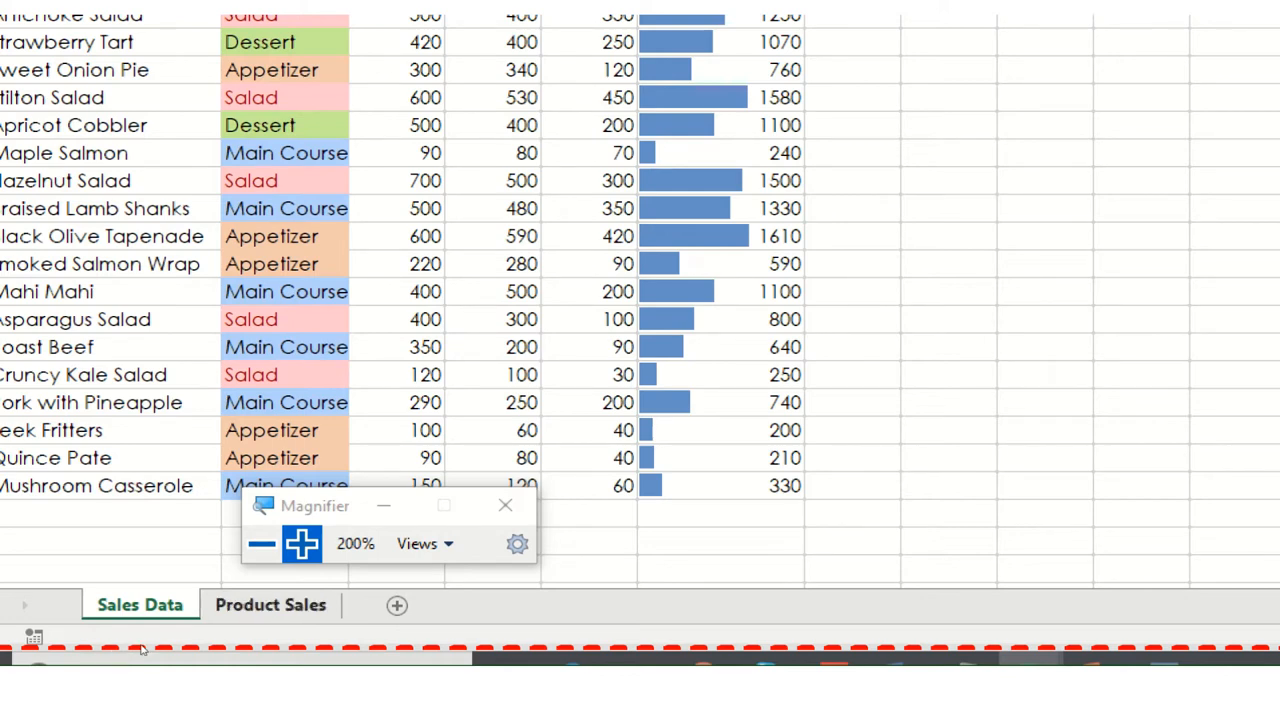
mouse_move(189, 651)
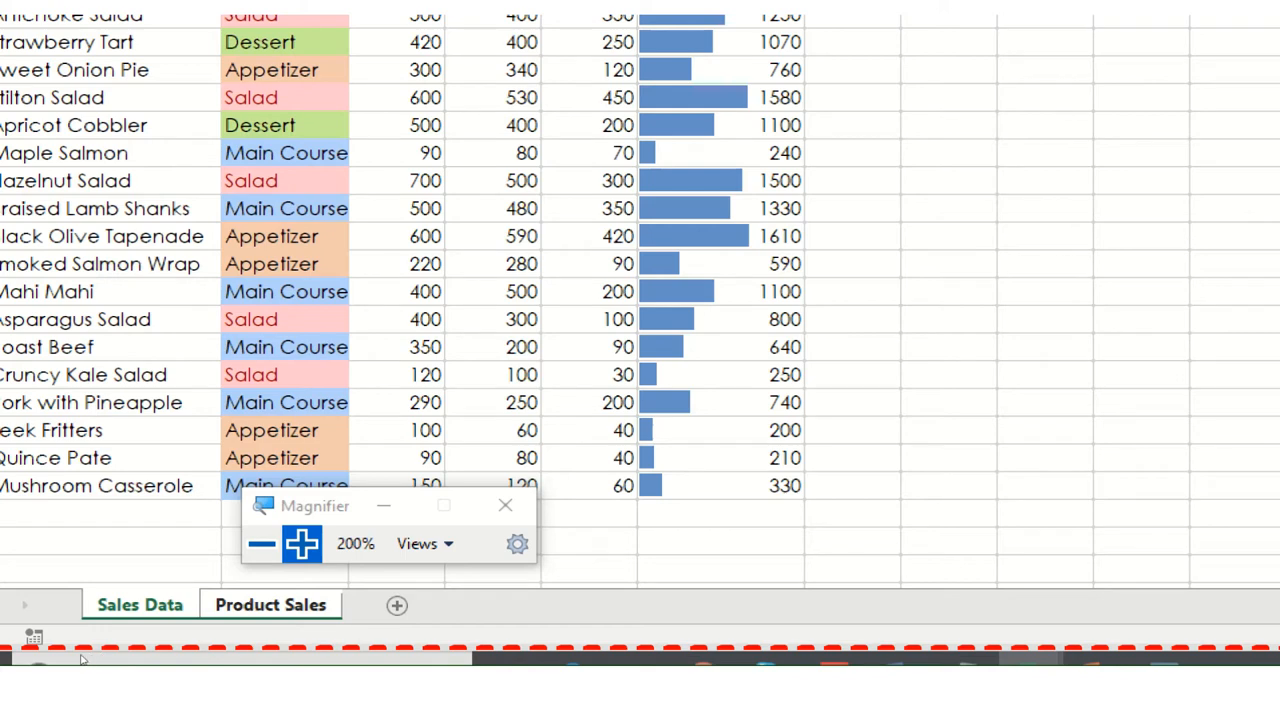
mouse_move(118, 658)
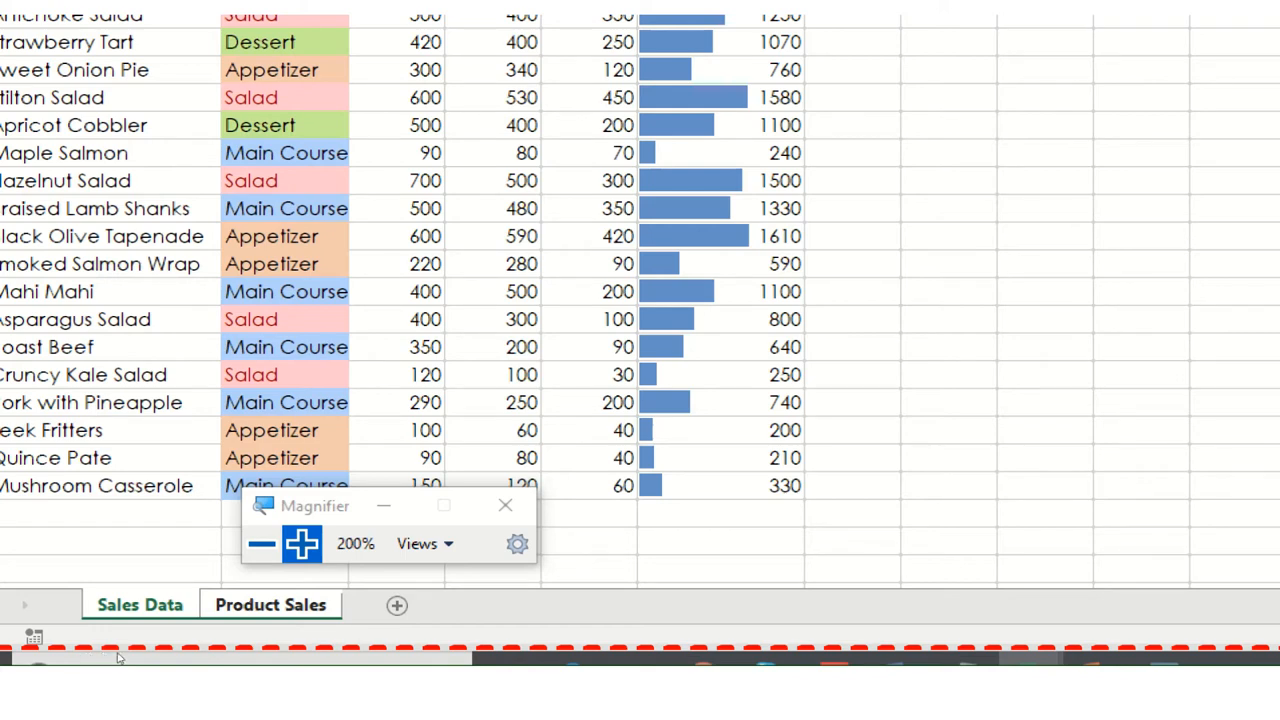
mouse_move(192, 654)
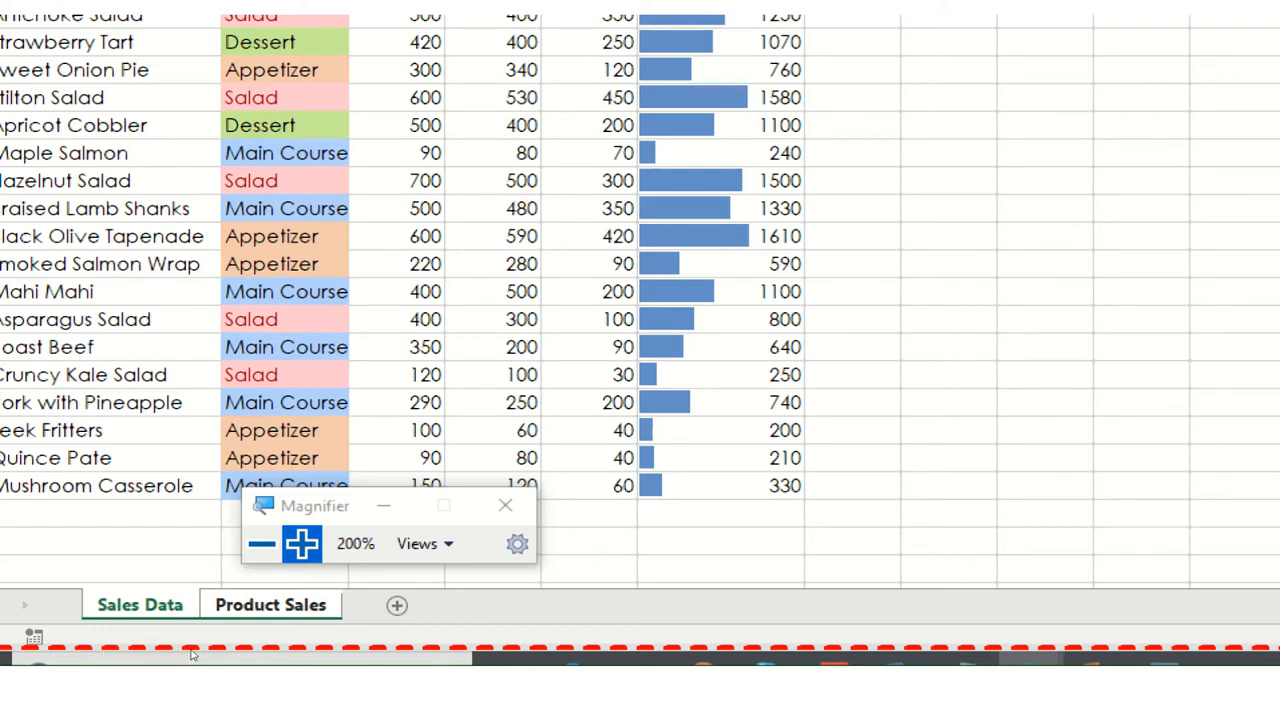
mouse_move(103, 653)
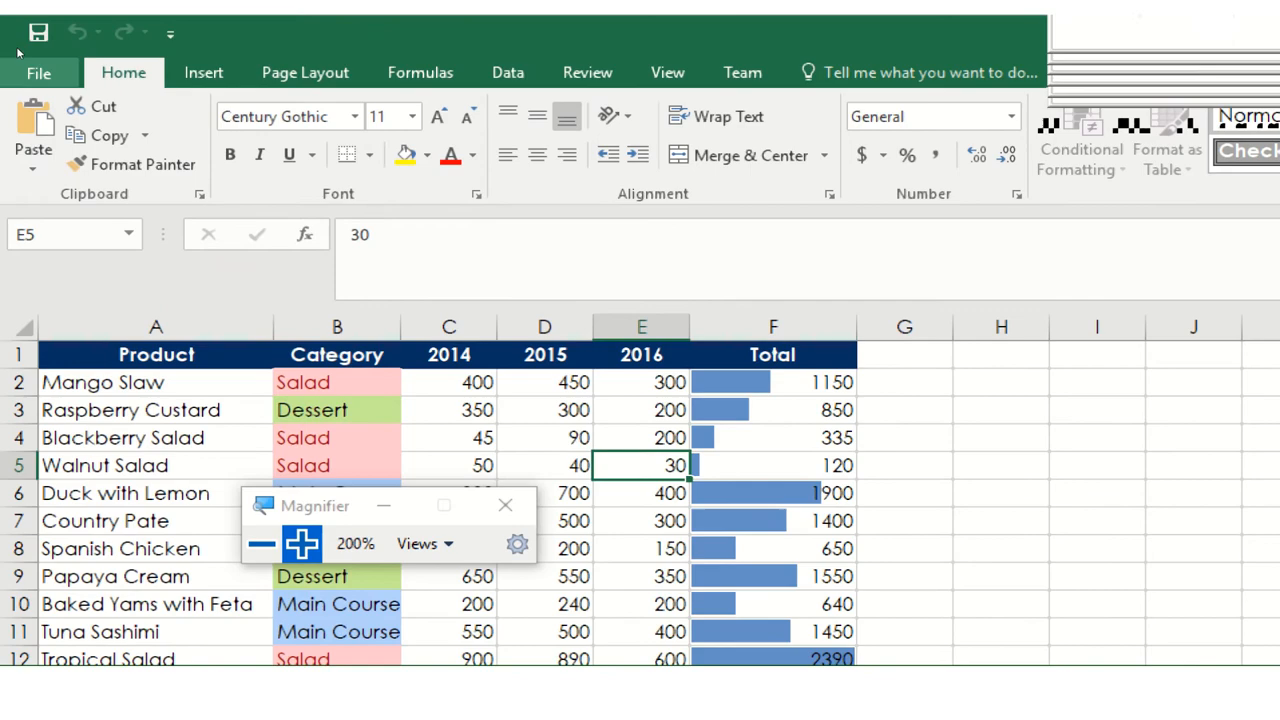
Preview the grouped sheets' printout and page through pages 1 and 2
click(42, 72)
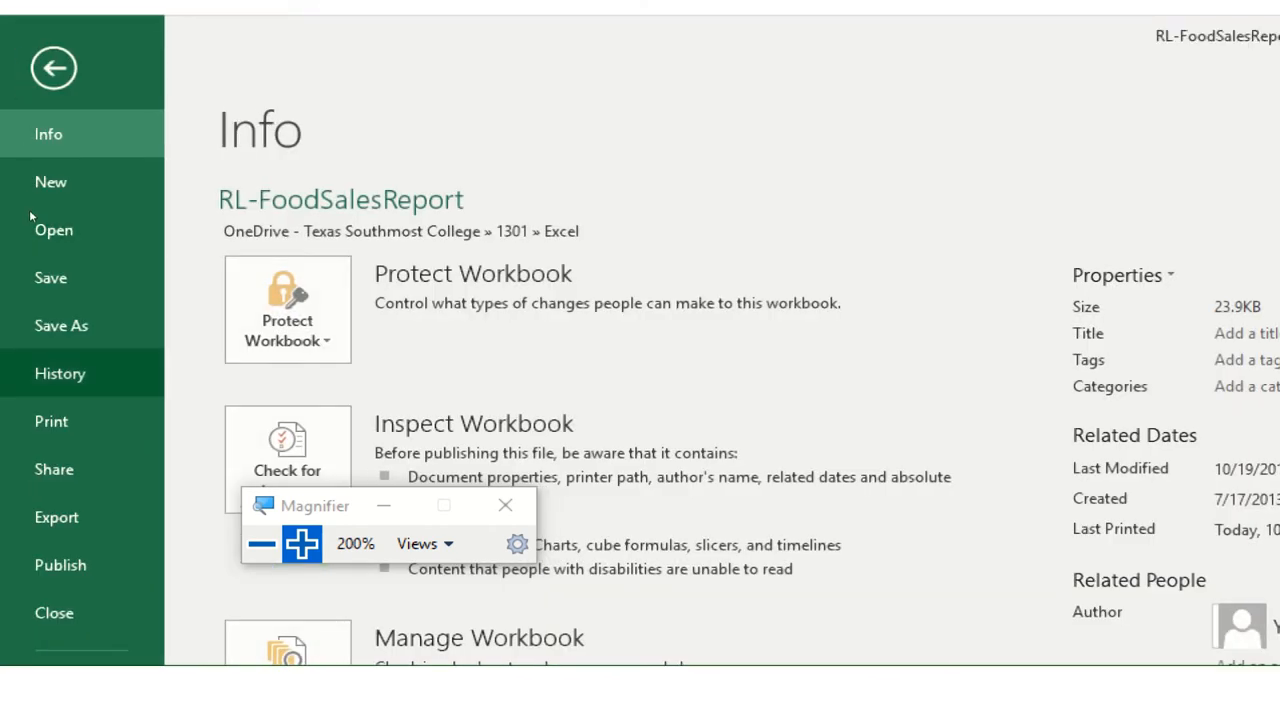
click(51, 421)
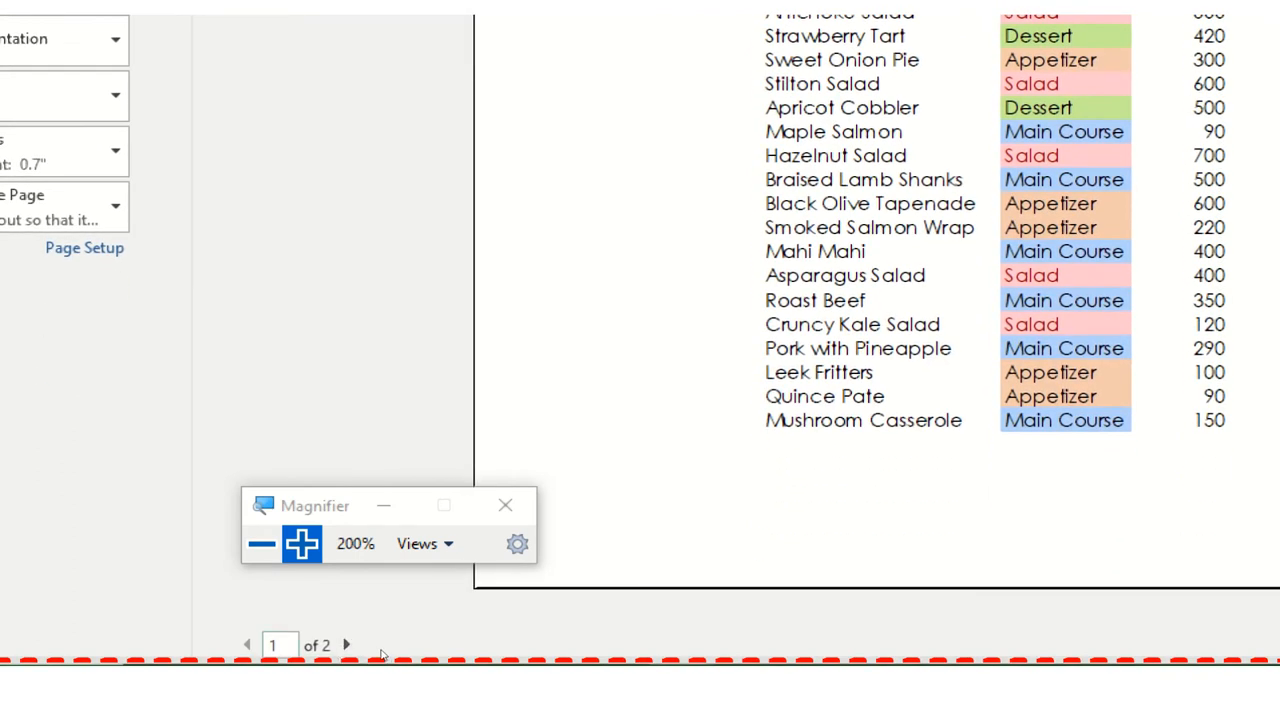
click(351, 644)
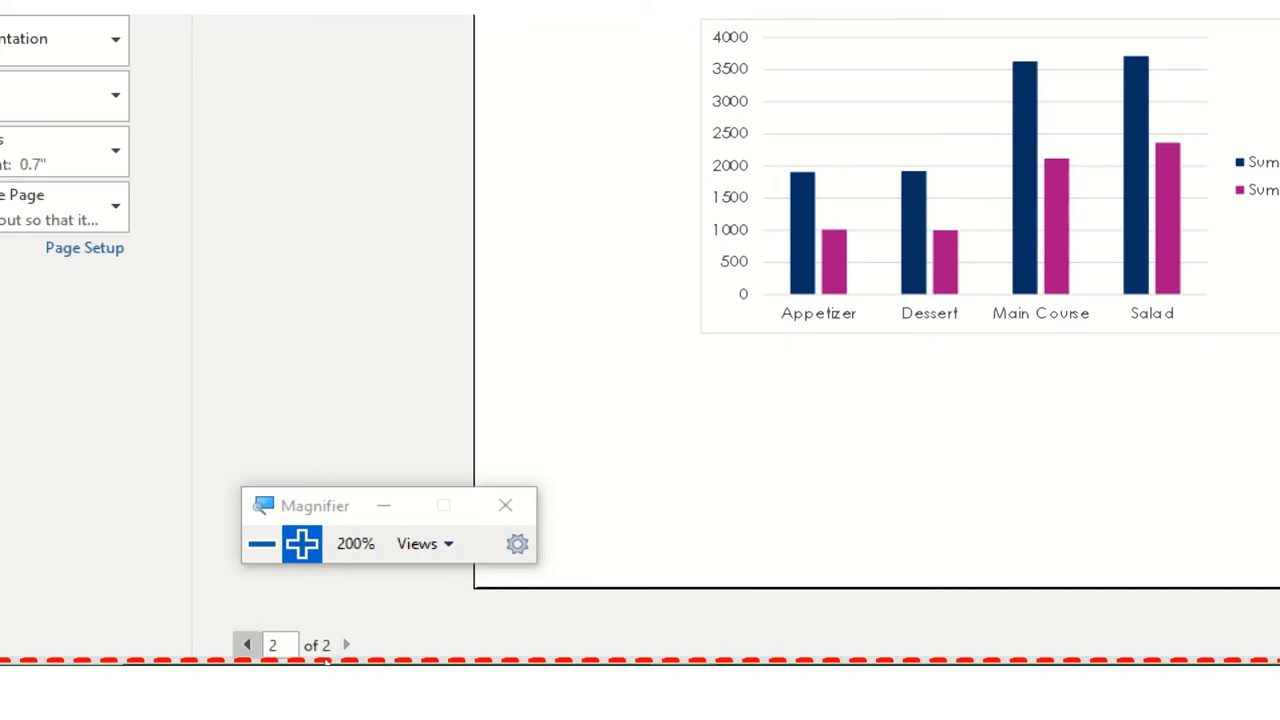
click(243, 641)
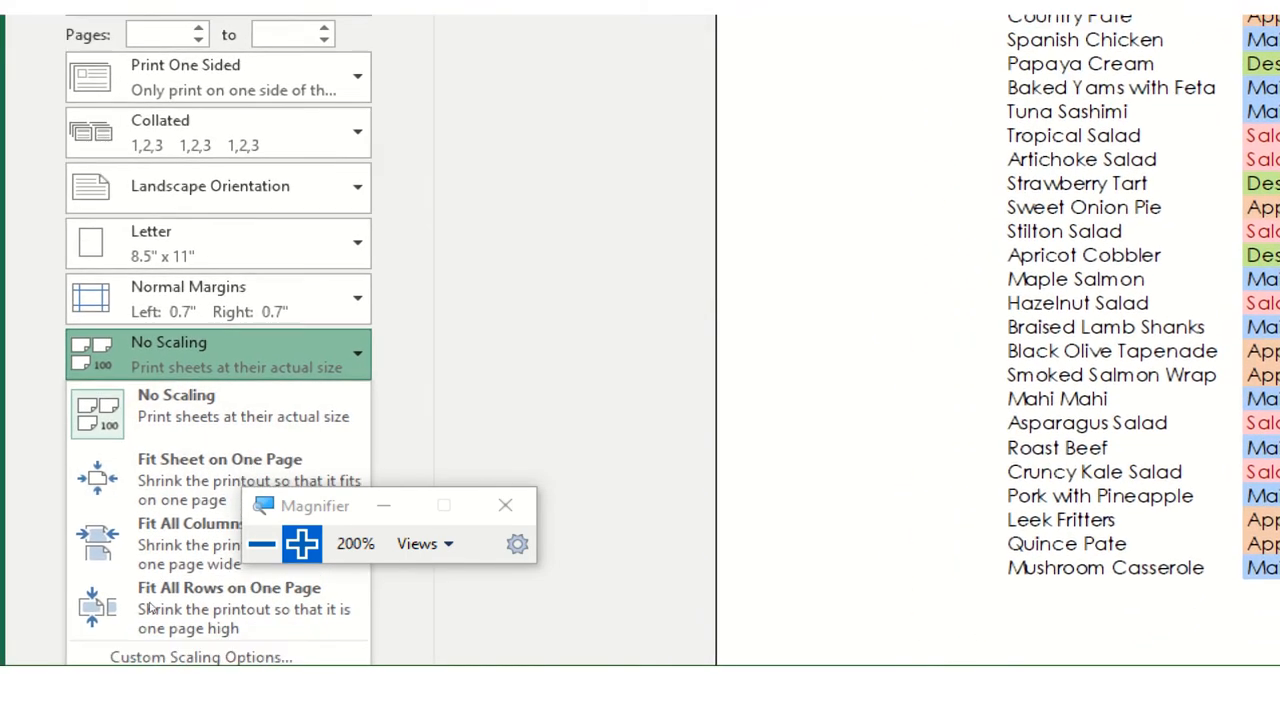
mouse_move(178, 515)
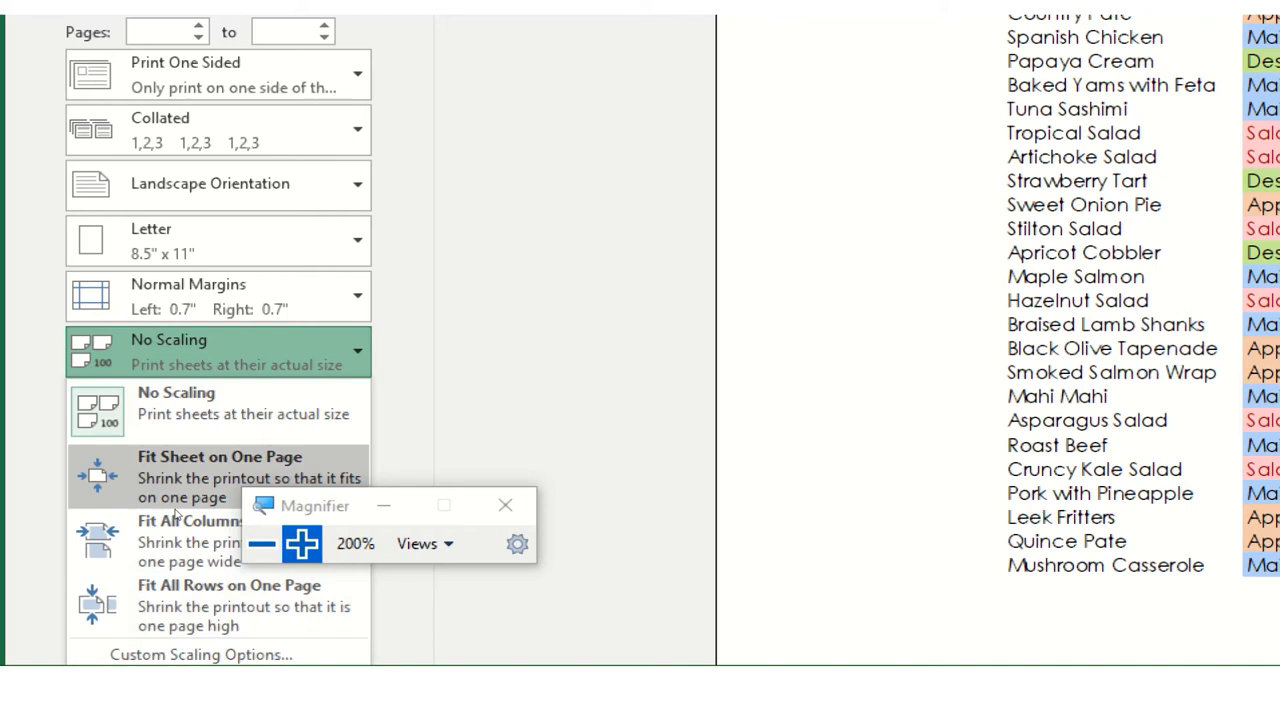
mouse_move(164, 506)
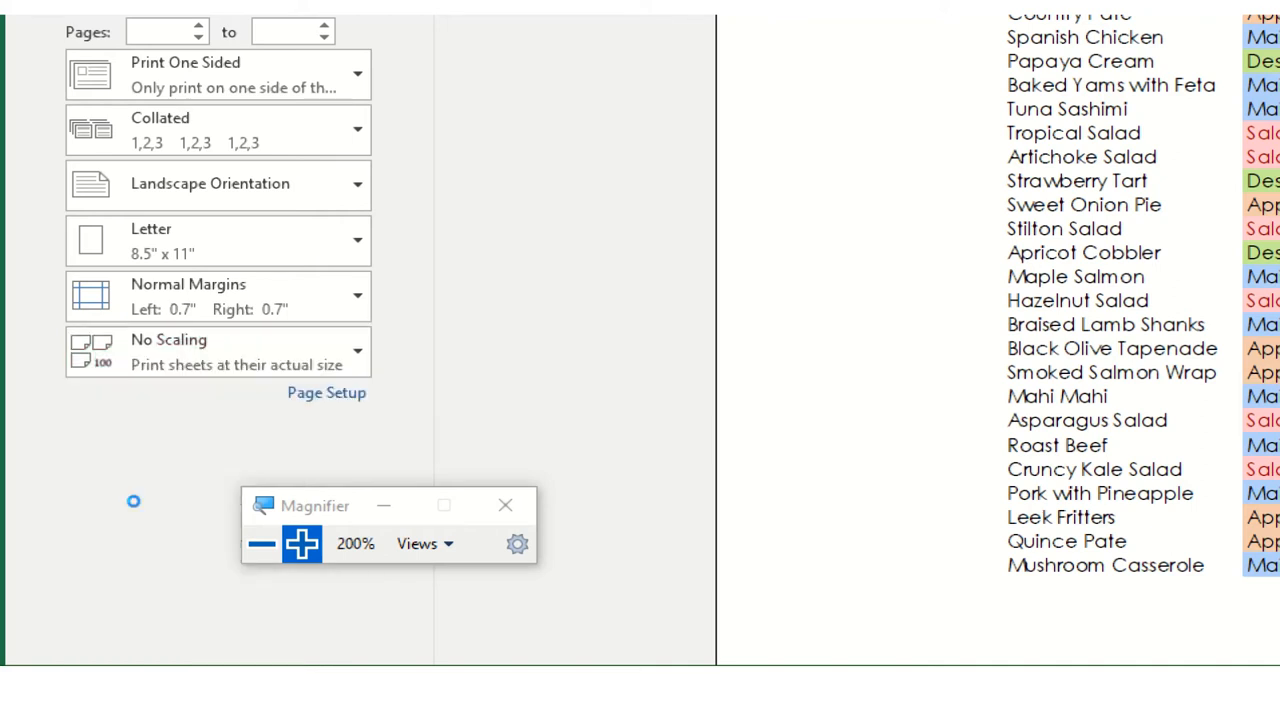
Change print scaling from No Scaling to Fit Sheet on One Page
click(218, 350)
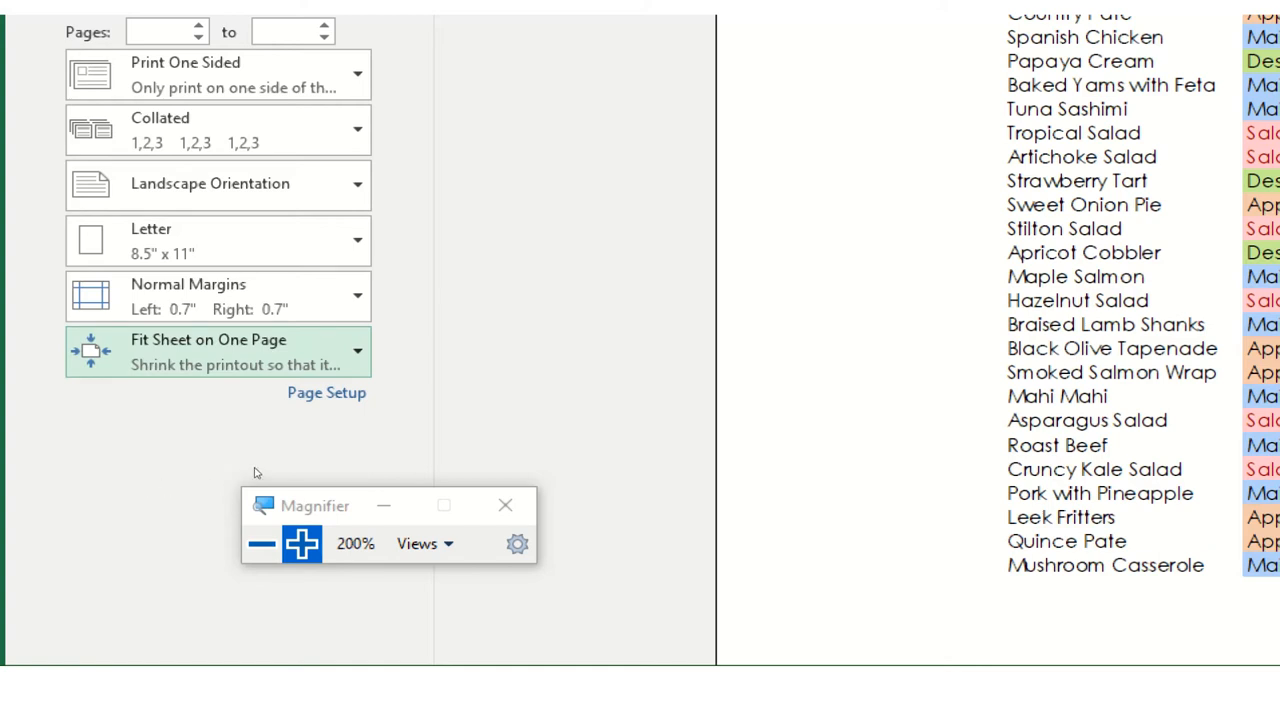
mouse_move(235, 468)
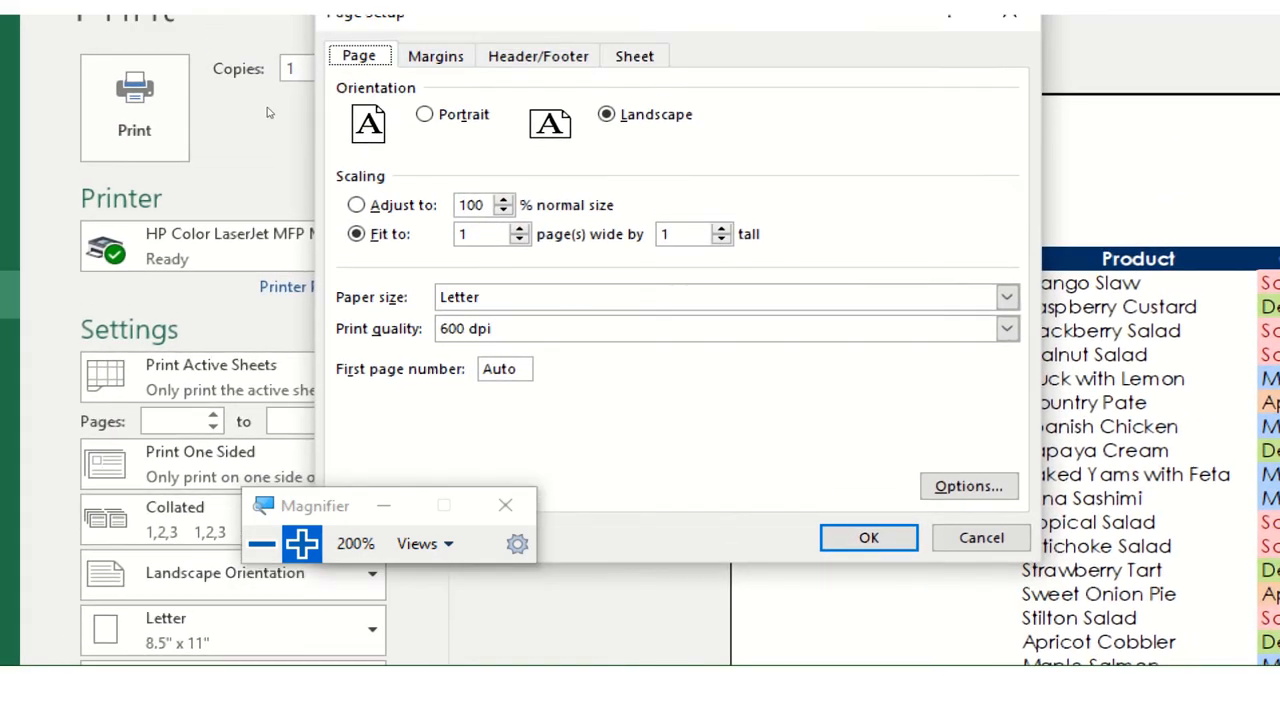
mouse_move(395, 130)
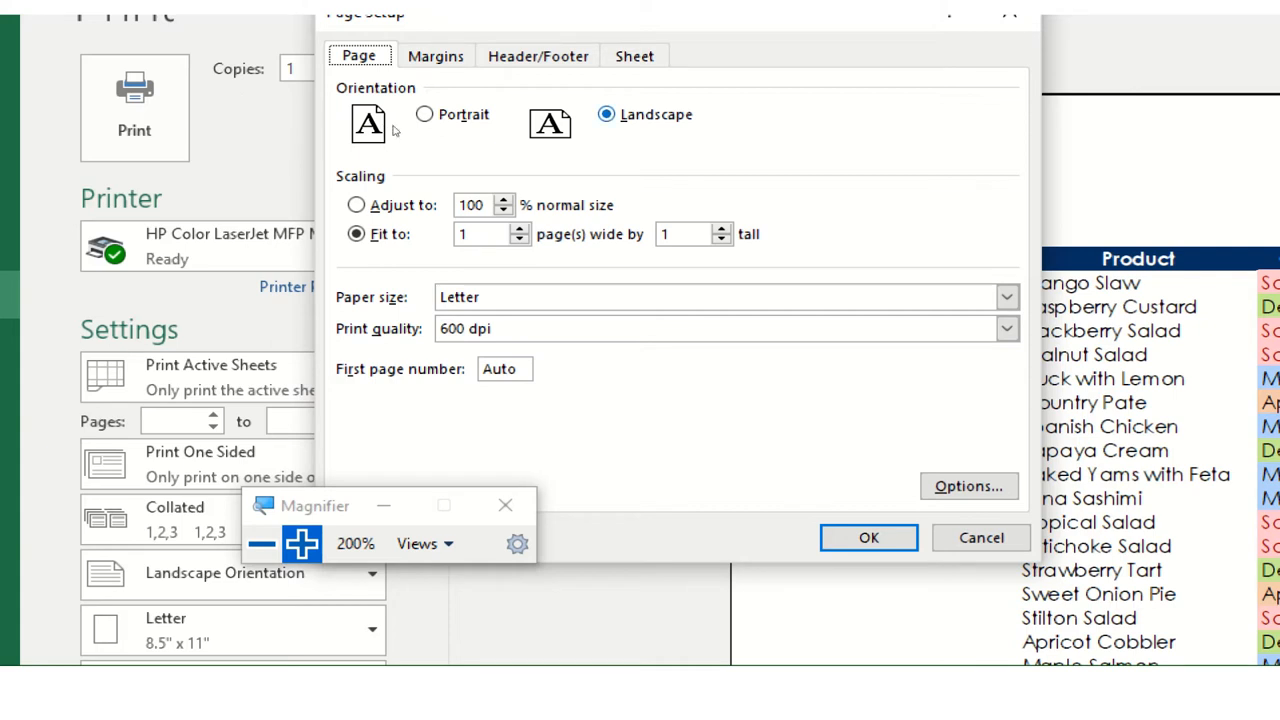
mouse_move(399, 133)
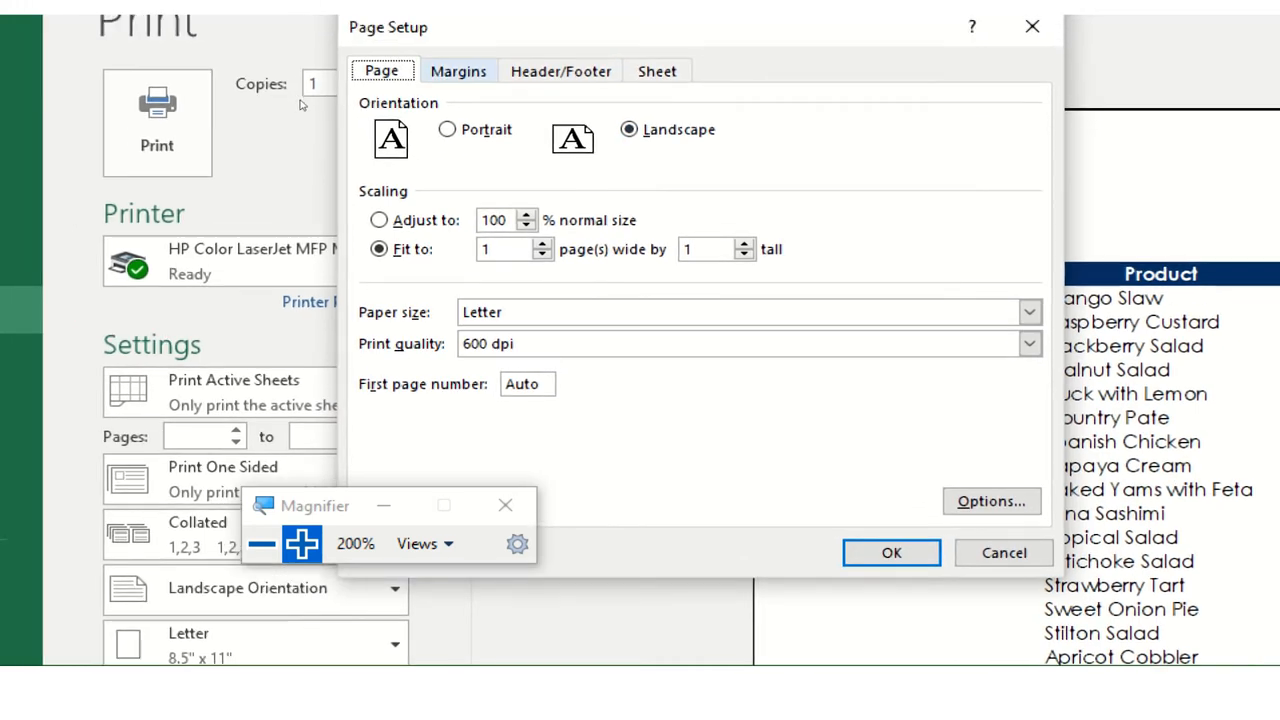
Turn off both Horizontally and Vertically page centering in Page Setup's Margins settings
click(459, 71)
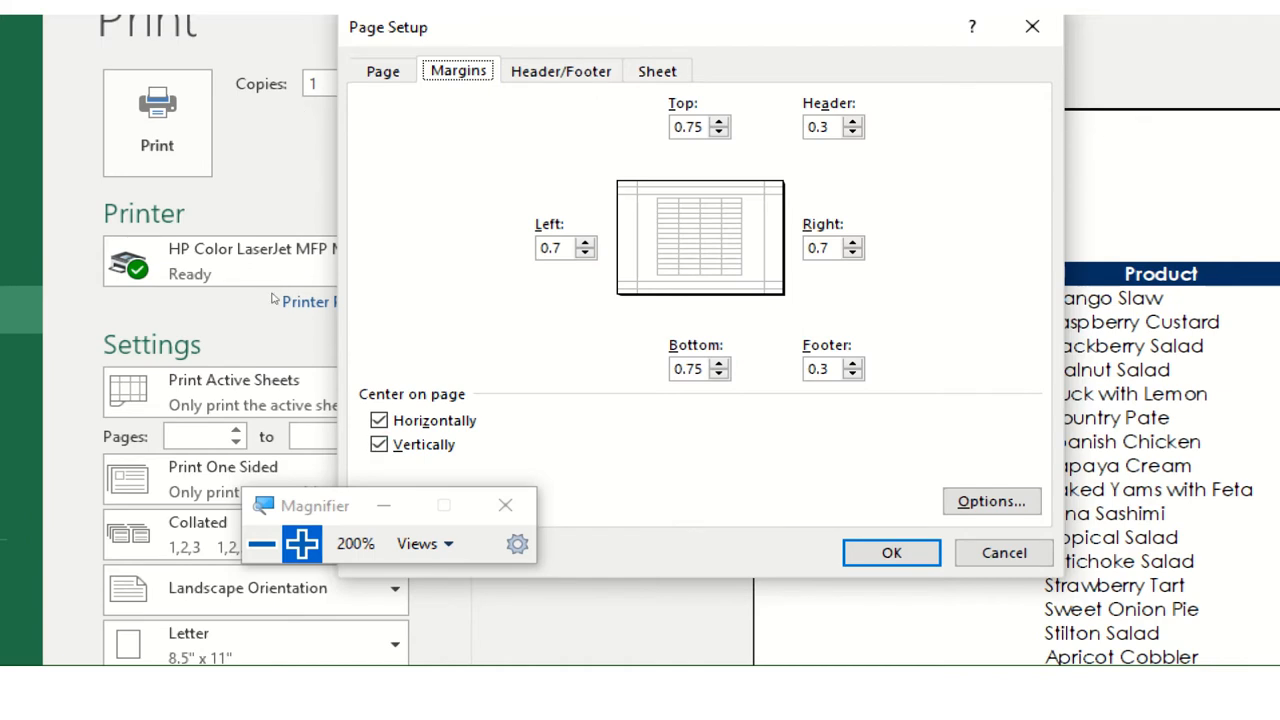
mouse_move(420, 261)
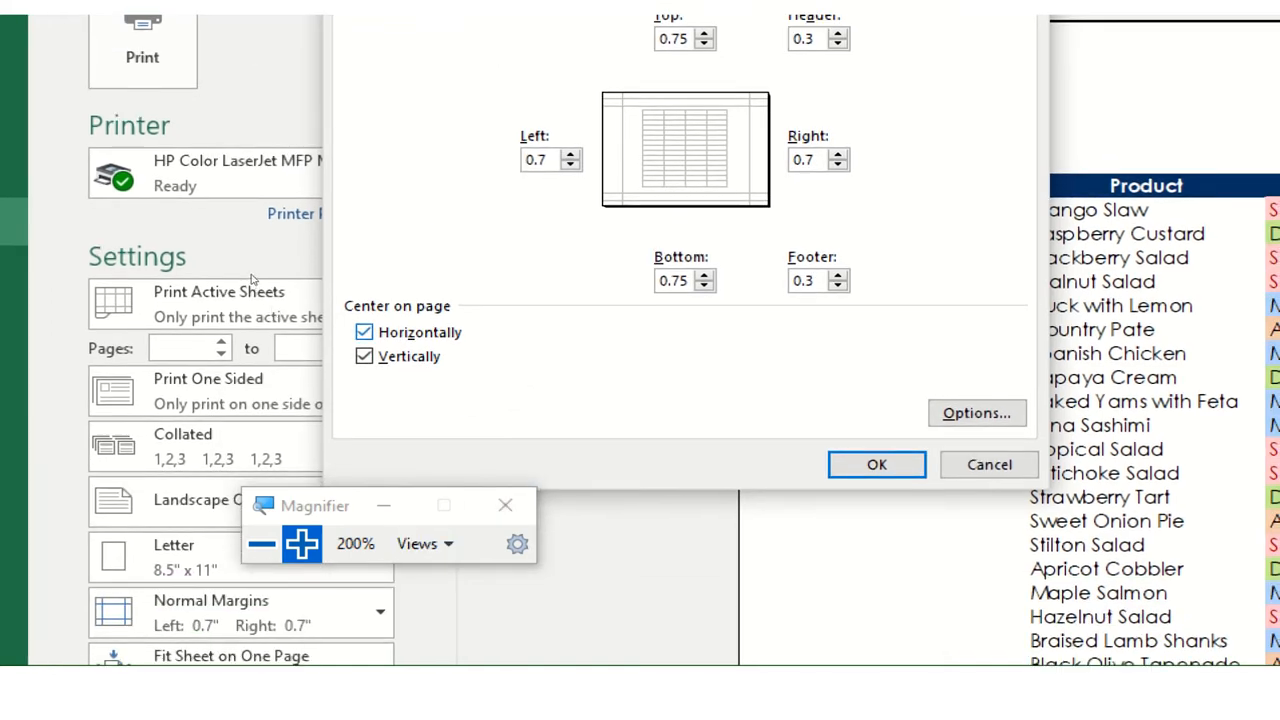
click(366, 332)
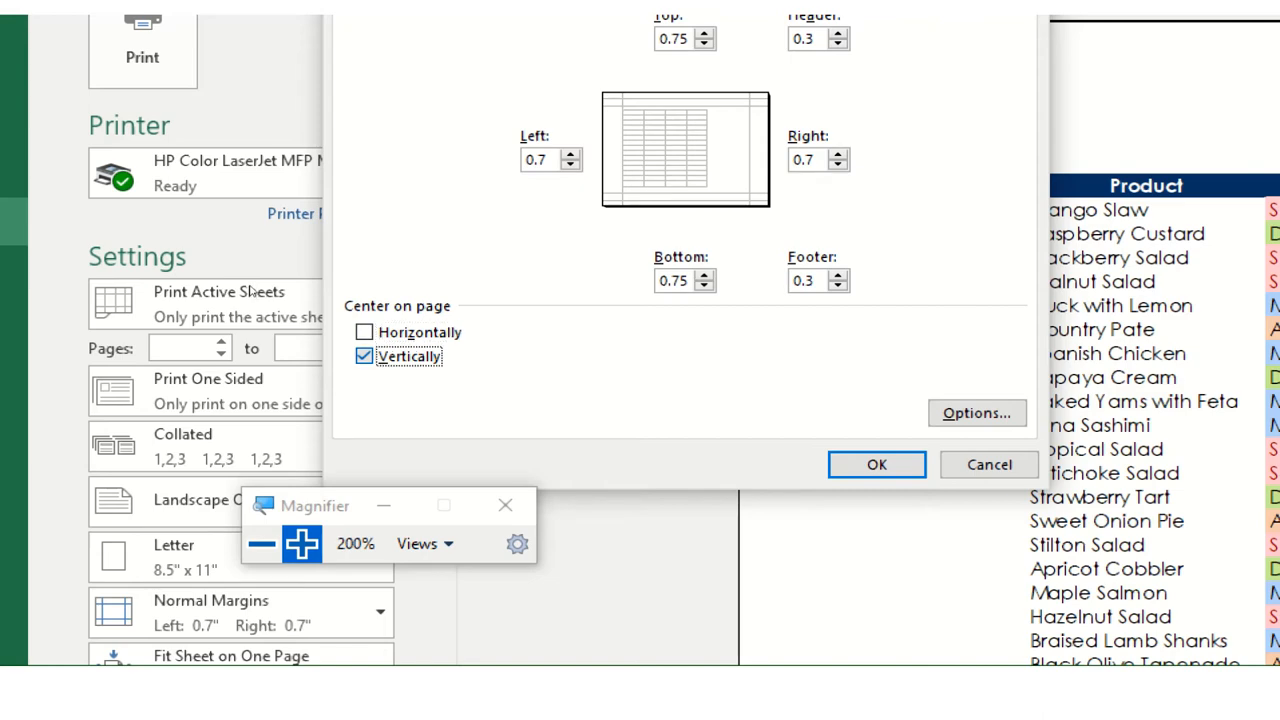
click(367, 356)
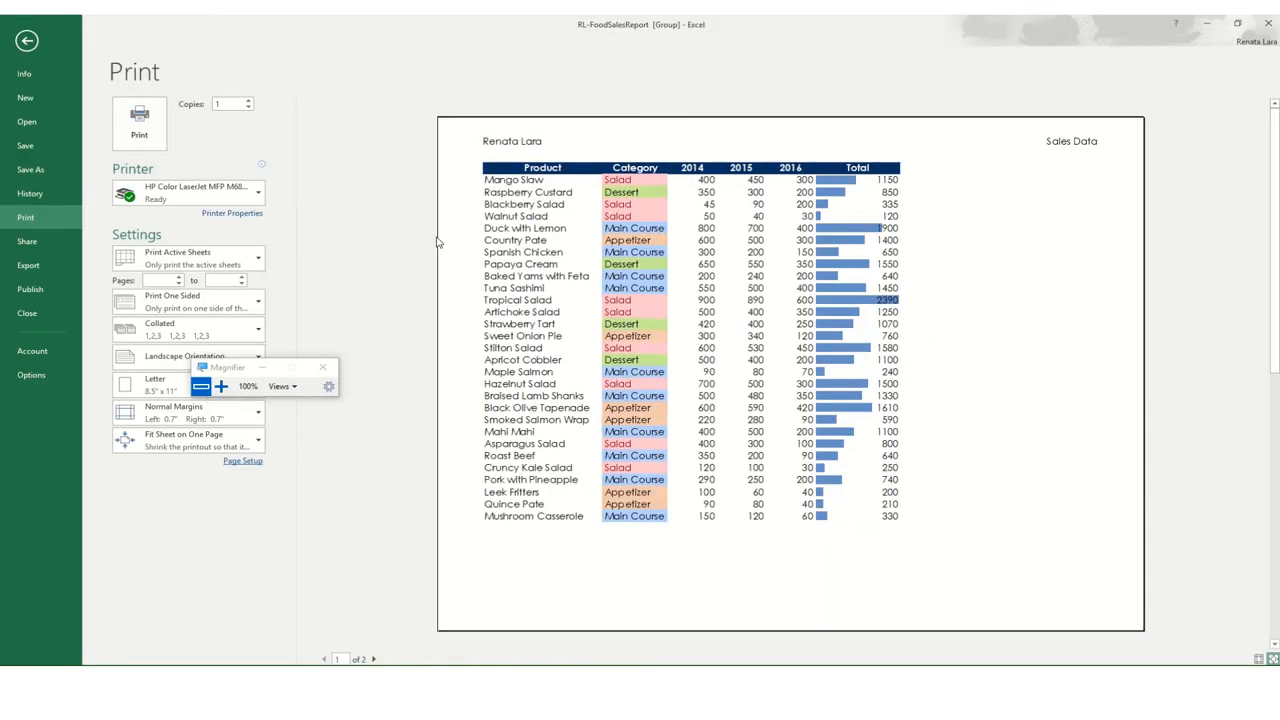
mouse_move(480, 510)
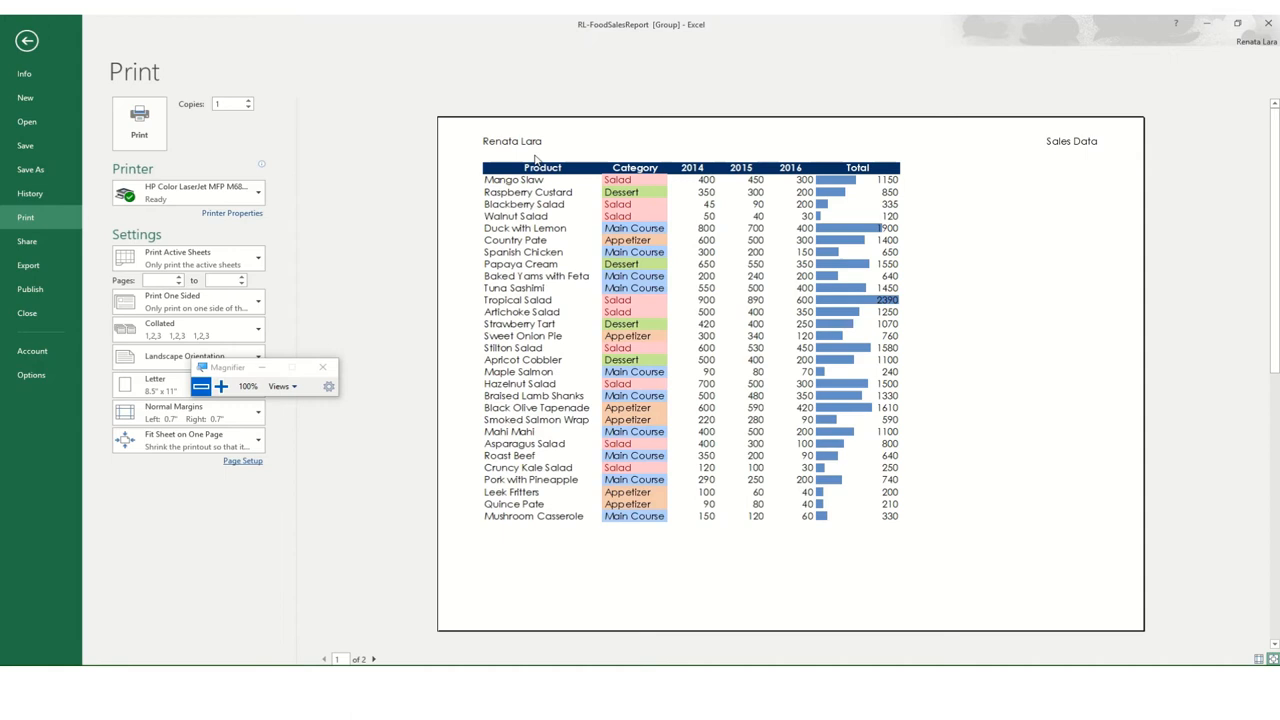
mouse_move(363, 468)
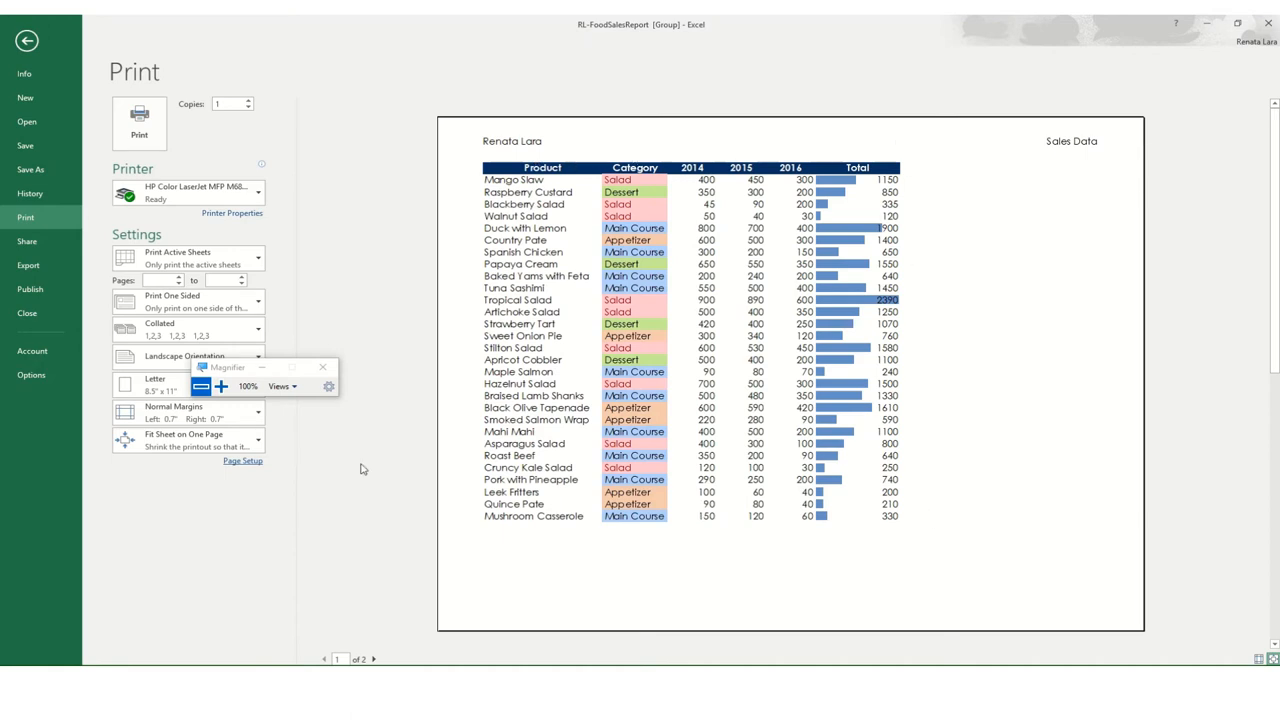
Try horizontal page centering in Page Setup's Margins settings and apply it
click(242, 461)
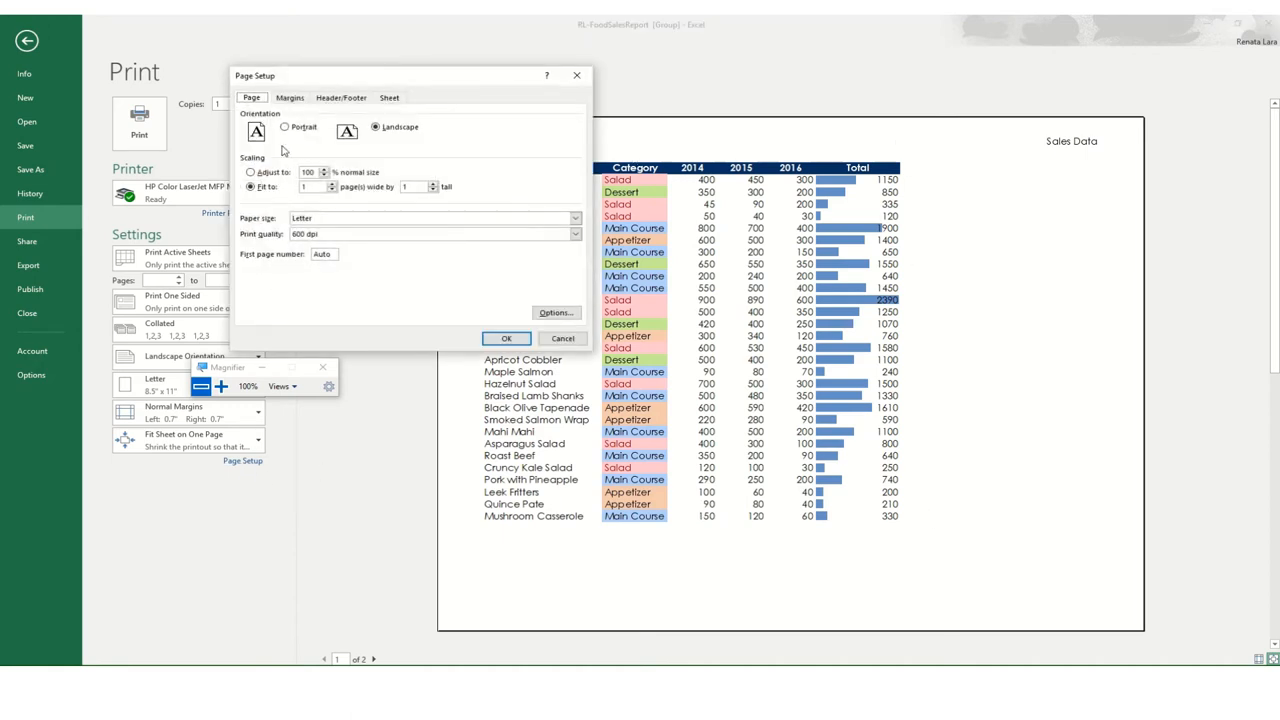
click(289, 97)
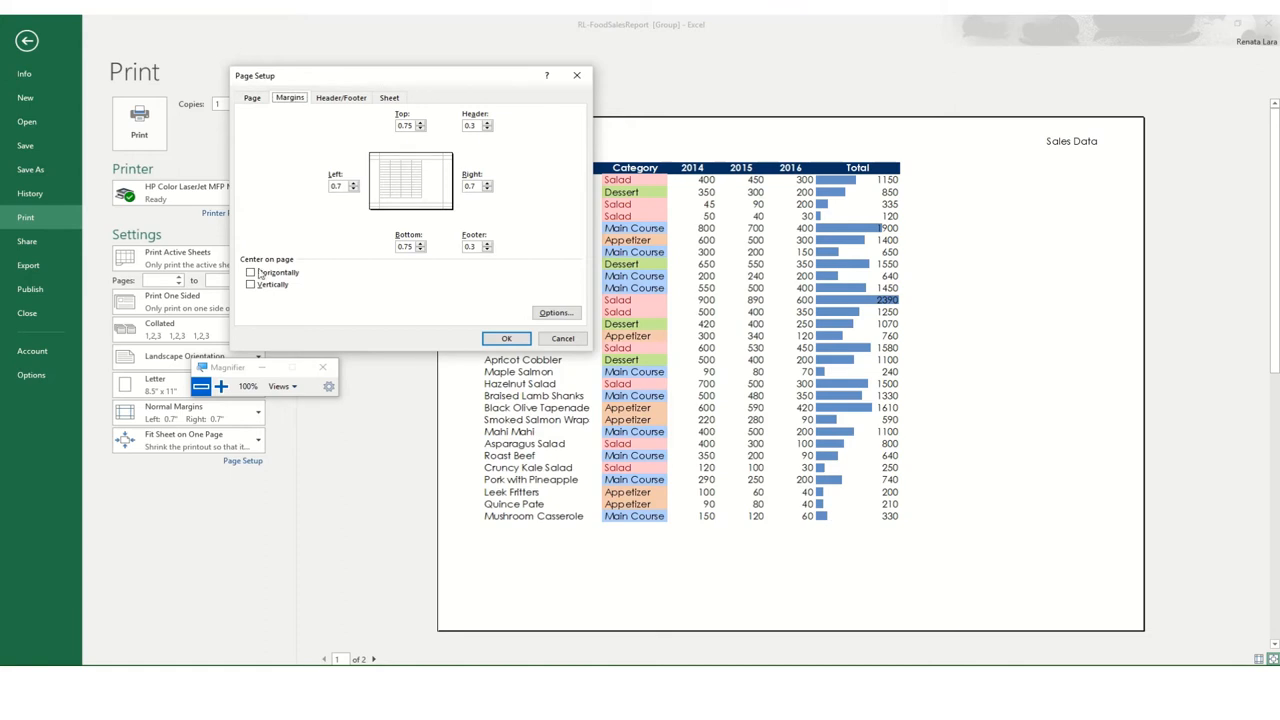
click(250, 272)
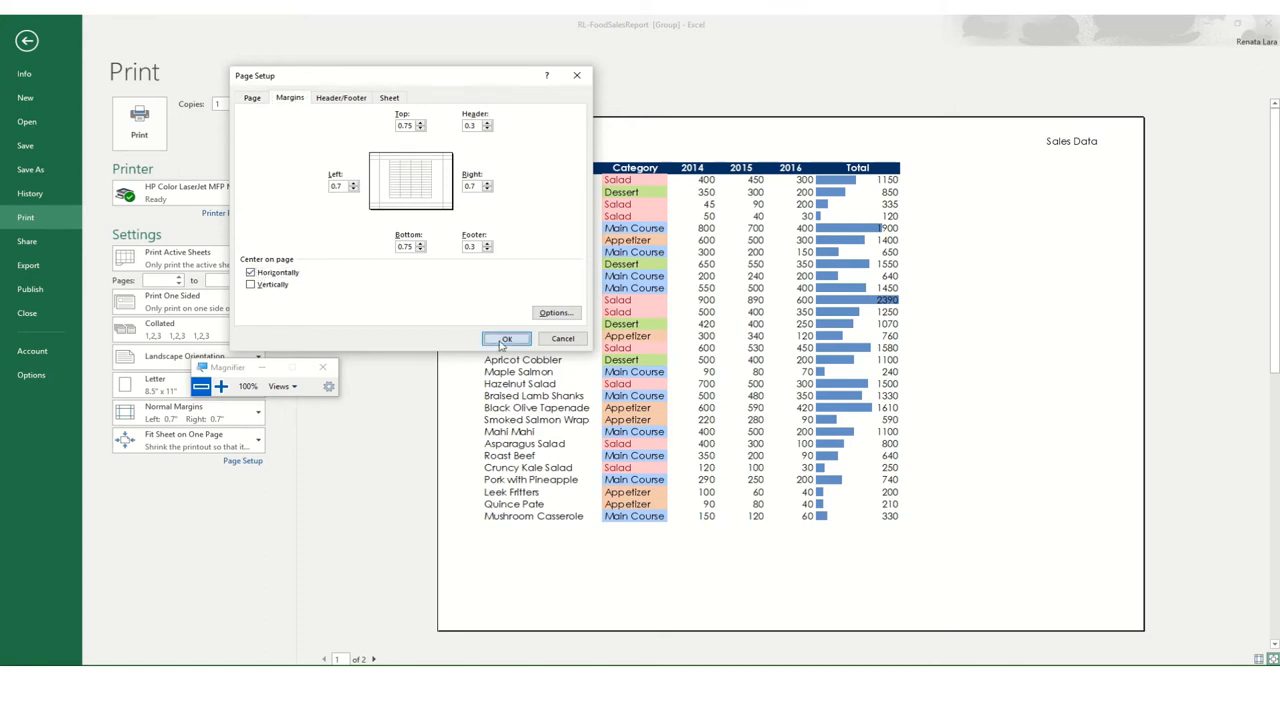
click(507, 339)
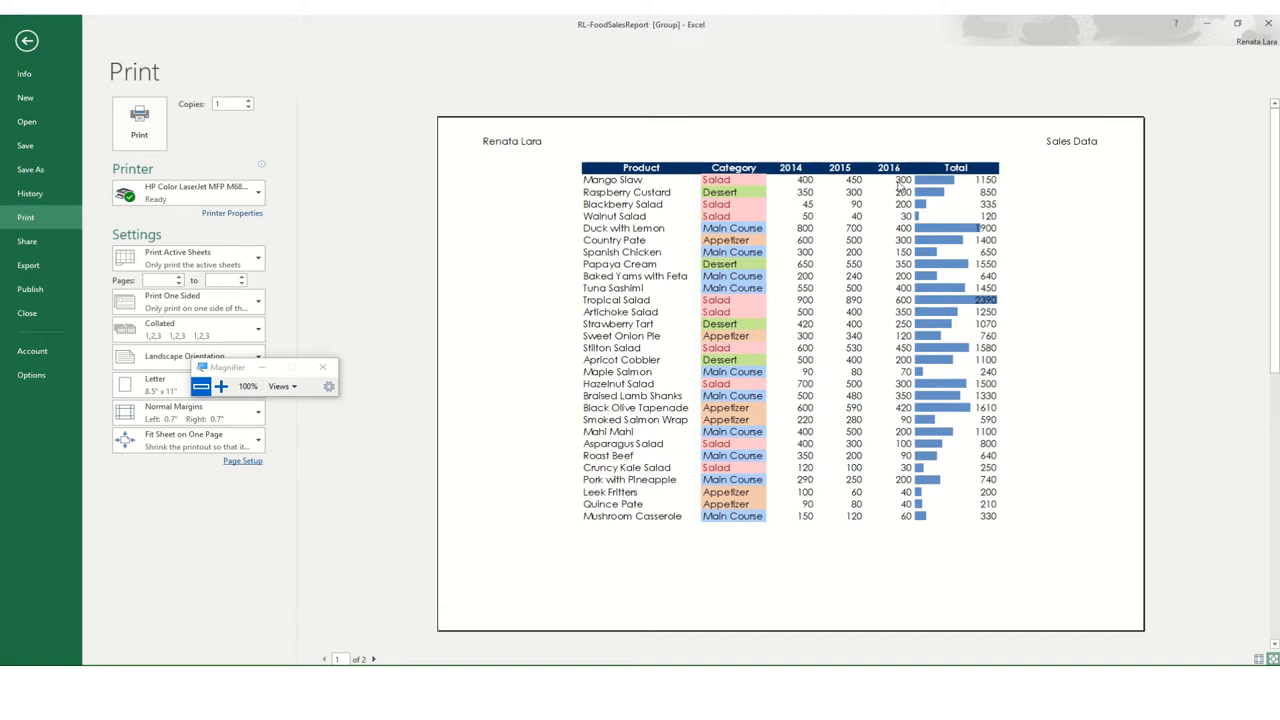
mouse_move(207, 363)
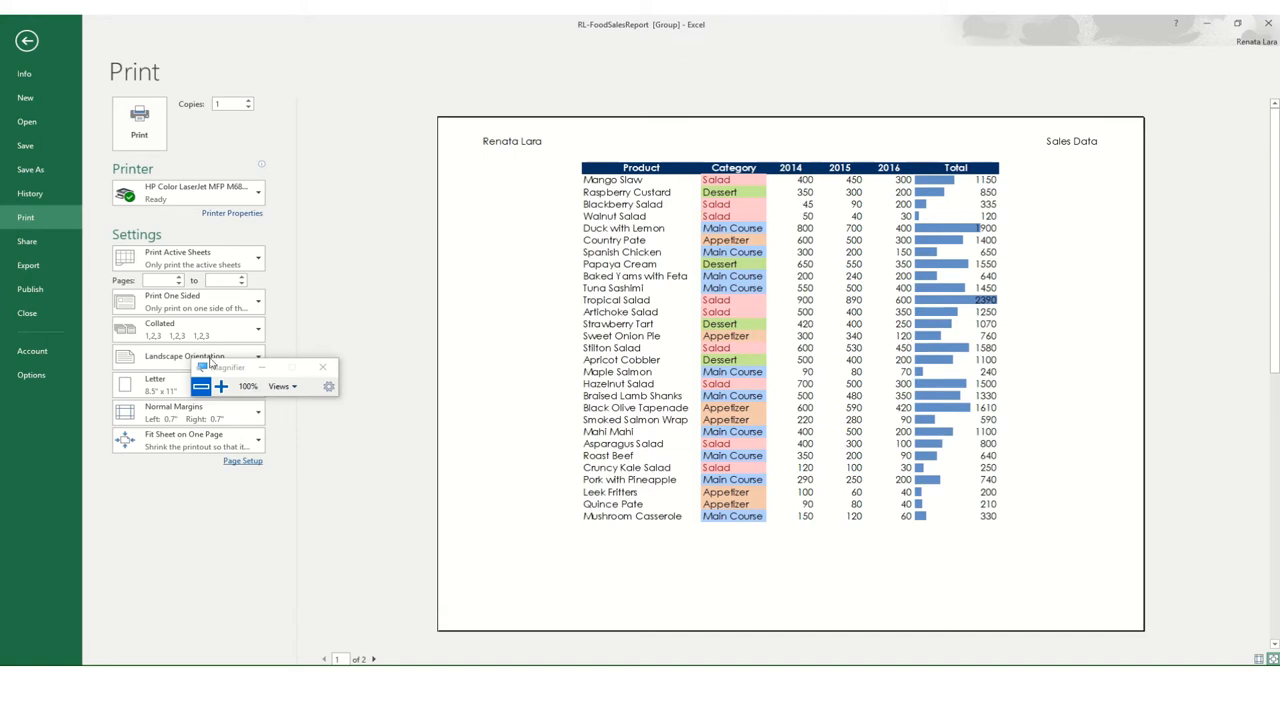
Switch the page centering to vertical only and apply it
click(242, 461)
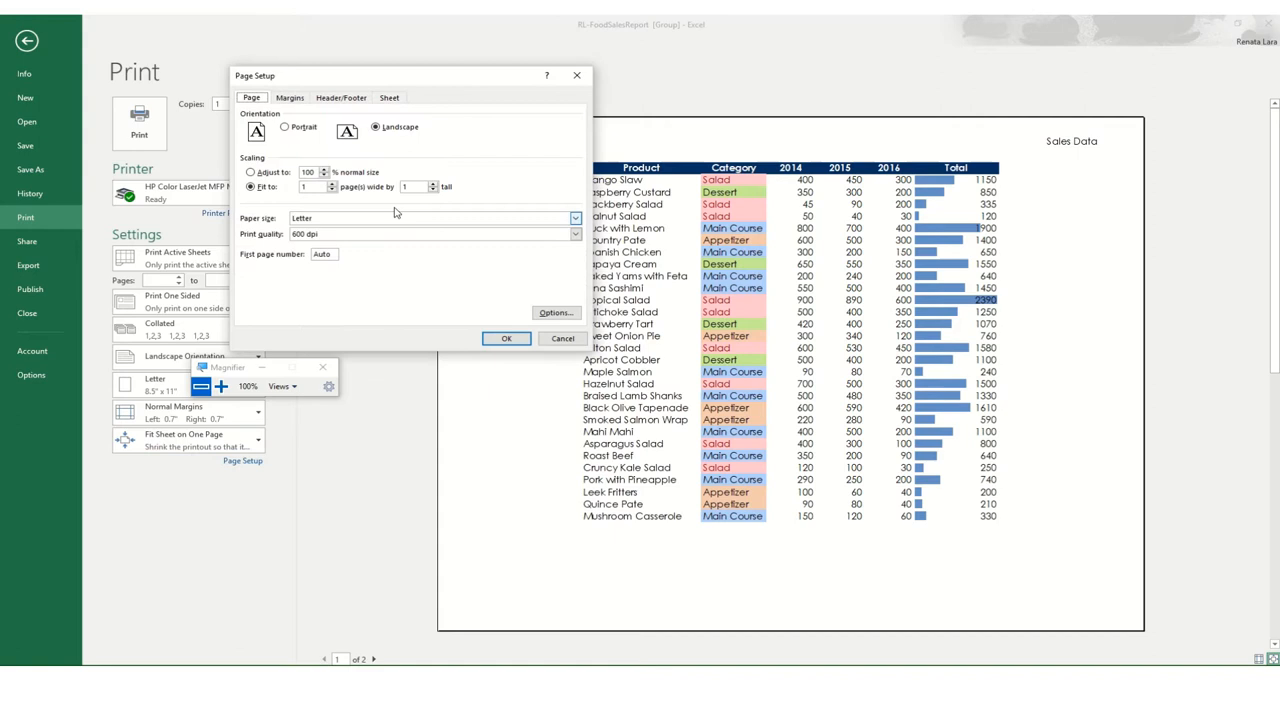
click(291, 97)
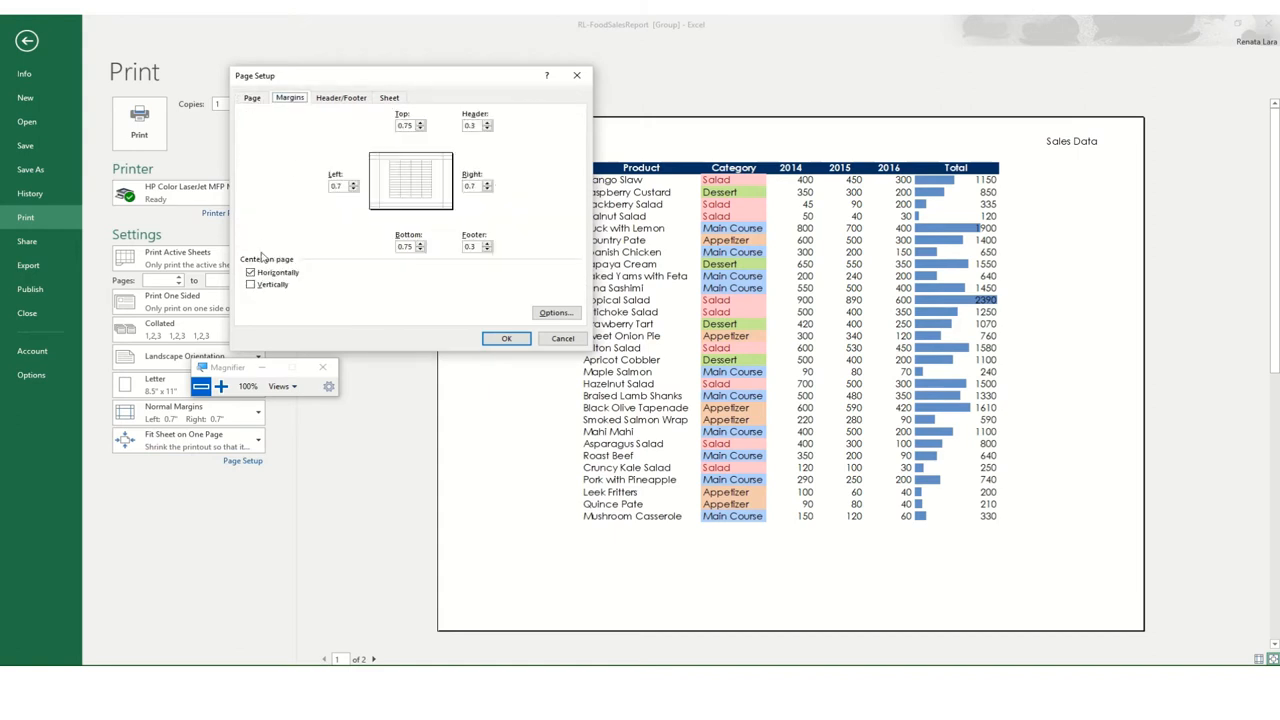
click(251, 272)
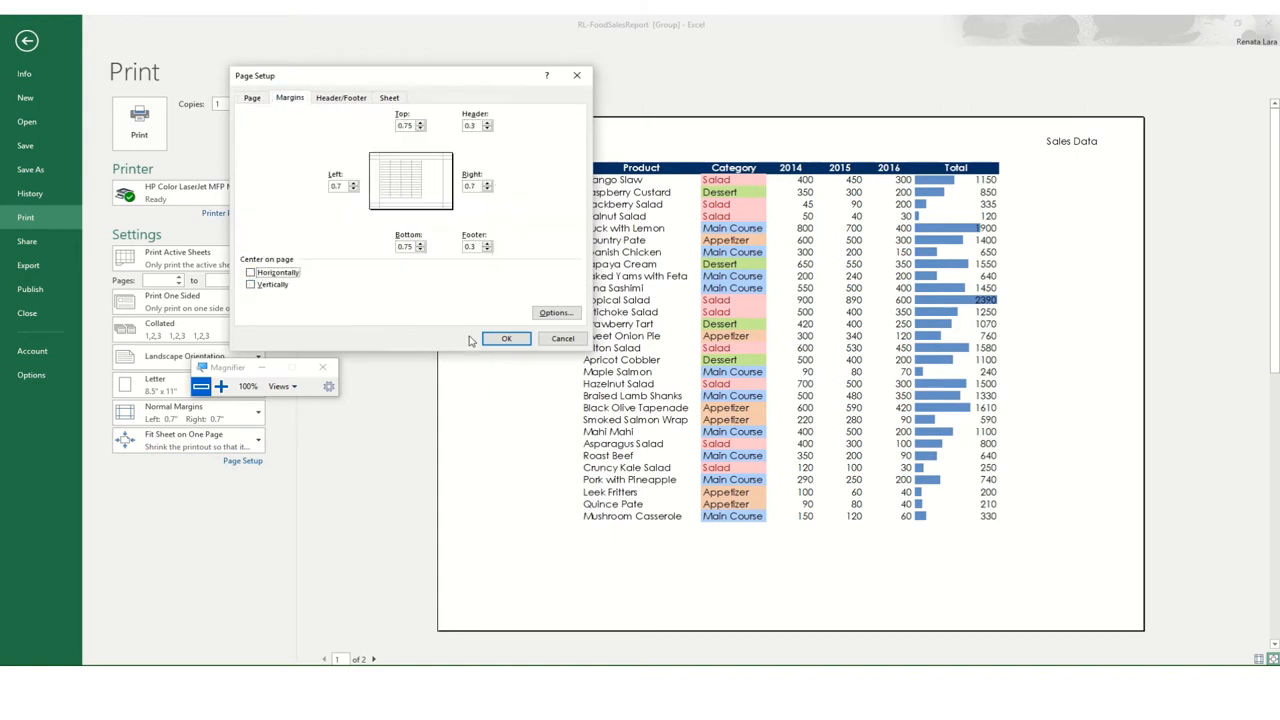
click(251, 284)
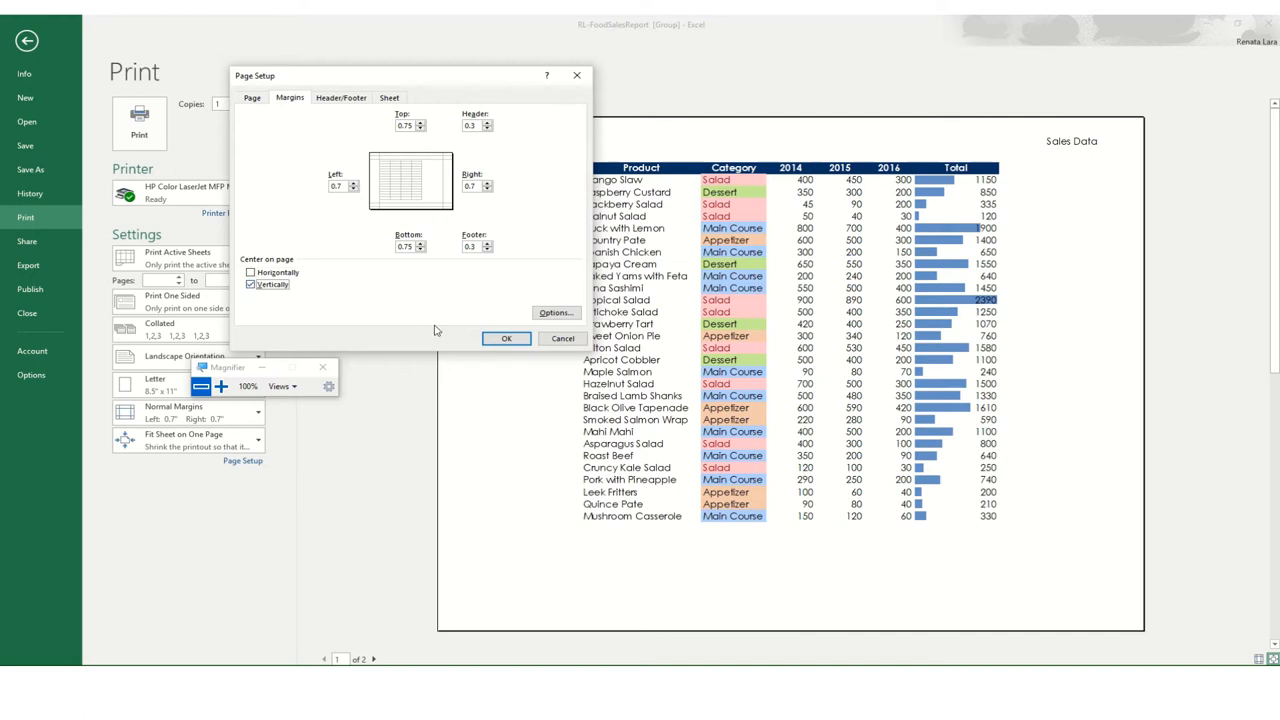
click(506, 338)
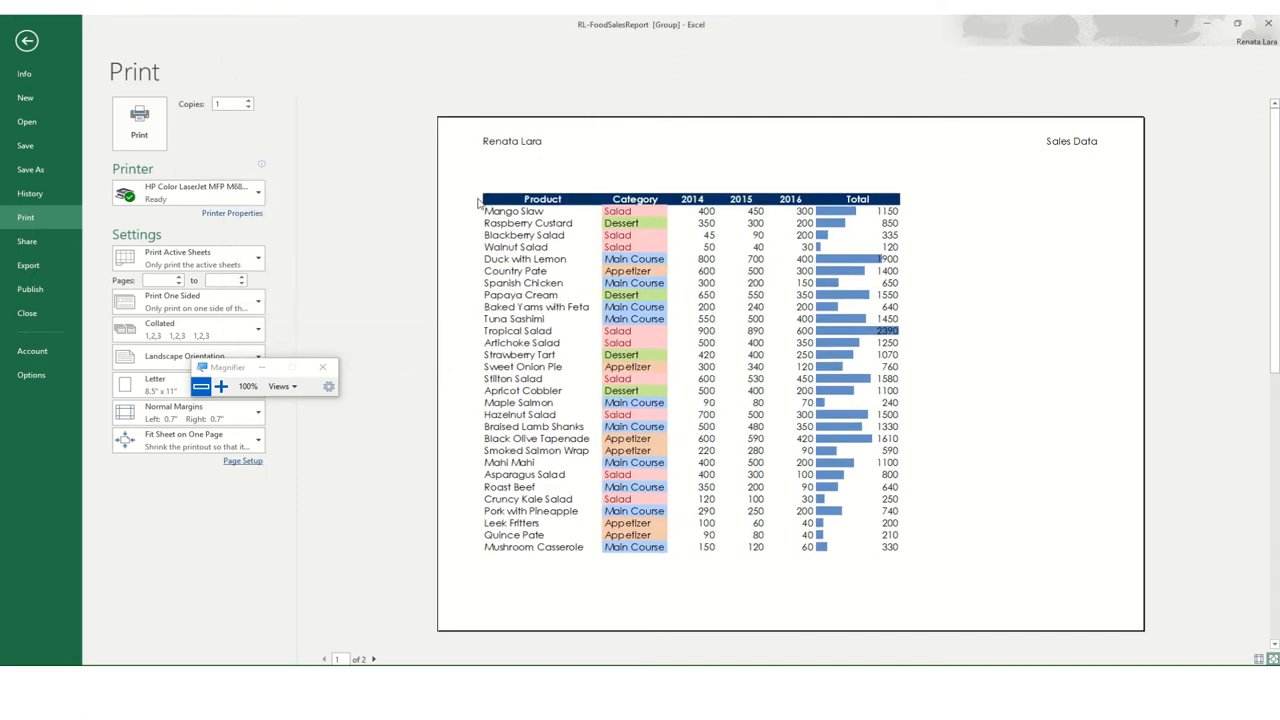
mouse_move(556, 180)
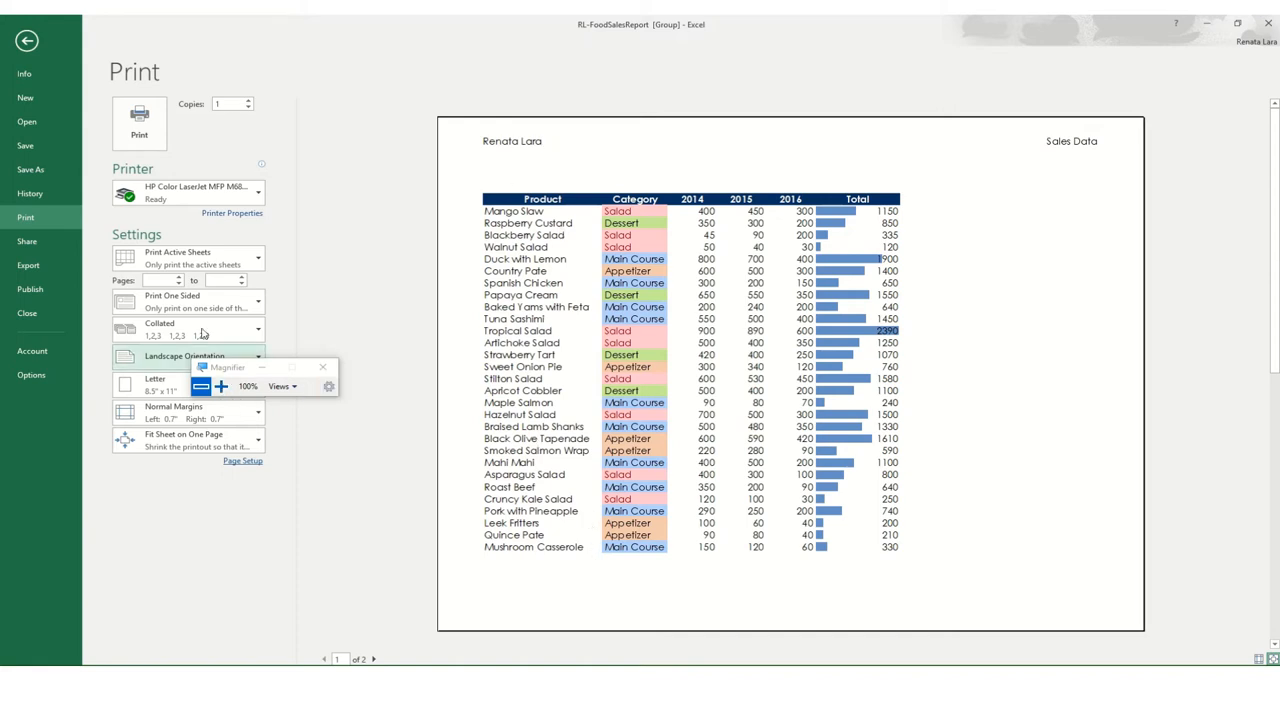
Center the Sales Data page both horizontally and vertically via Page Setup
click(242, 461)
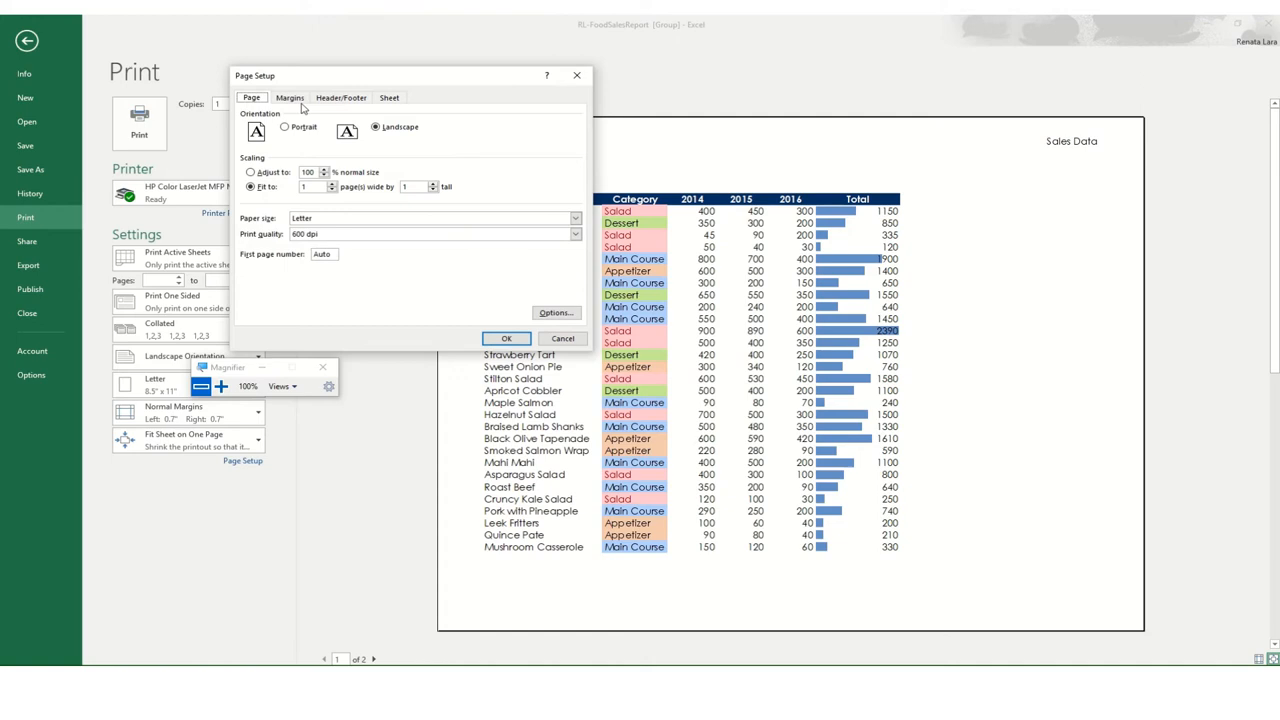
click(289, 97)
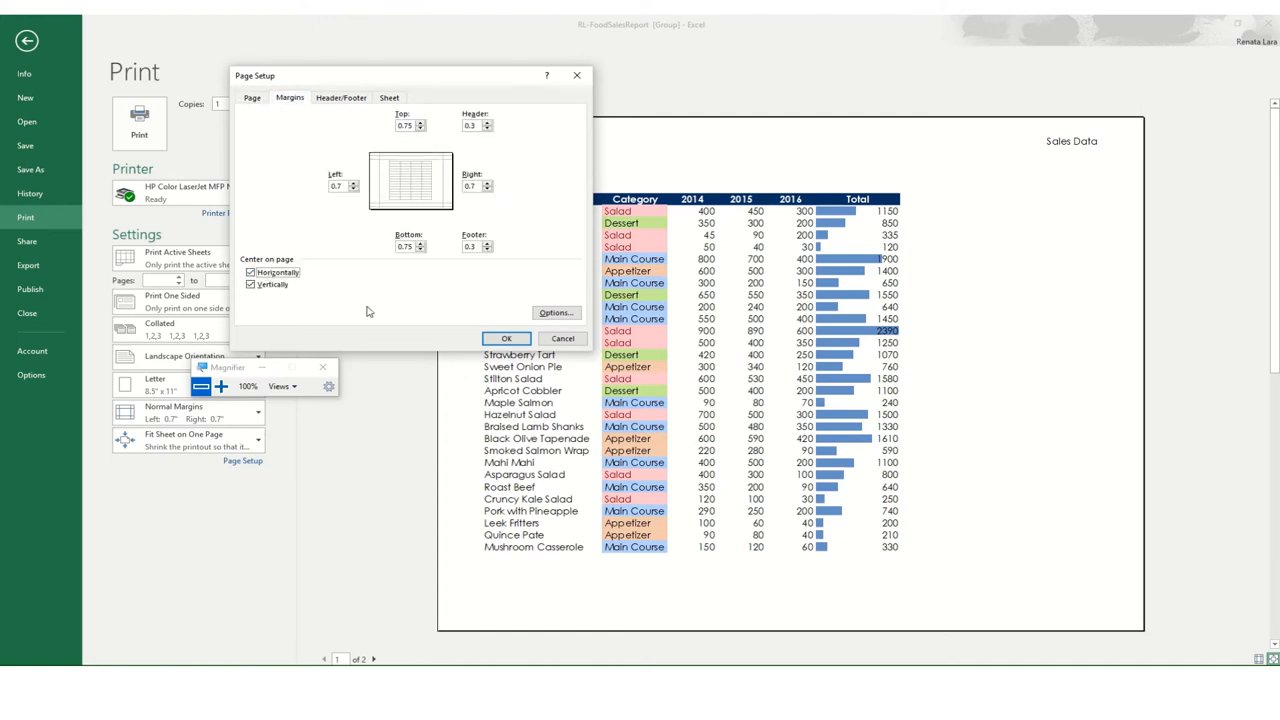
click(506, 338)
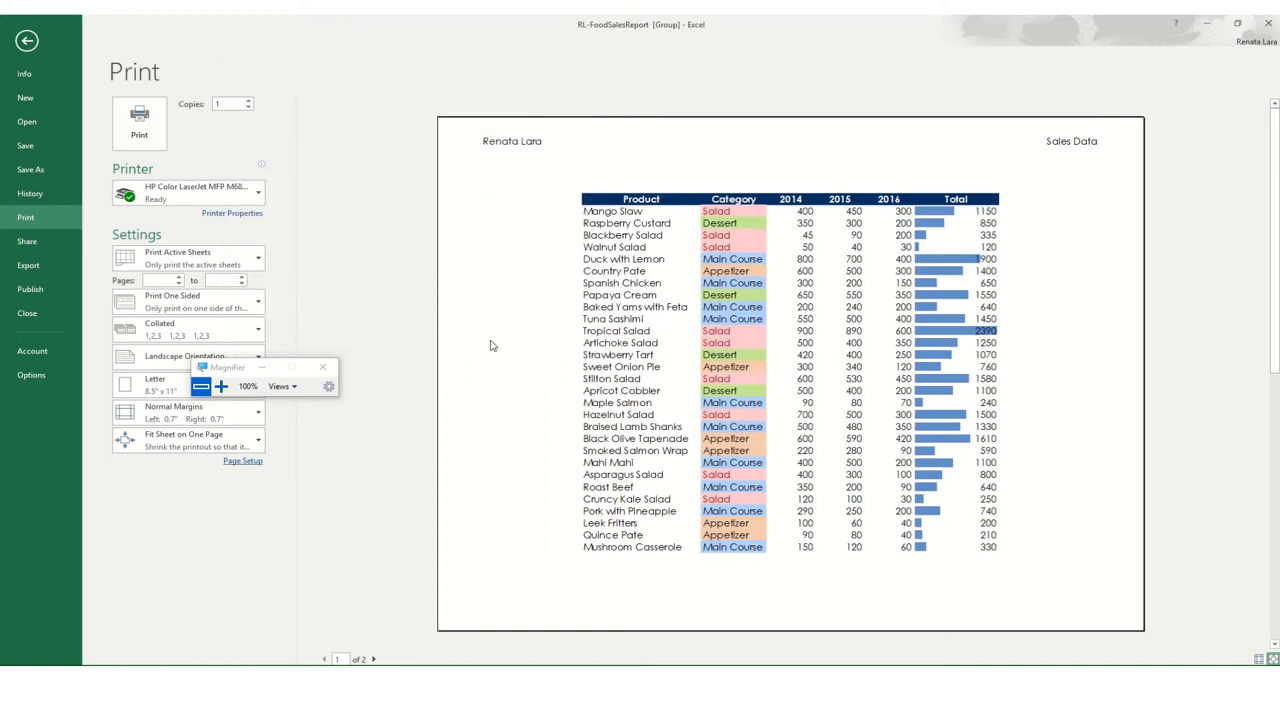
mouse_move(390, 656)
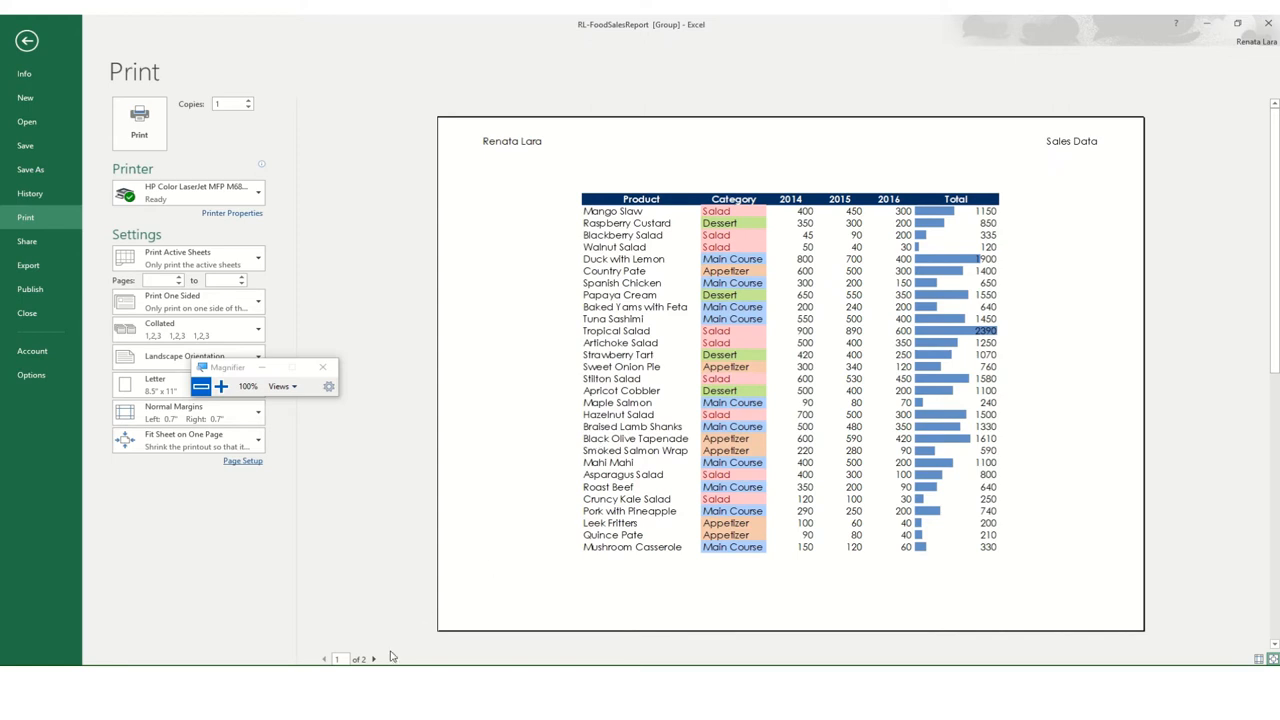
Preview page 2 and confirm its Page Setup without changes
click(374, 658)
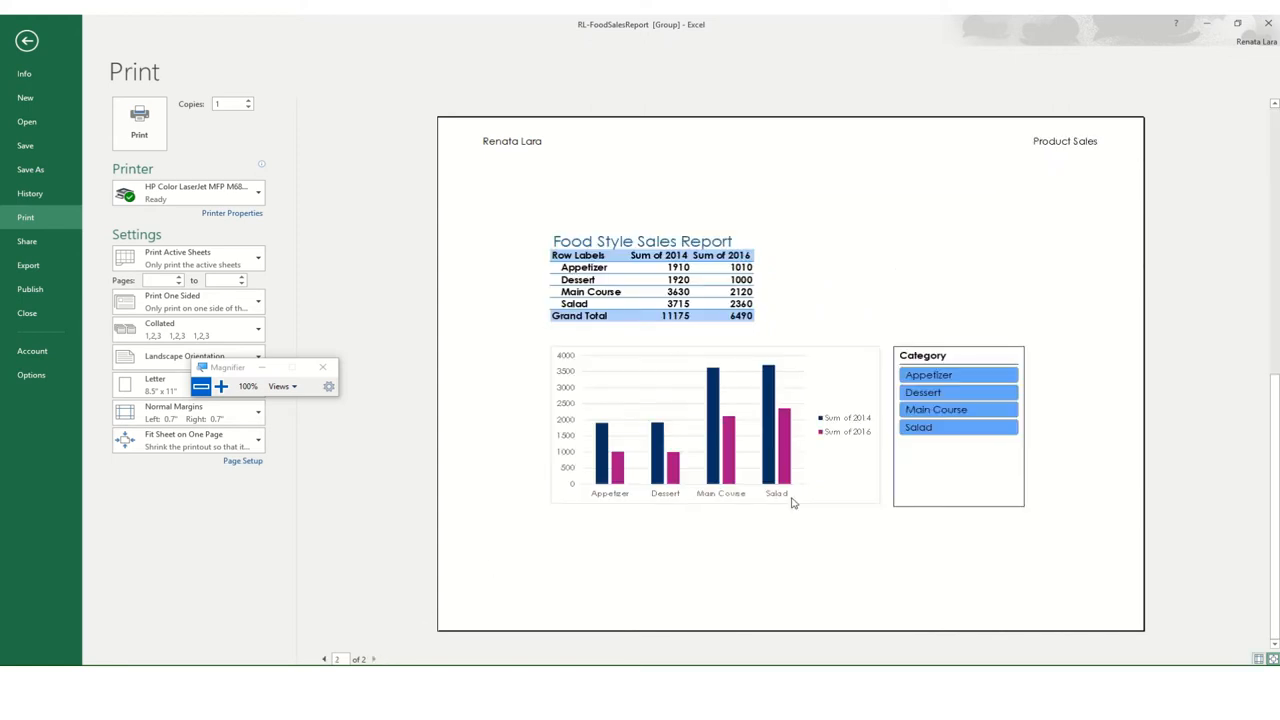
mouse_move(250, 473)
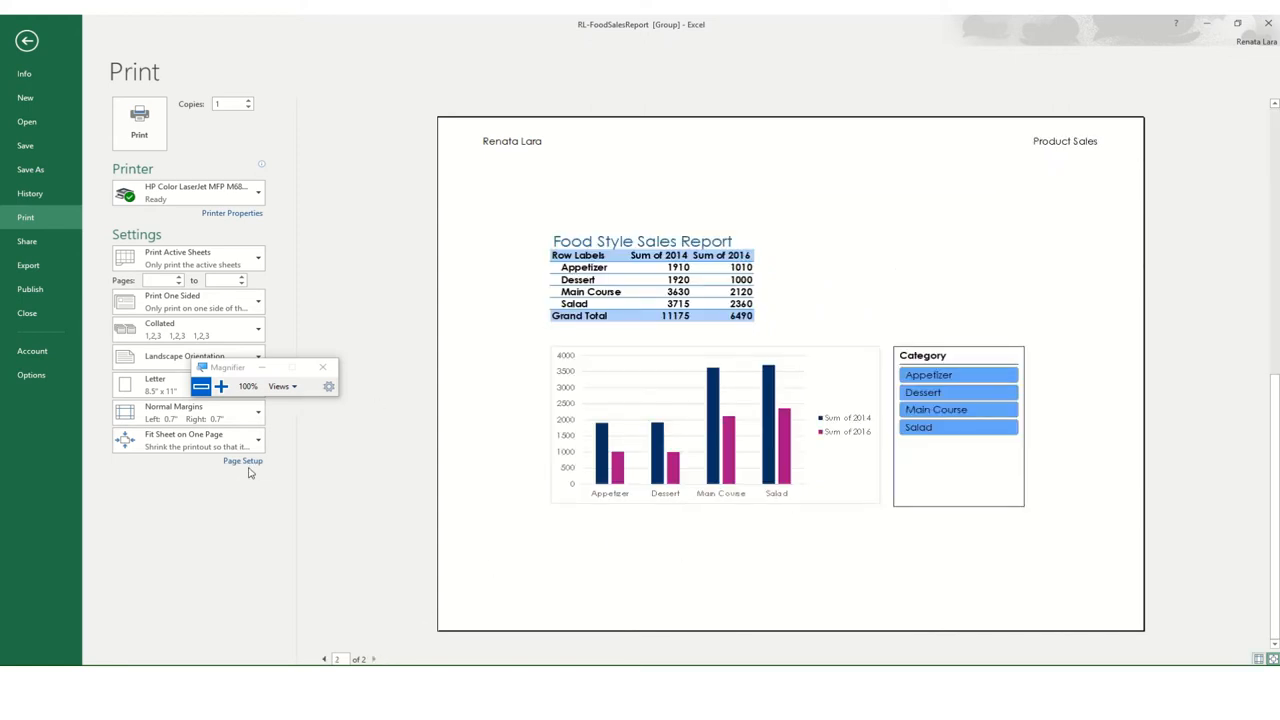
click(242, 461)
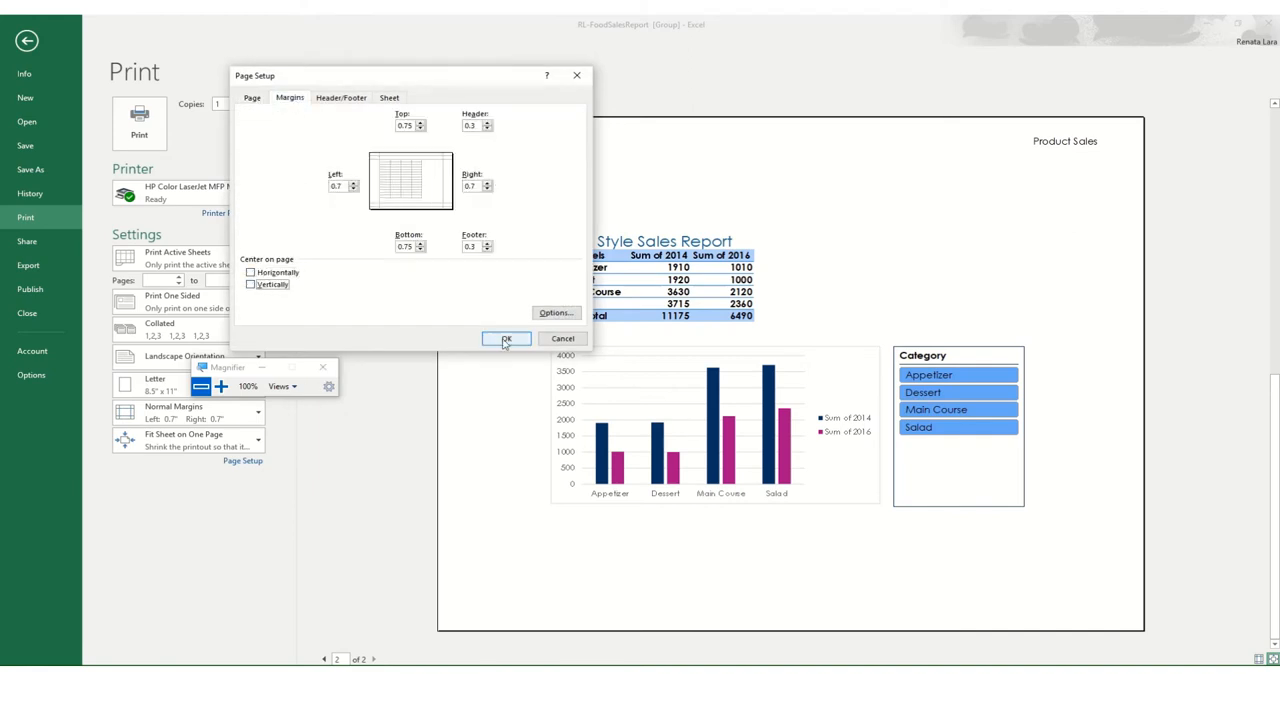
click(507, 338)
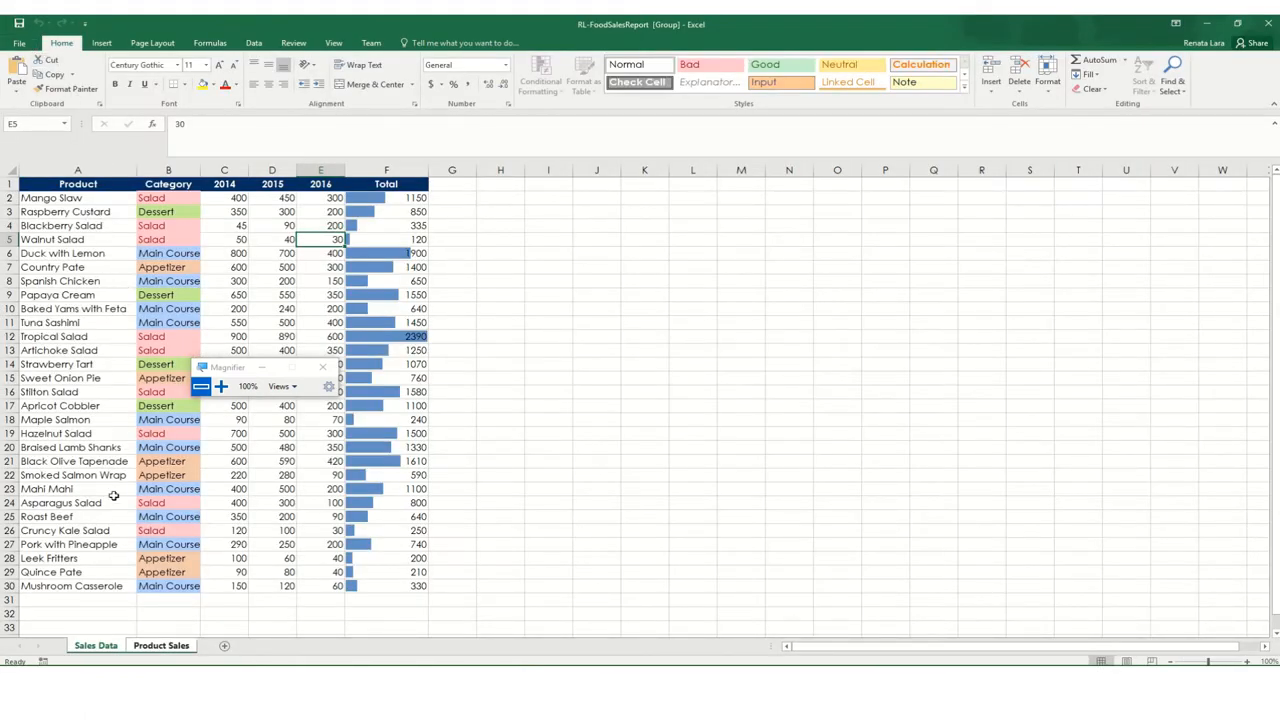
mouse_move(196, 544)
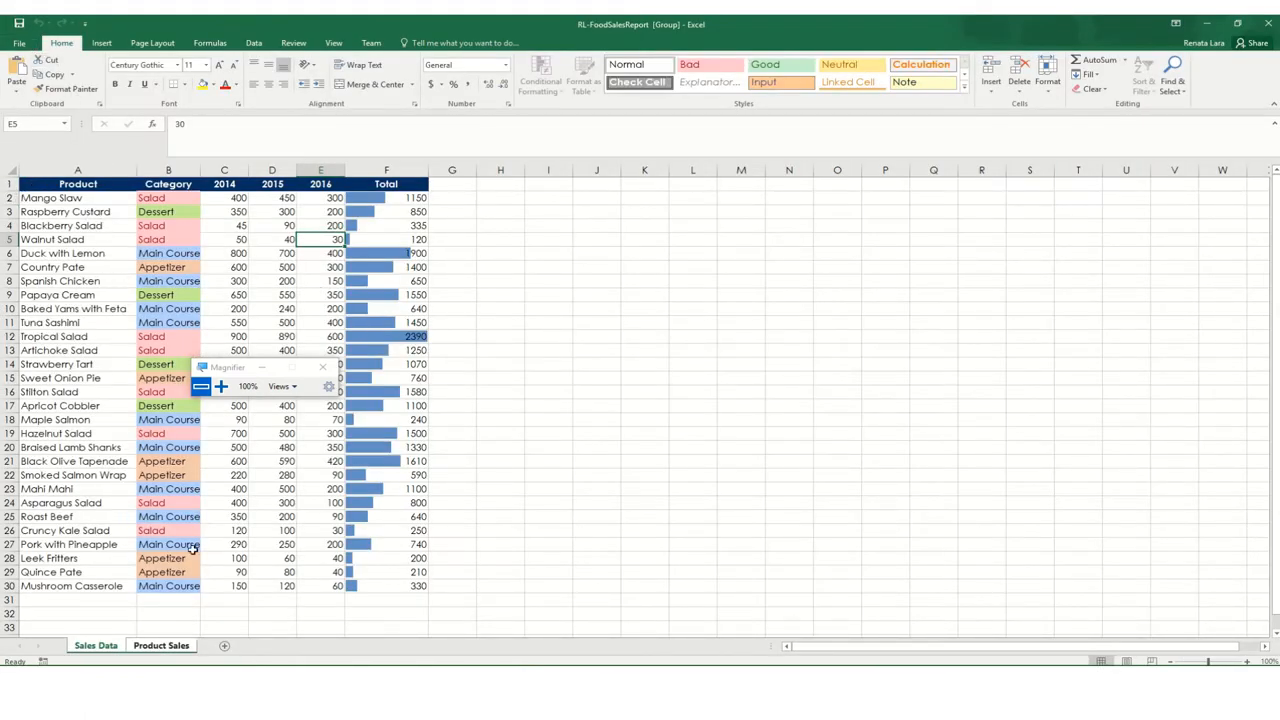
Reopen the print preview and apply horizontal and vertical centering in Page Setup
click(15, 43)
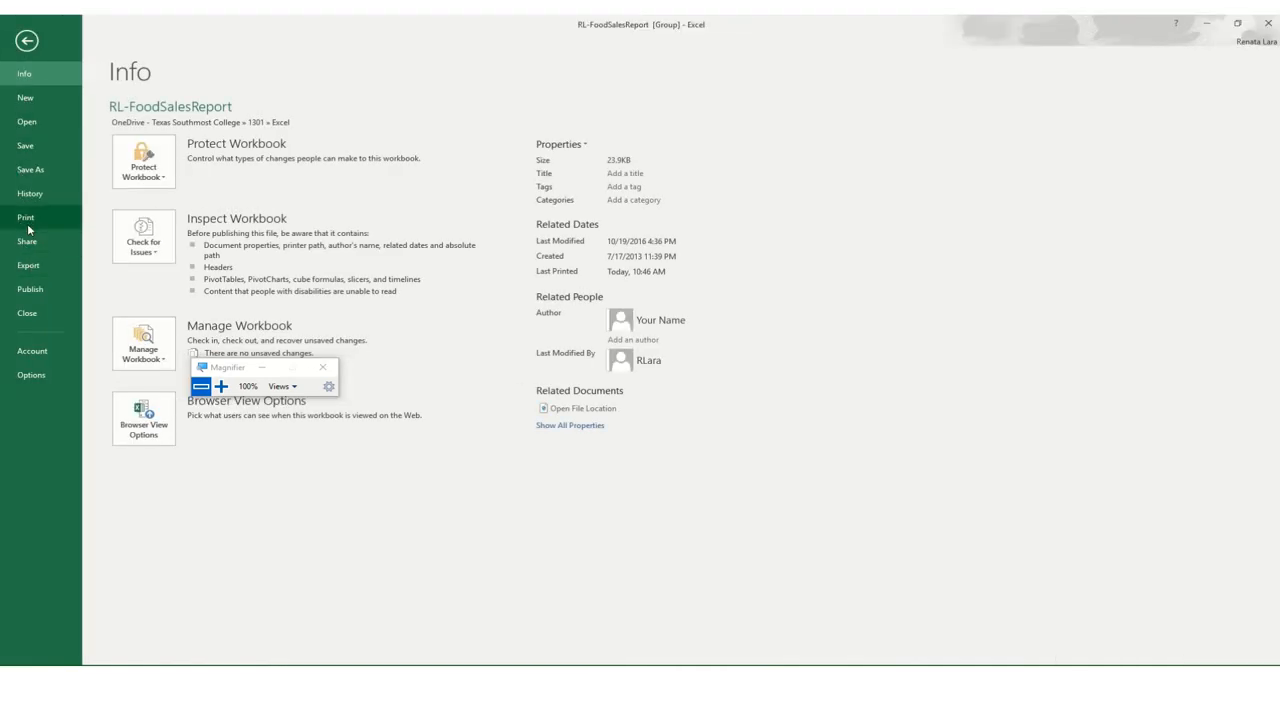
click(25, 217)
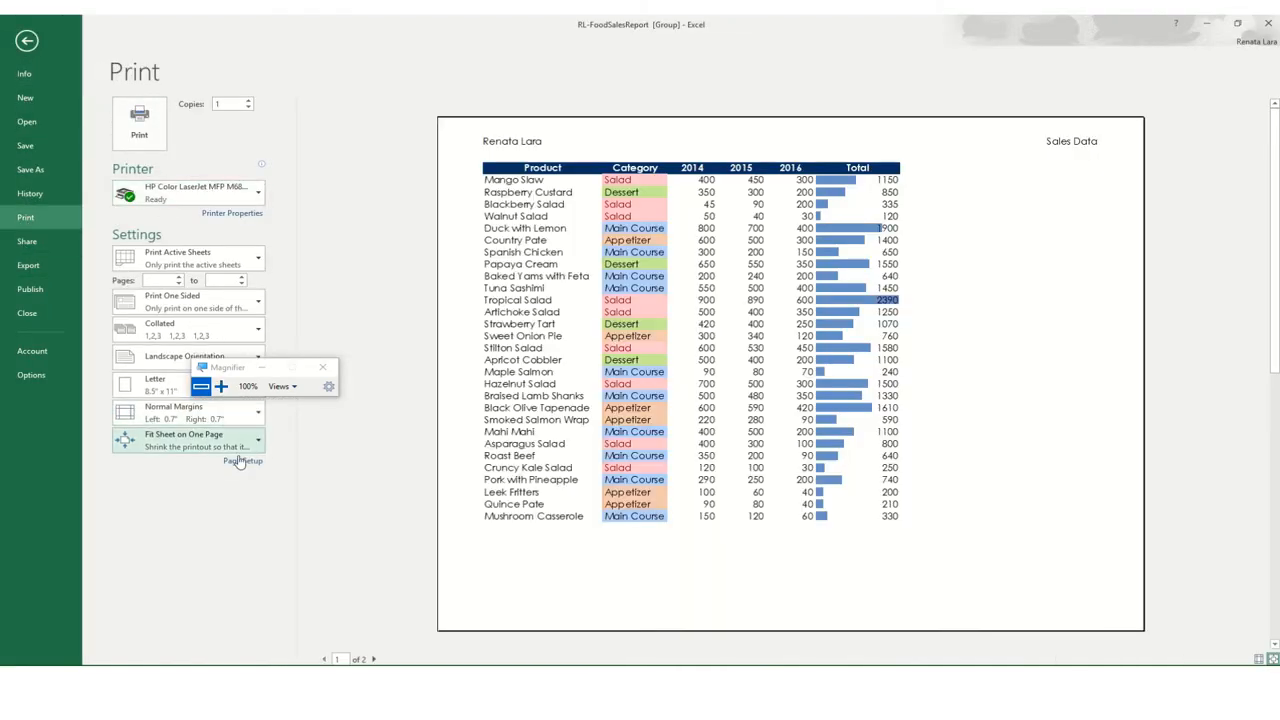
click(242, 461)
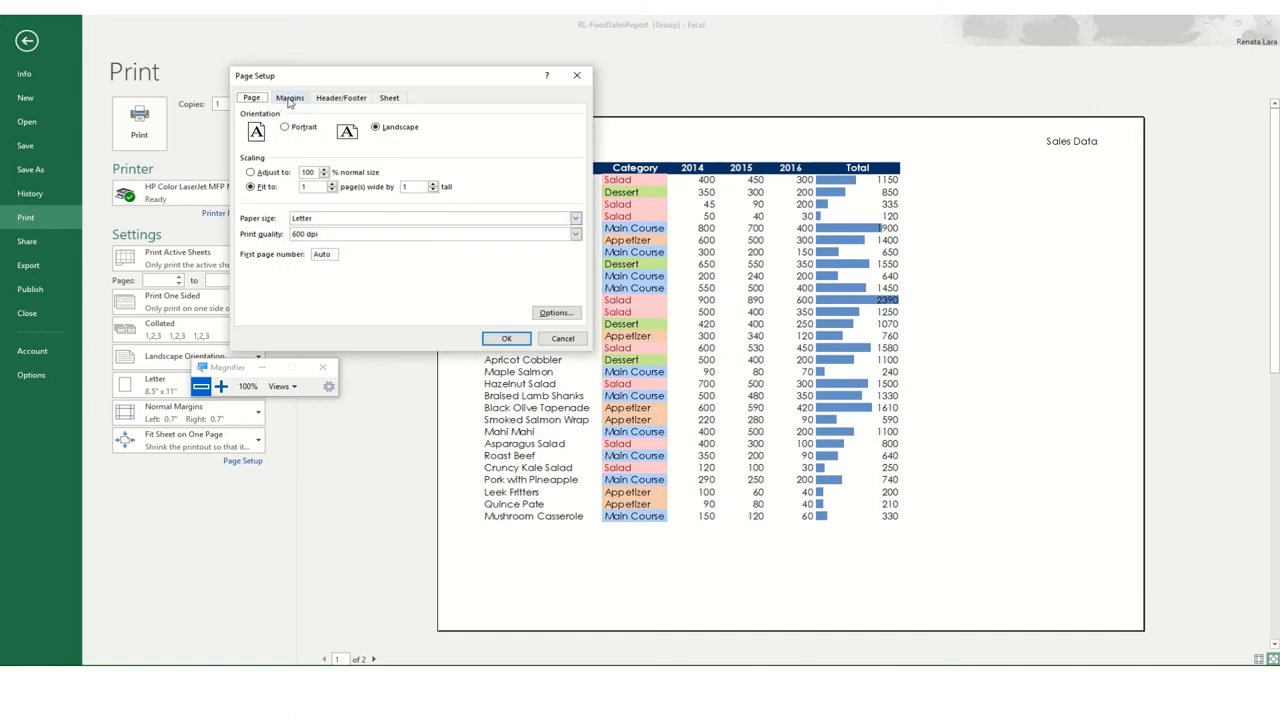
click(290, 97)
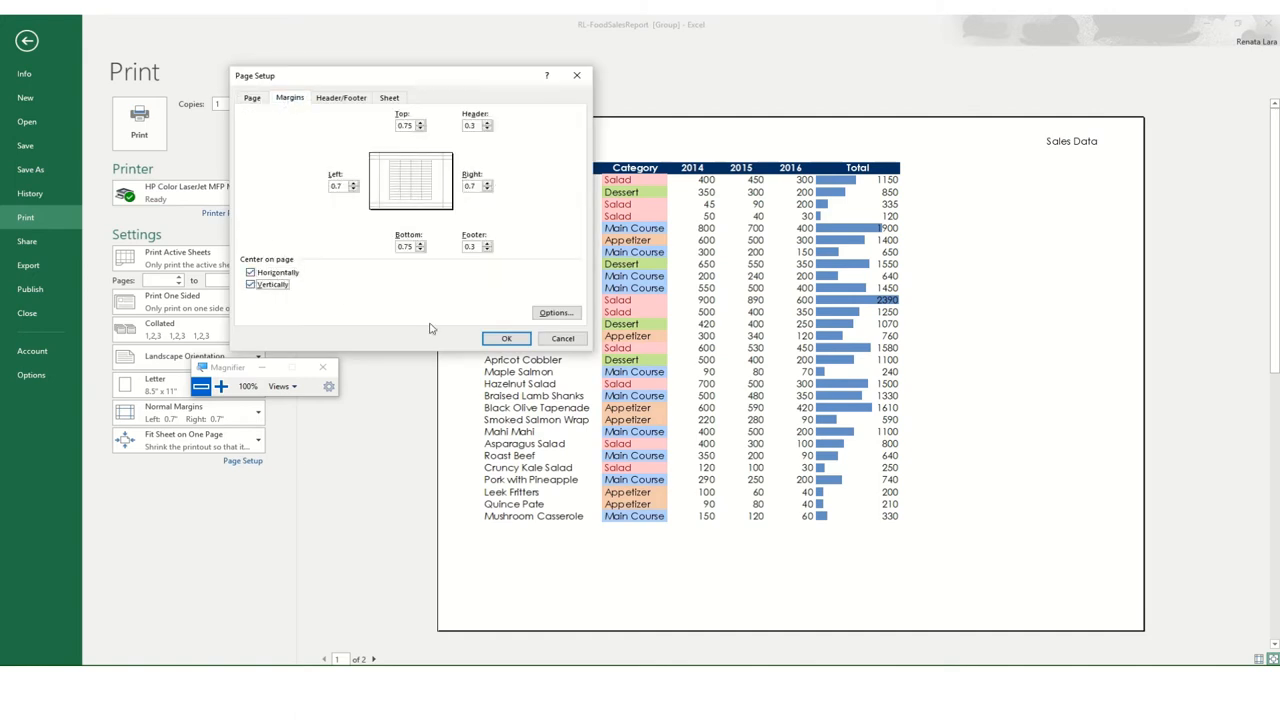
click(506, 338)
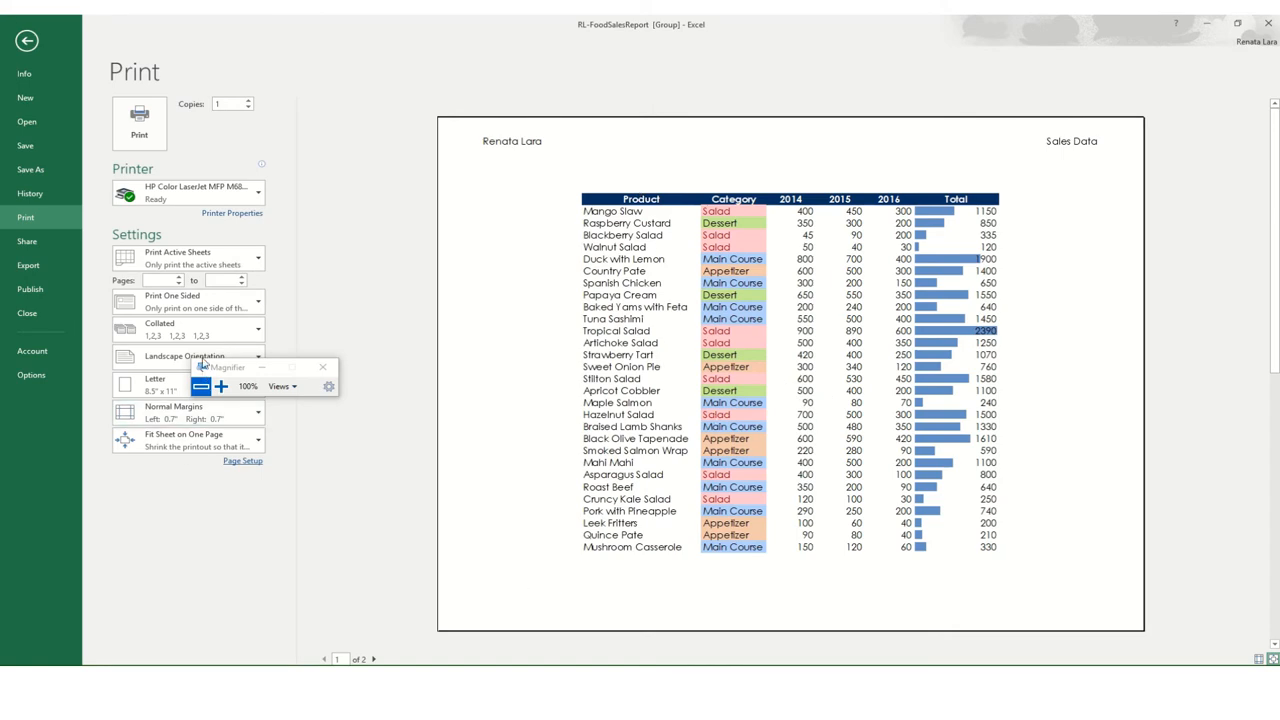
click(221, 385)
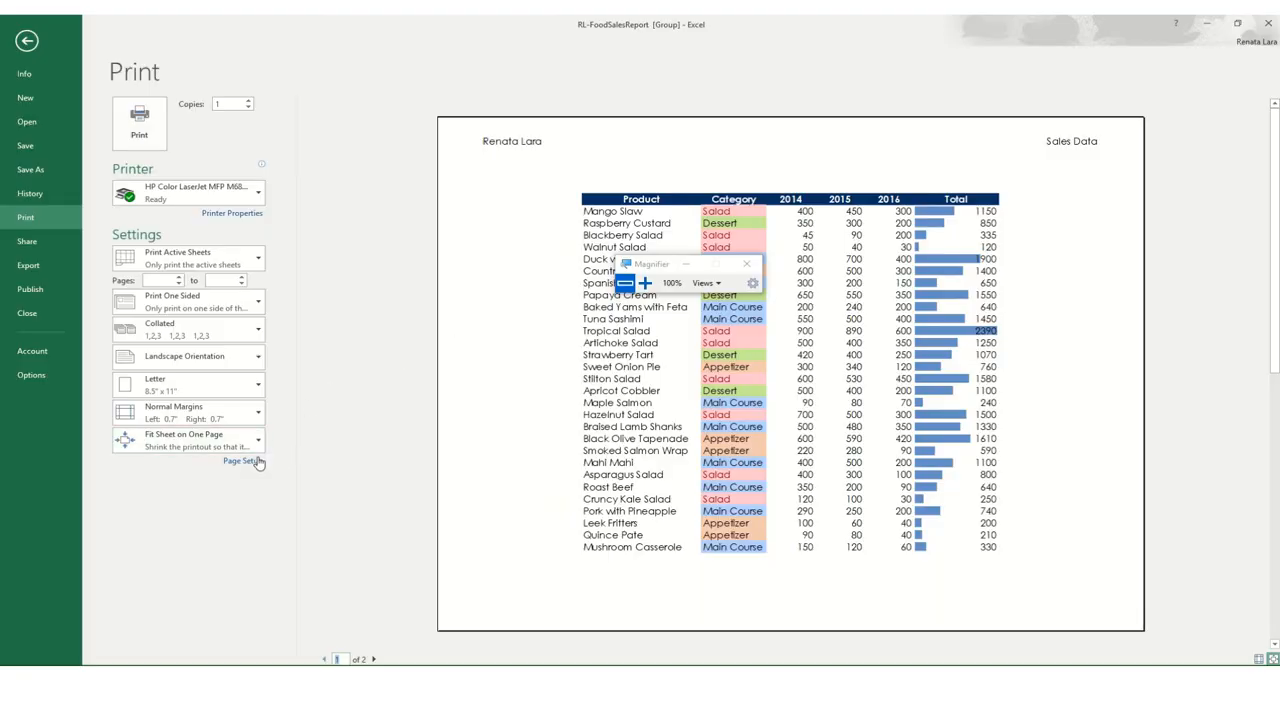
Bring up the Custom Header editor from Page Setup's Header/Footer settings
click(242, 461)
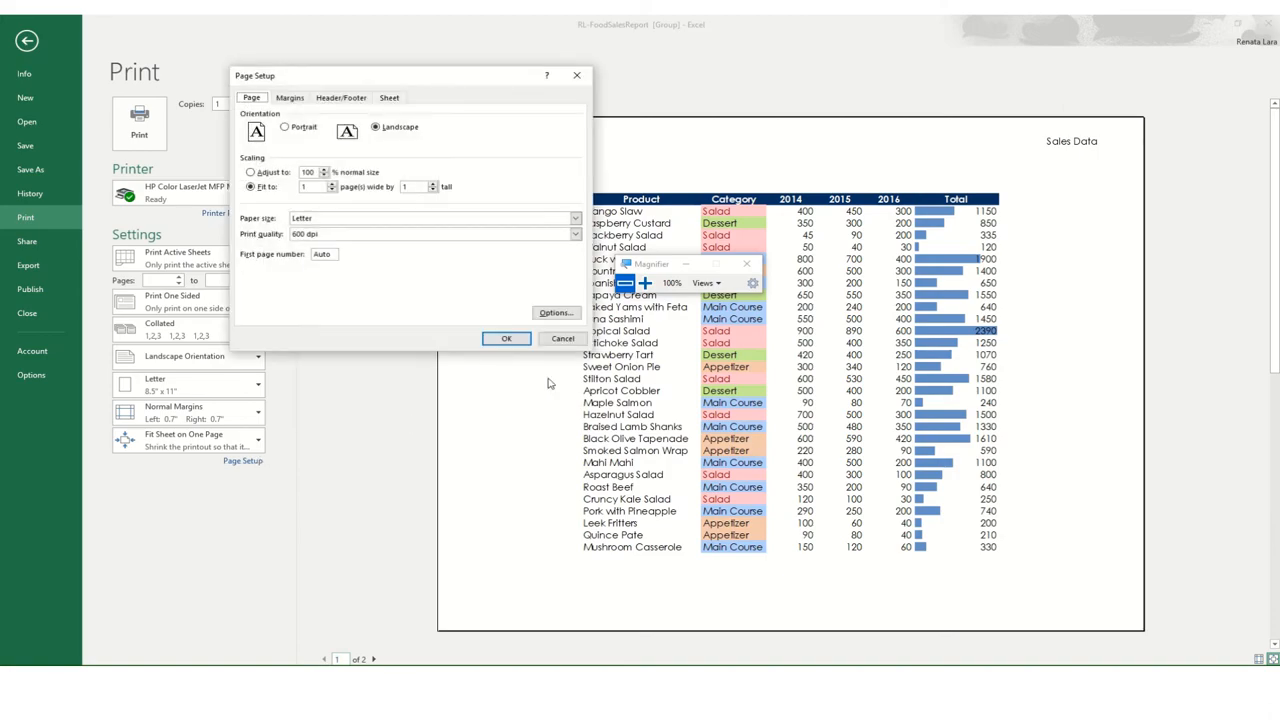
click(649, 282)
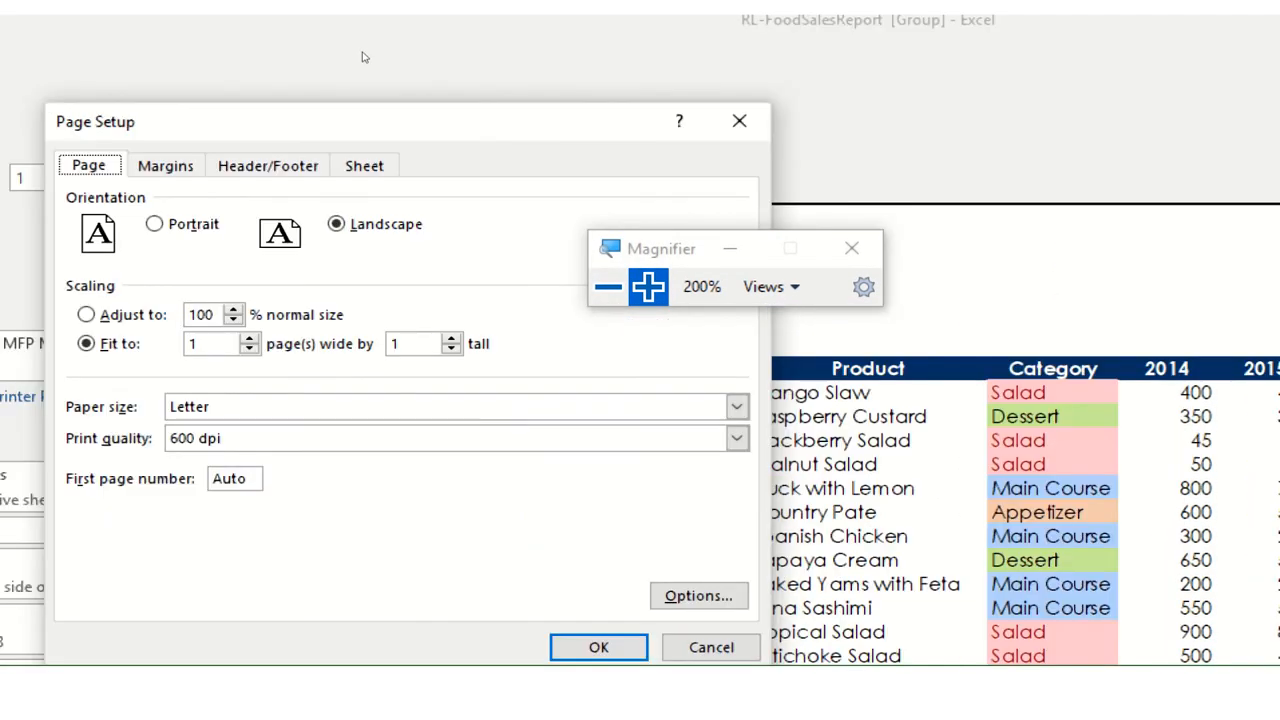
click(267, 165)
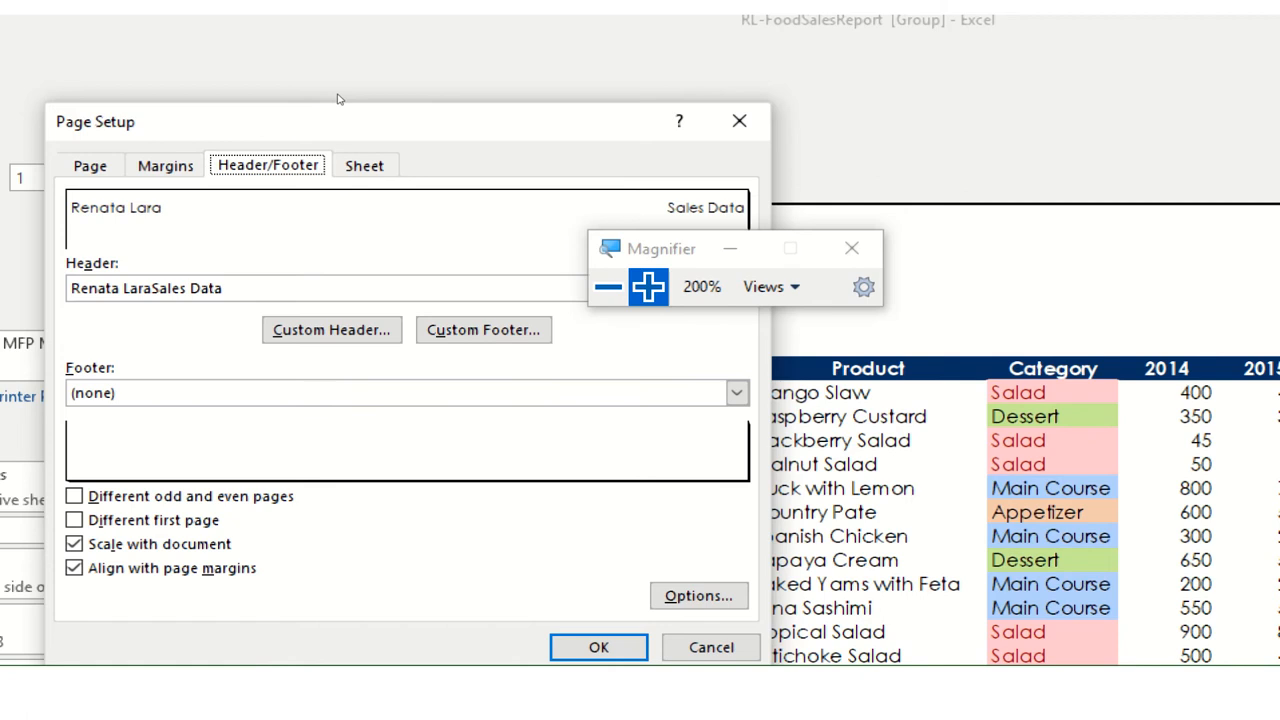
mouse_move(570, 147)
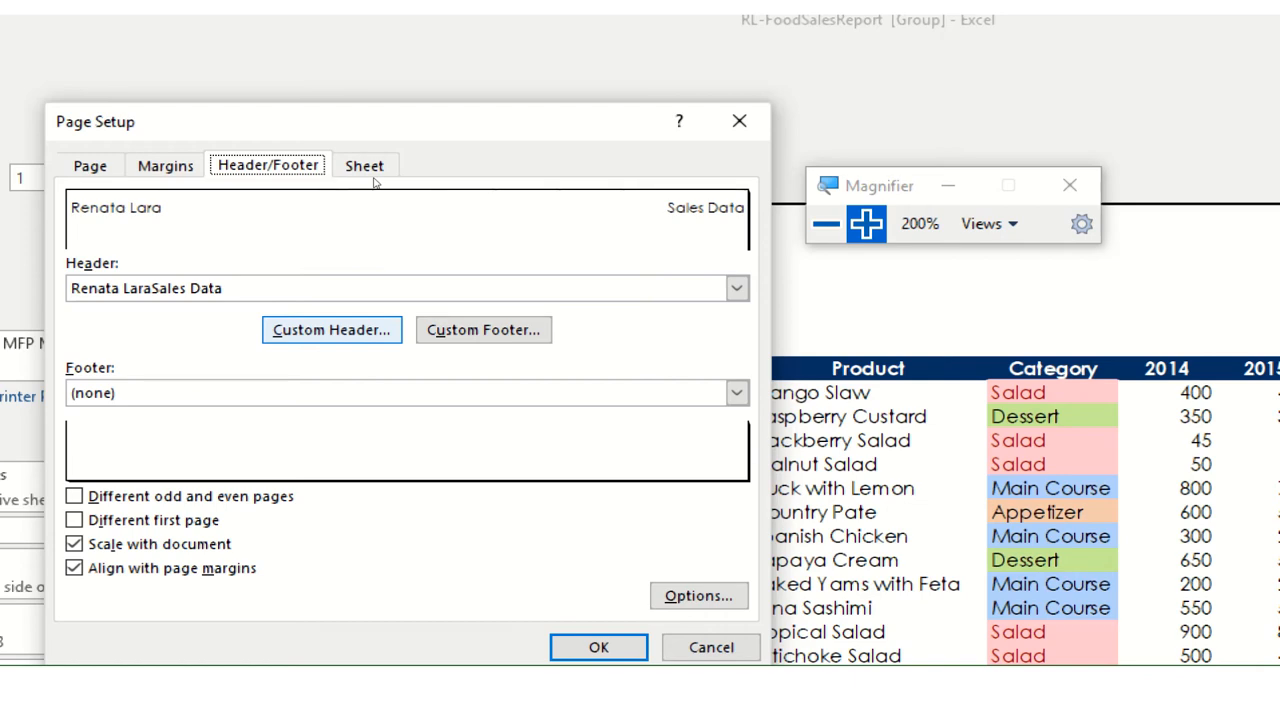
click(331, 329)
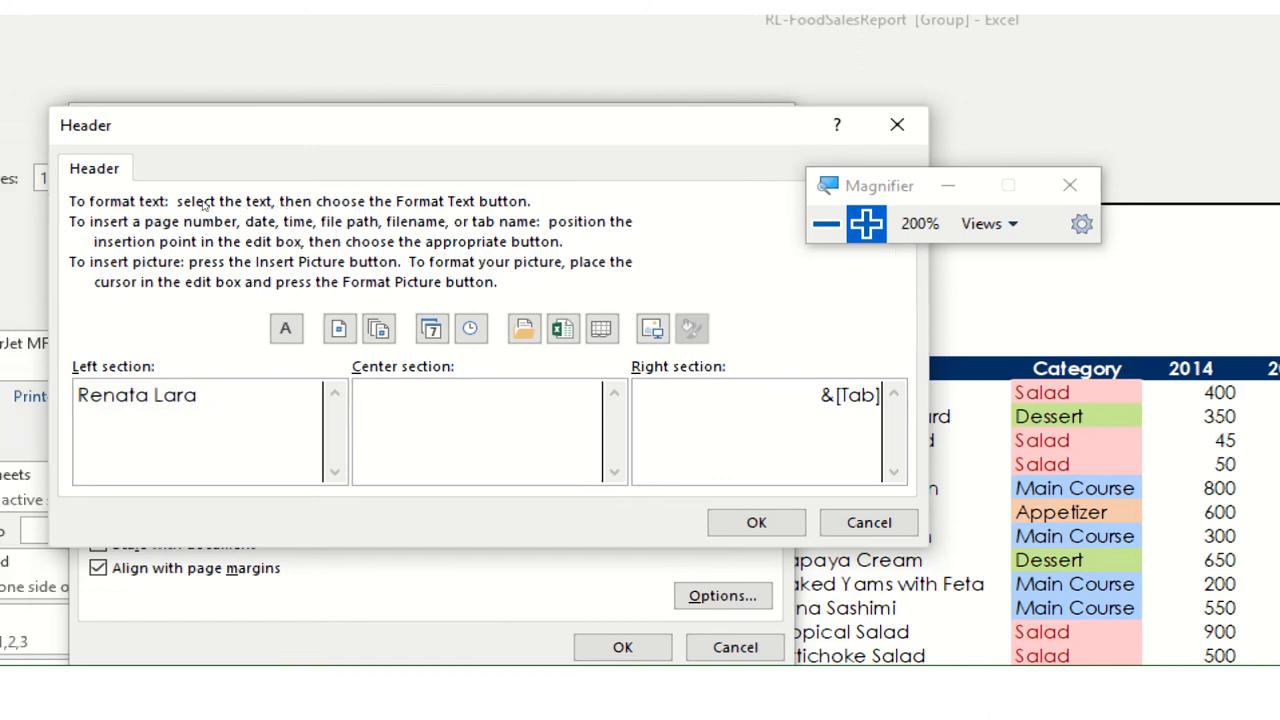
double_click(137, 394)
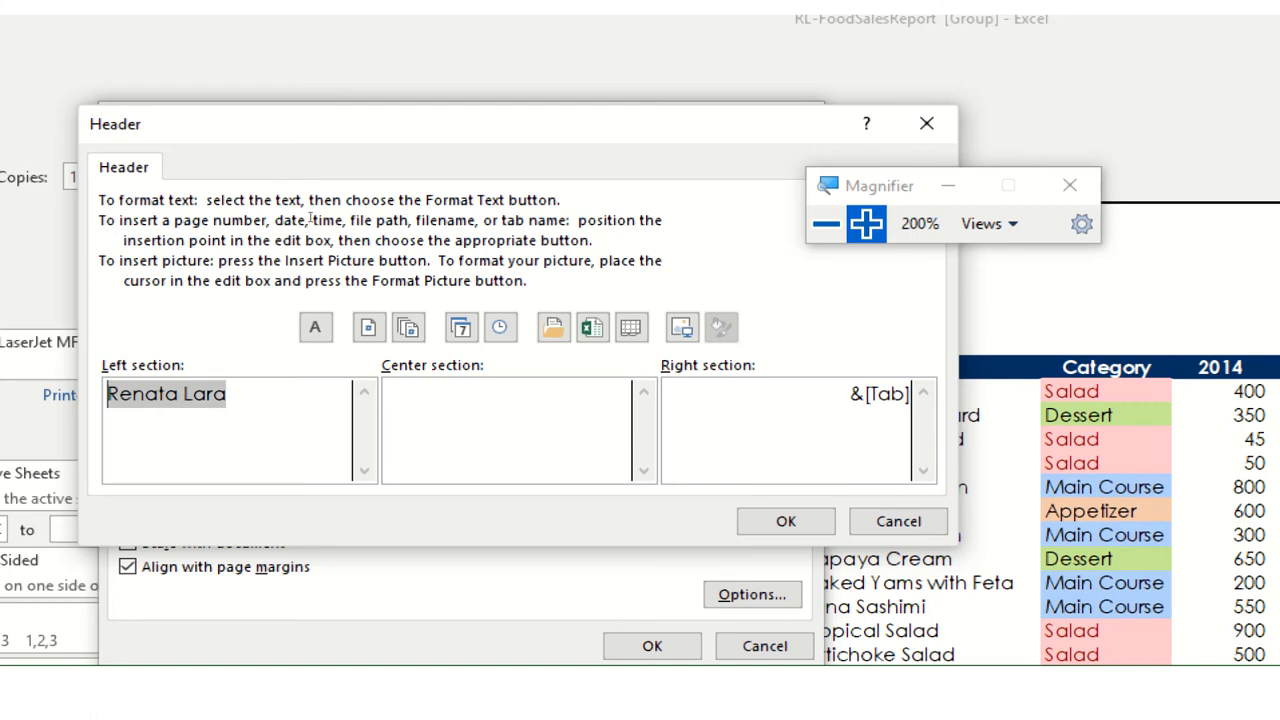
click(205, 390)
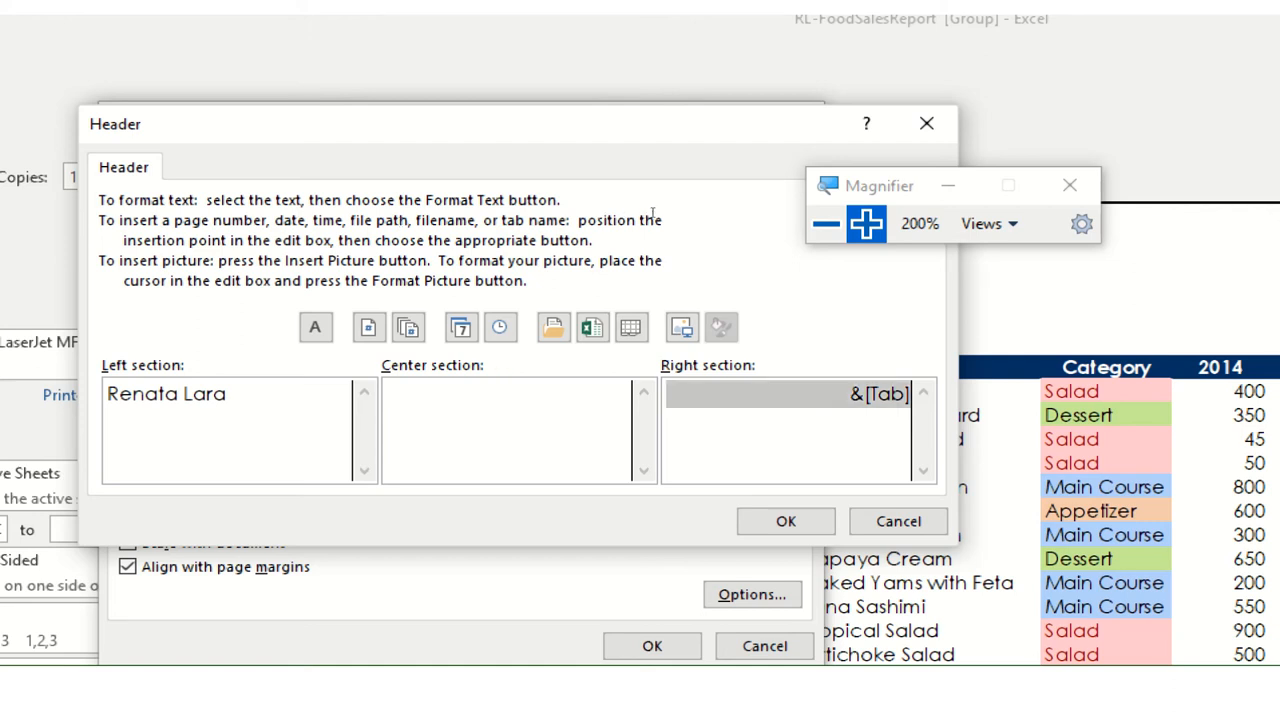
mouse_move(637, 260)
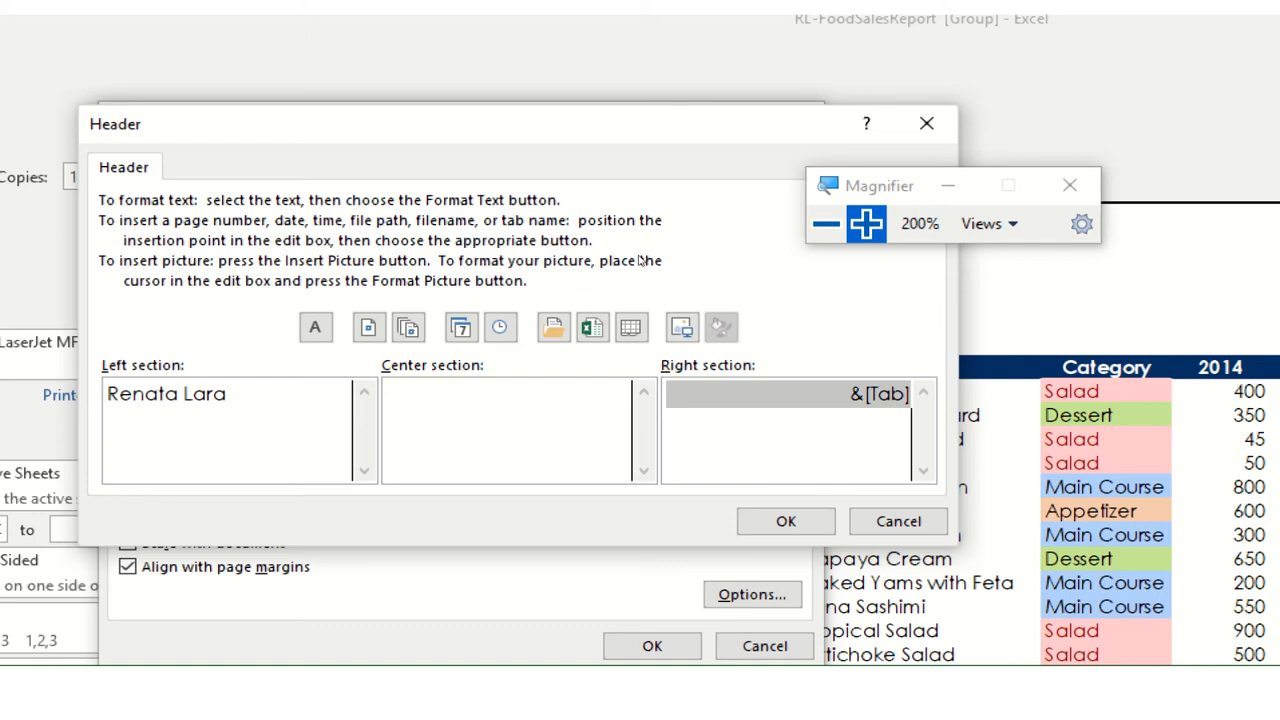
key(Delete)
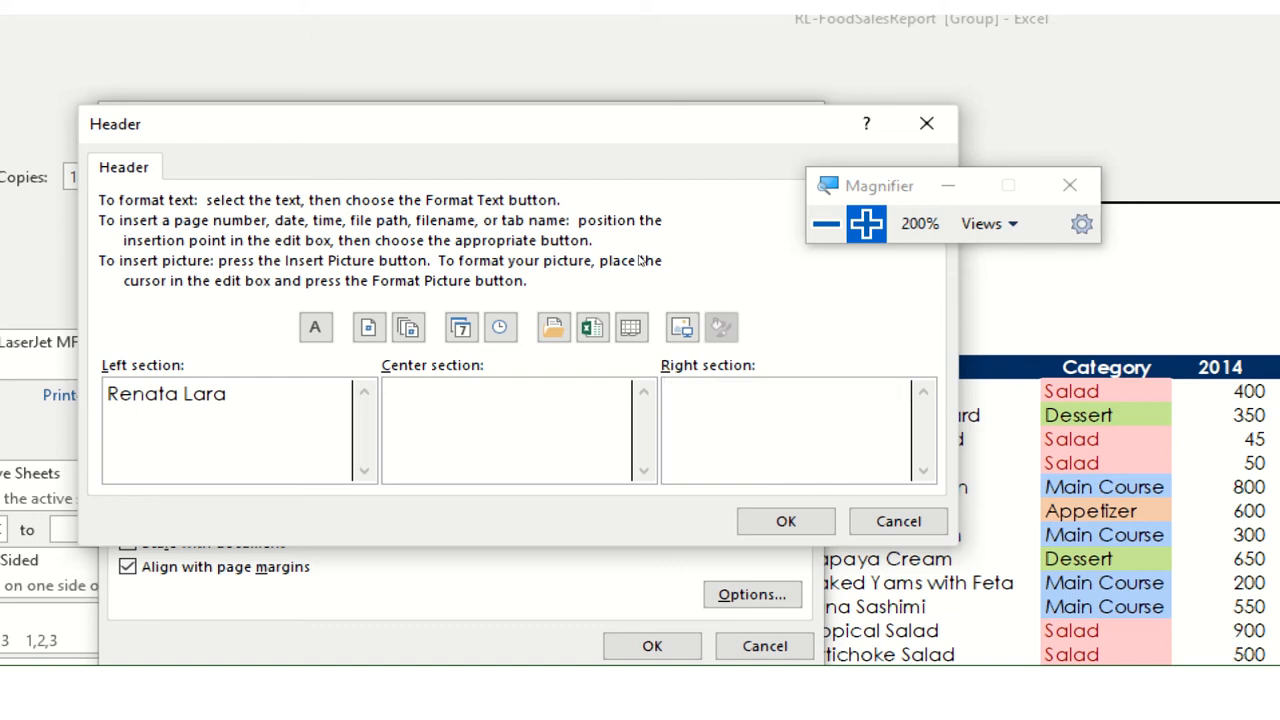
text(Data)
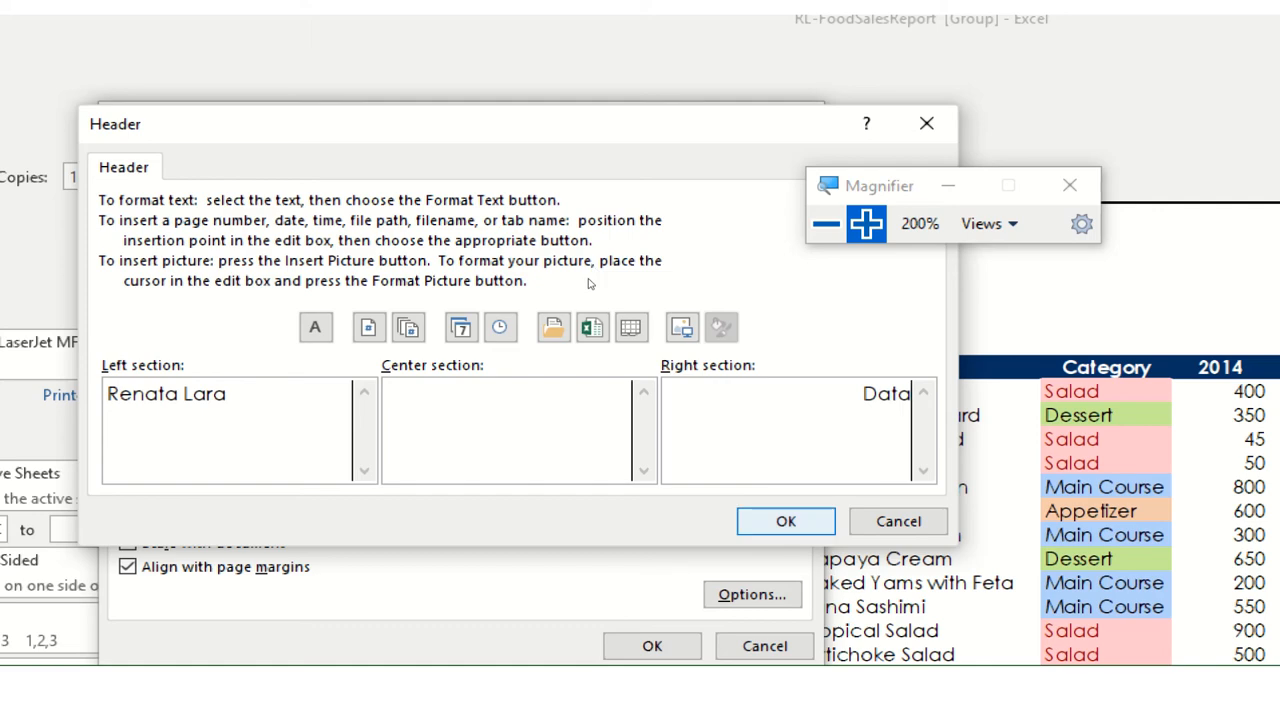
click(785, 521)
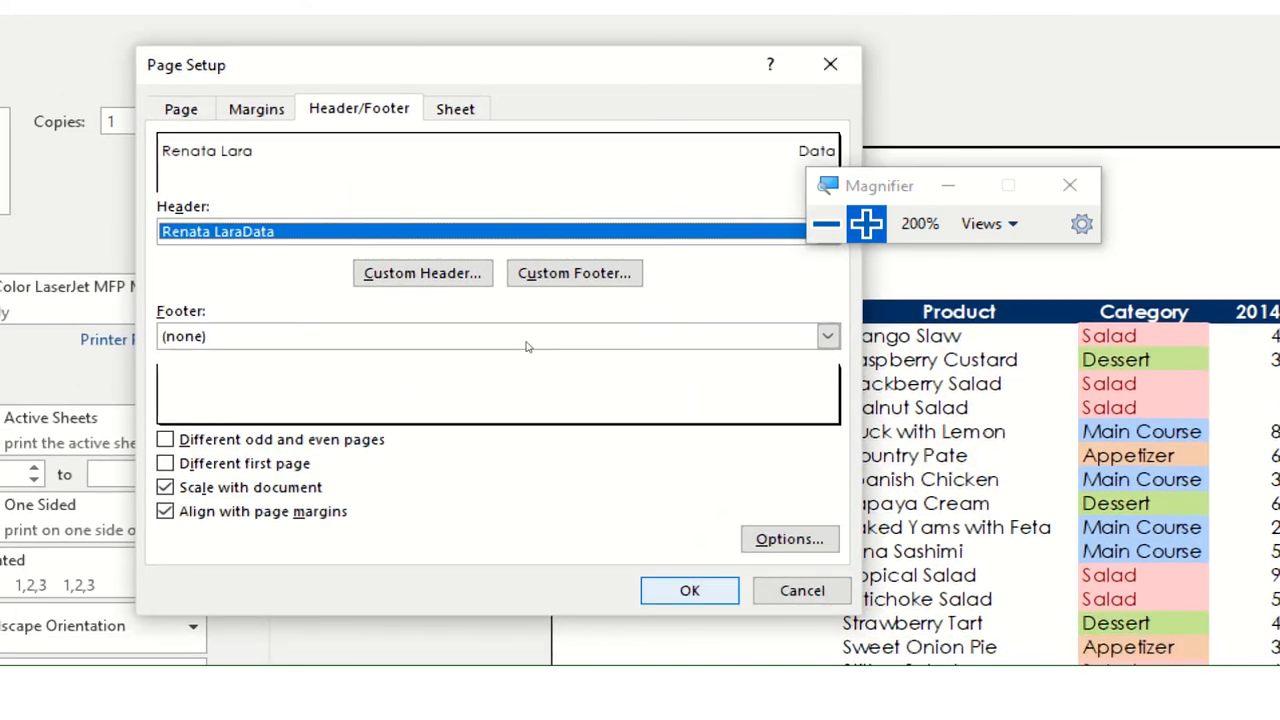
click(689, 590)
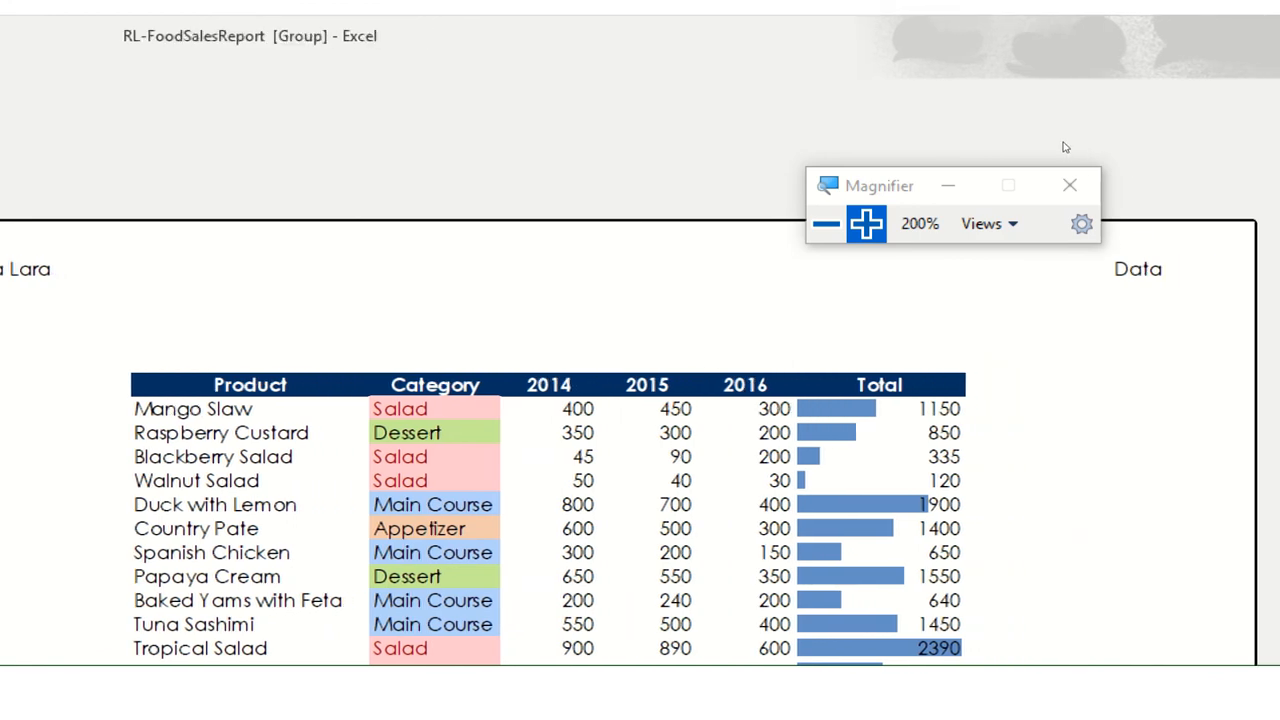
scroll(down, 3)
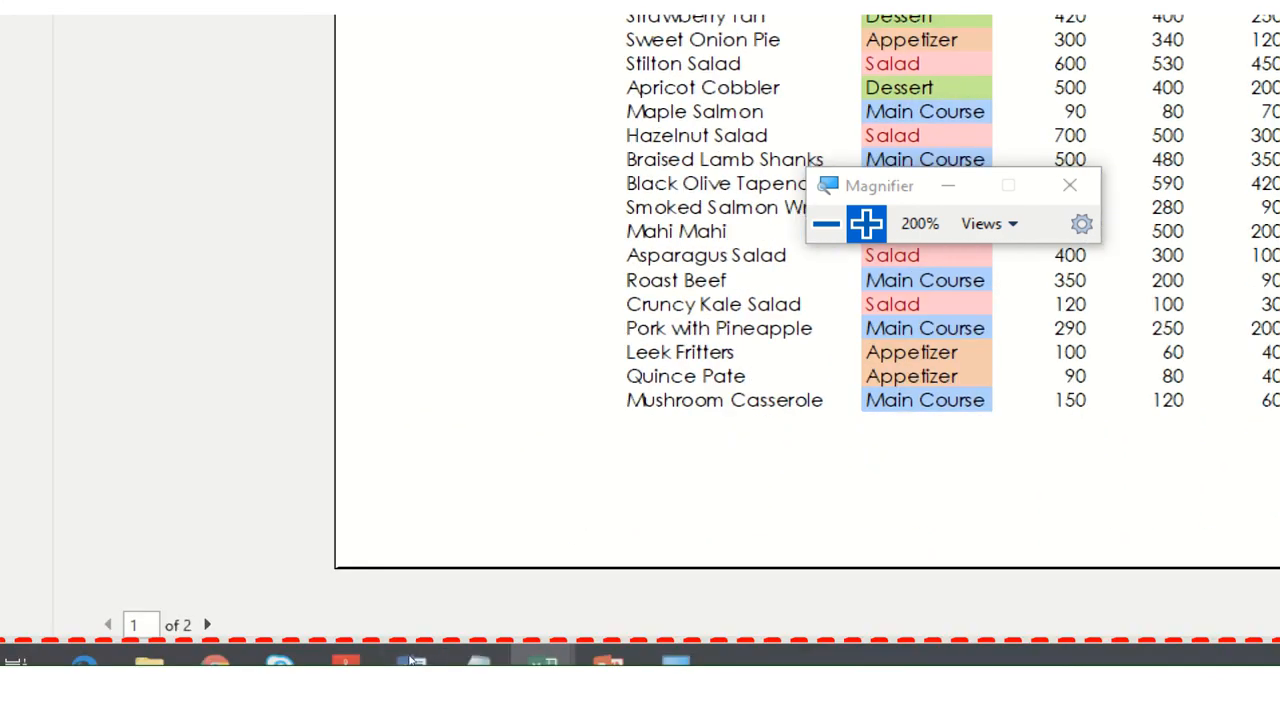
click(207, 624)
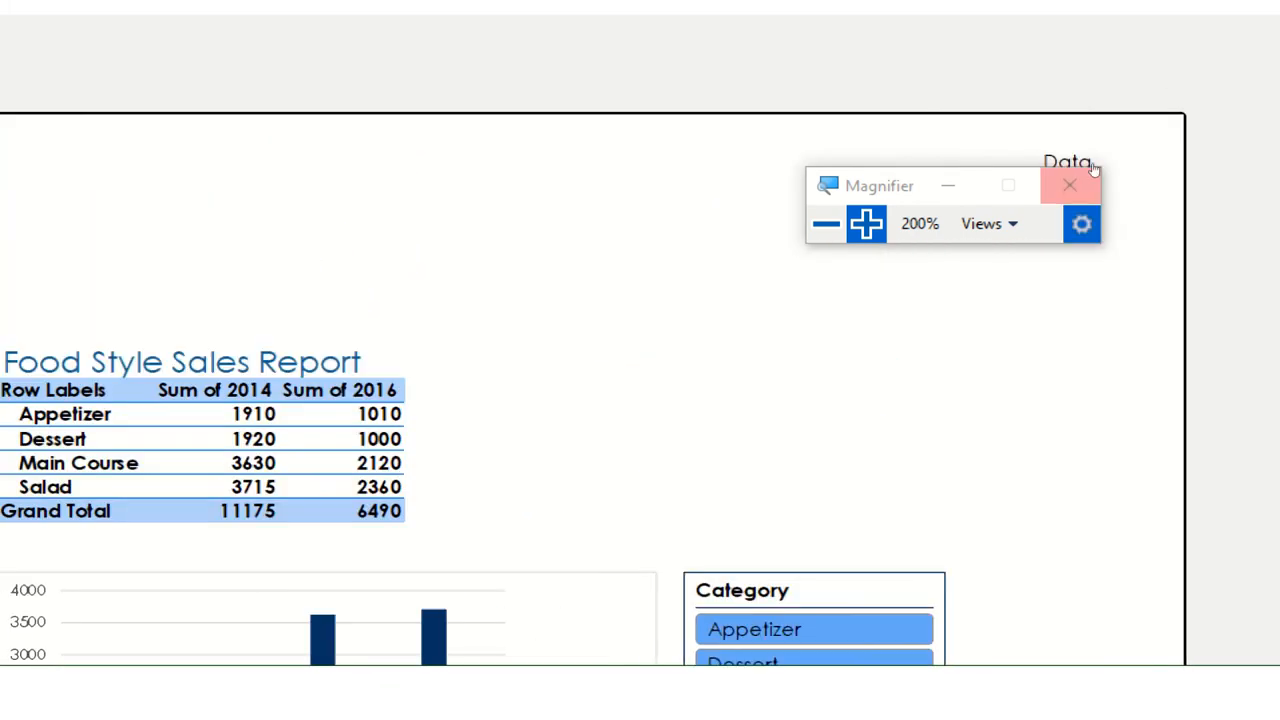
mouse_move(1083, 224)
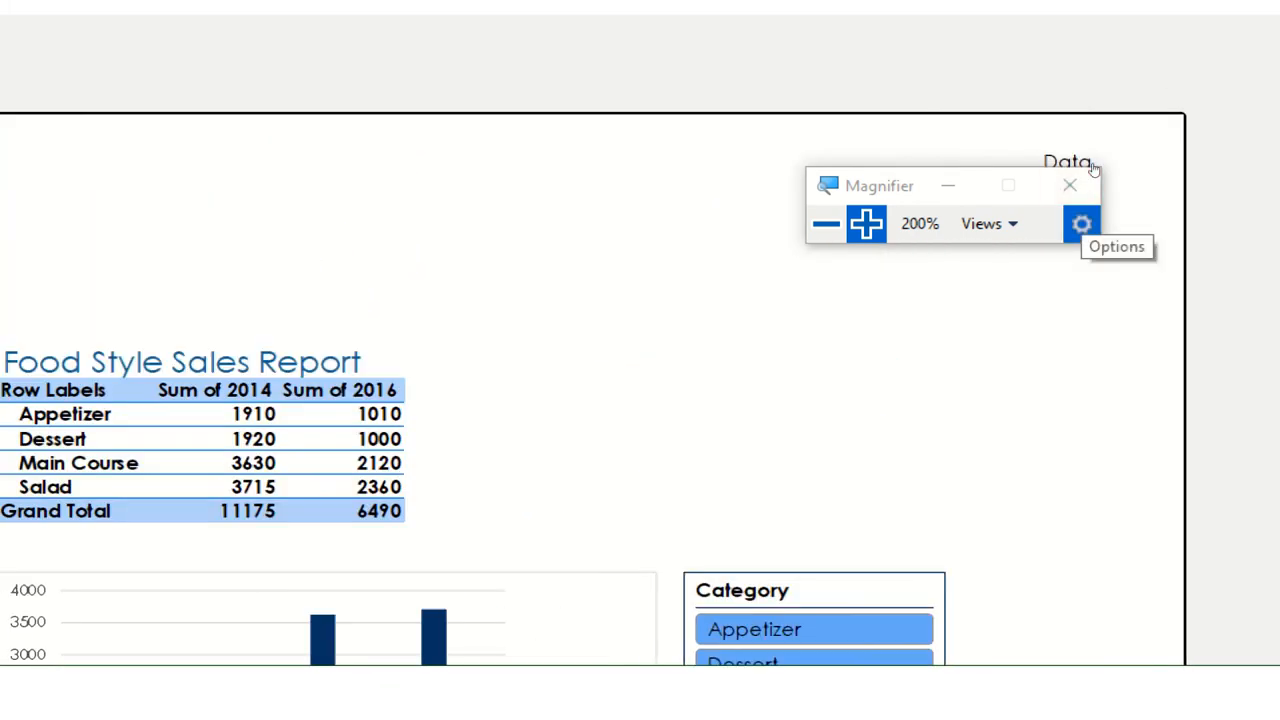
mouse_move(844, 164)
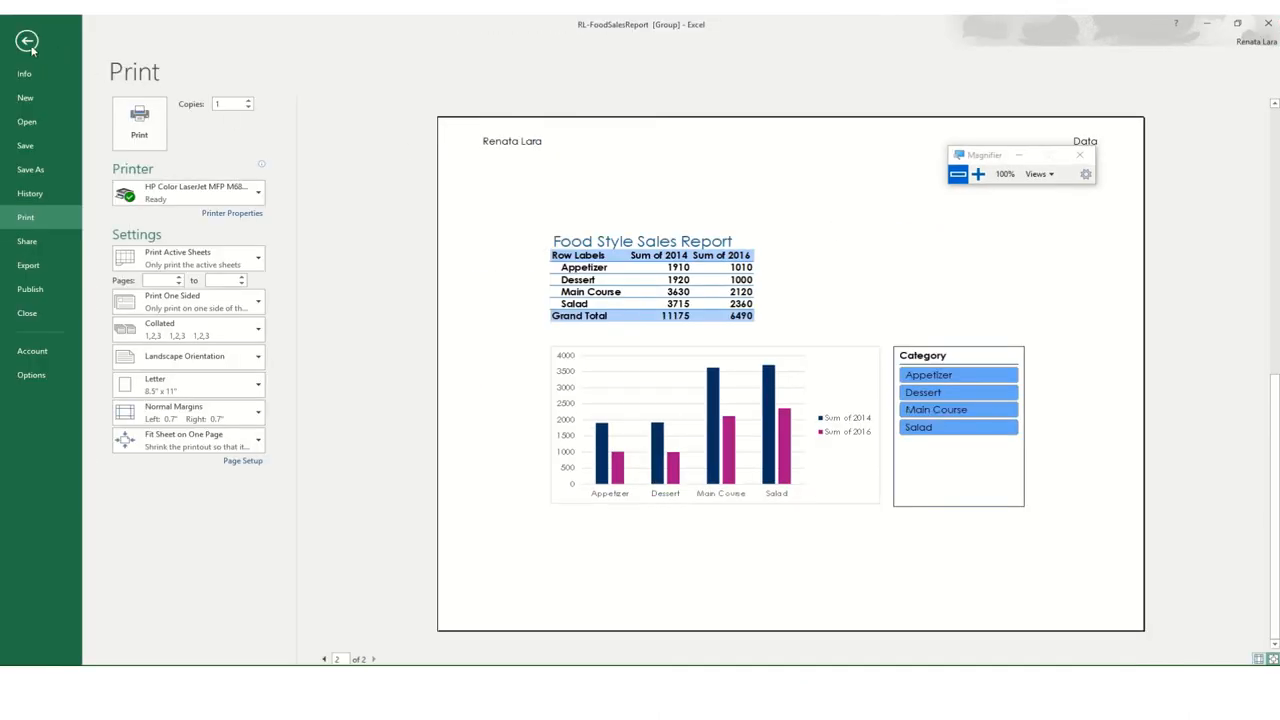
click(25, 47)
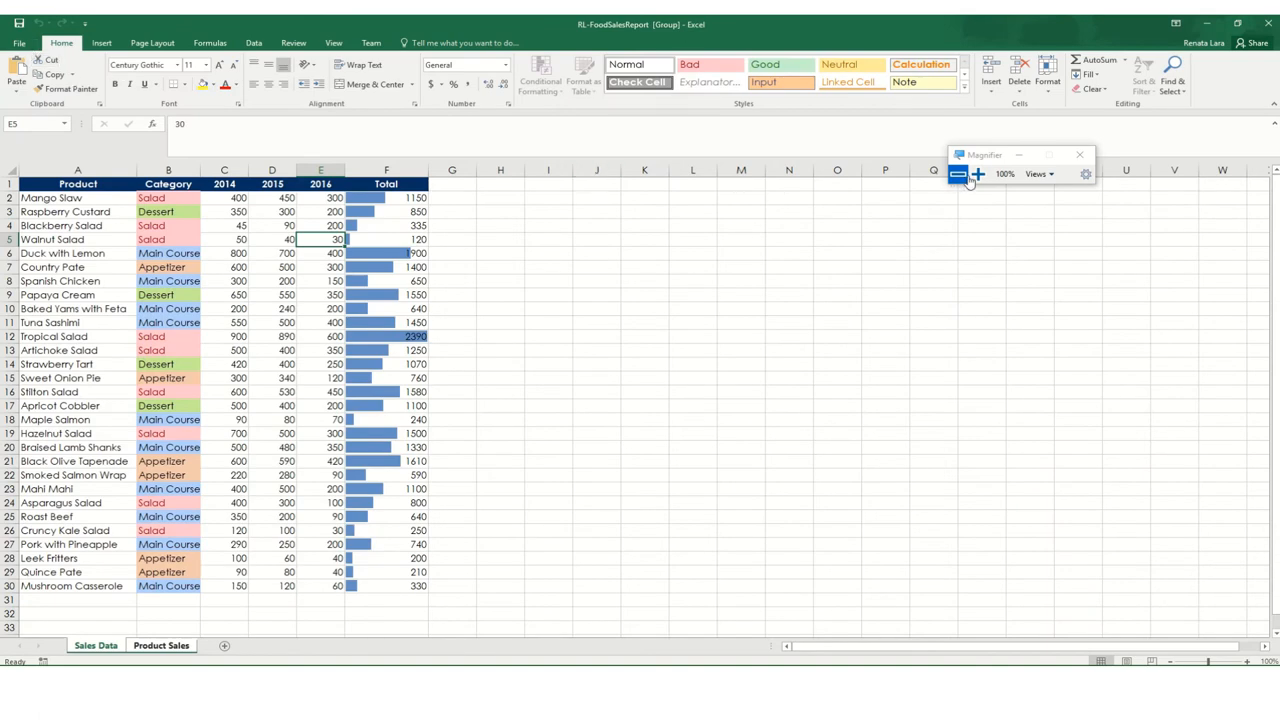
Show the Info page for the RL-FoodSalesReport workbook in Backstage
click(972, 174)
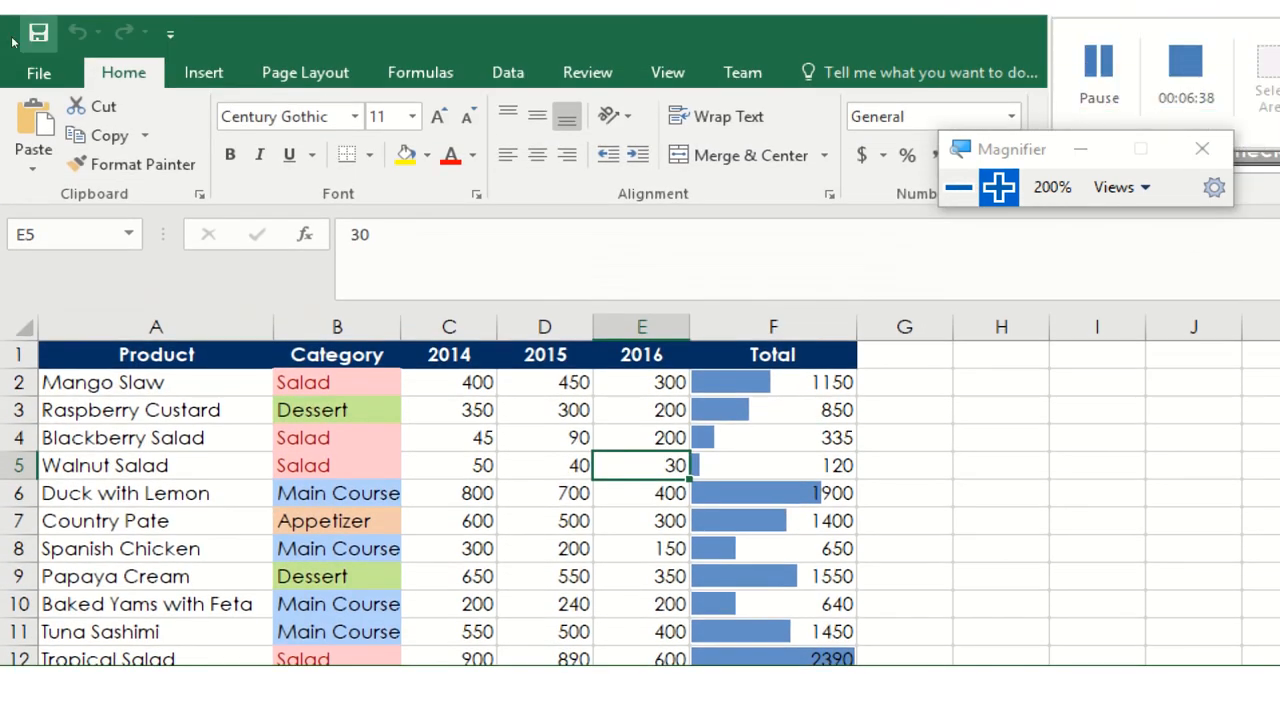
click(40, 72)
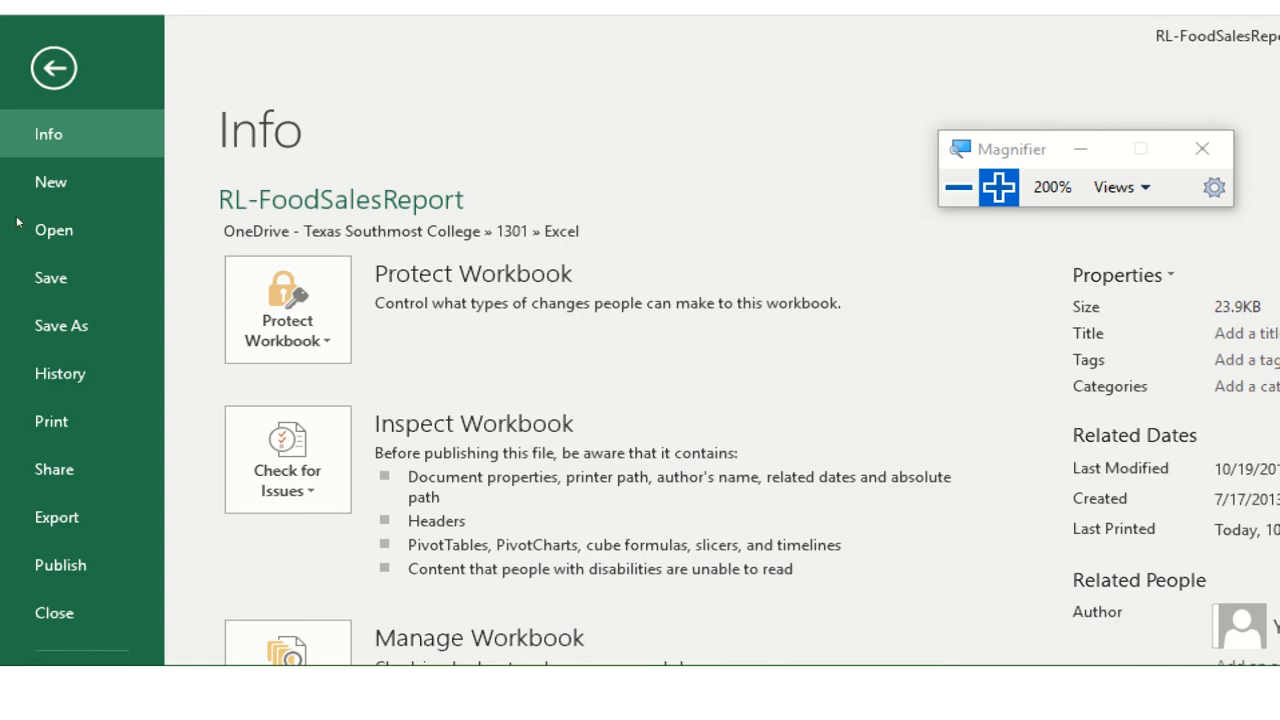
Reopen Page Setup from print preview on the Header/Footer settings
click(50, 421)
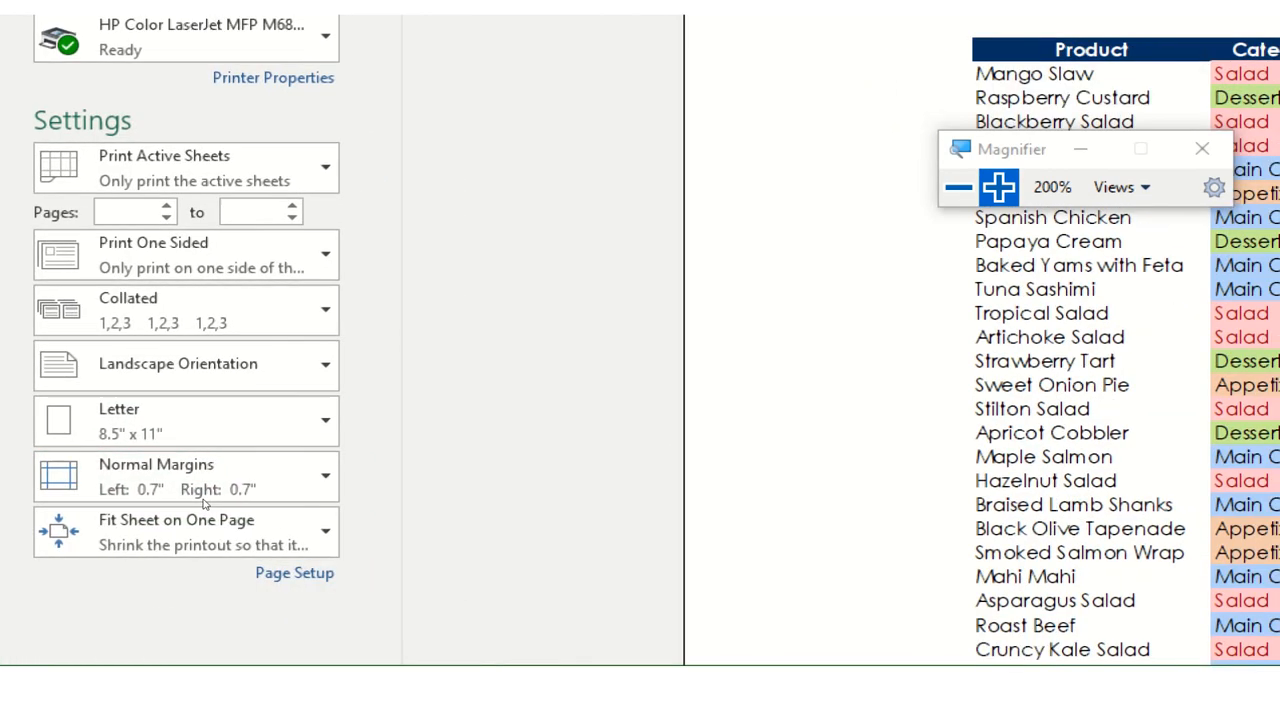
click(294, 573)
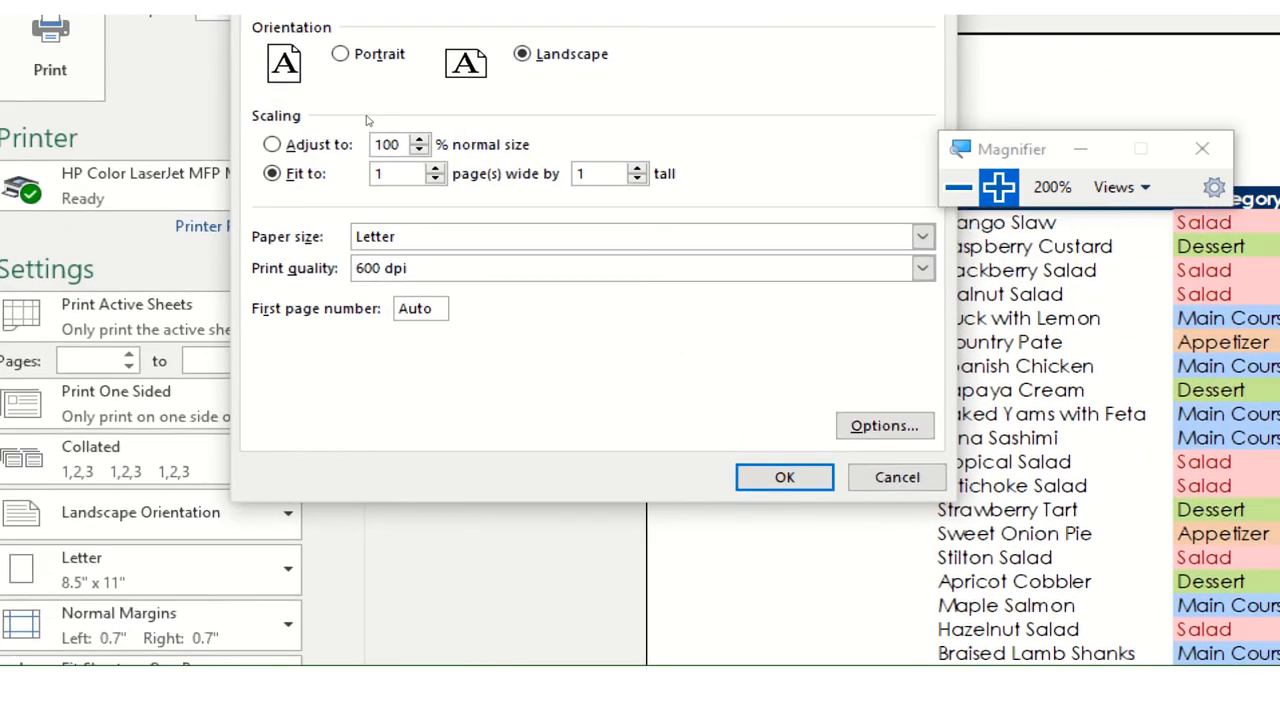
click(441, 50)
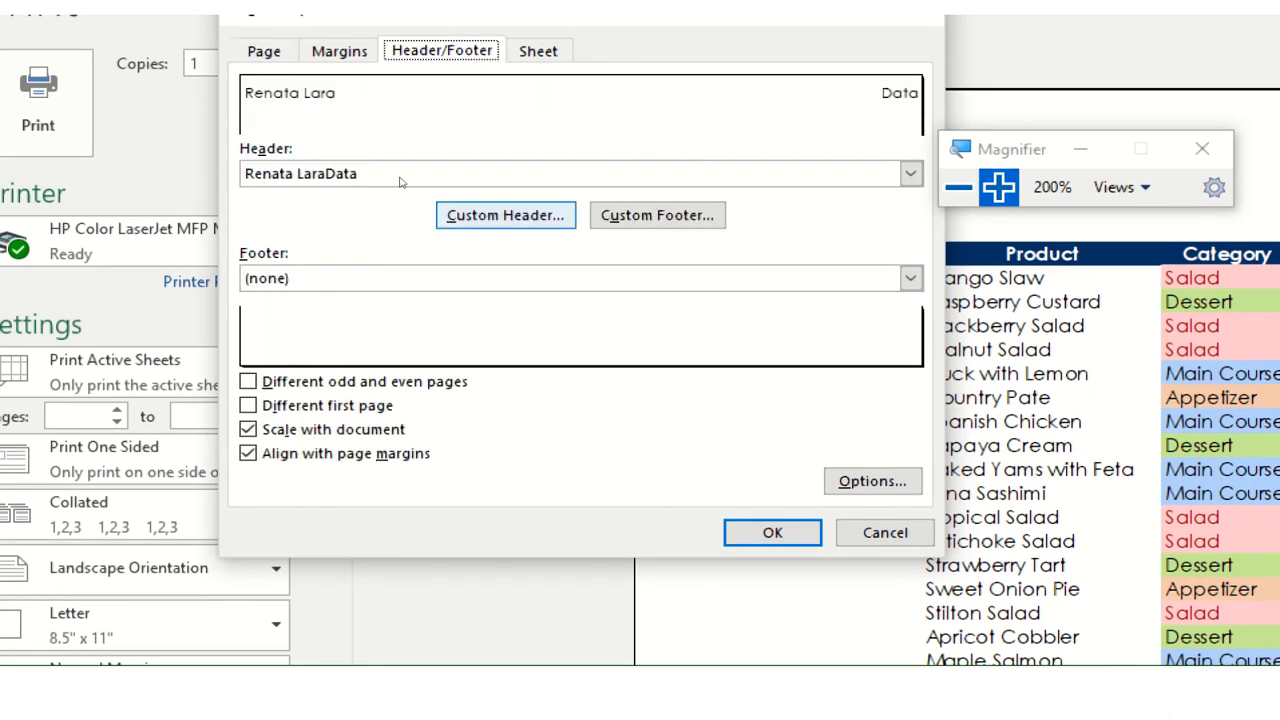
click(657, 215)
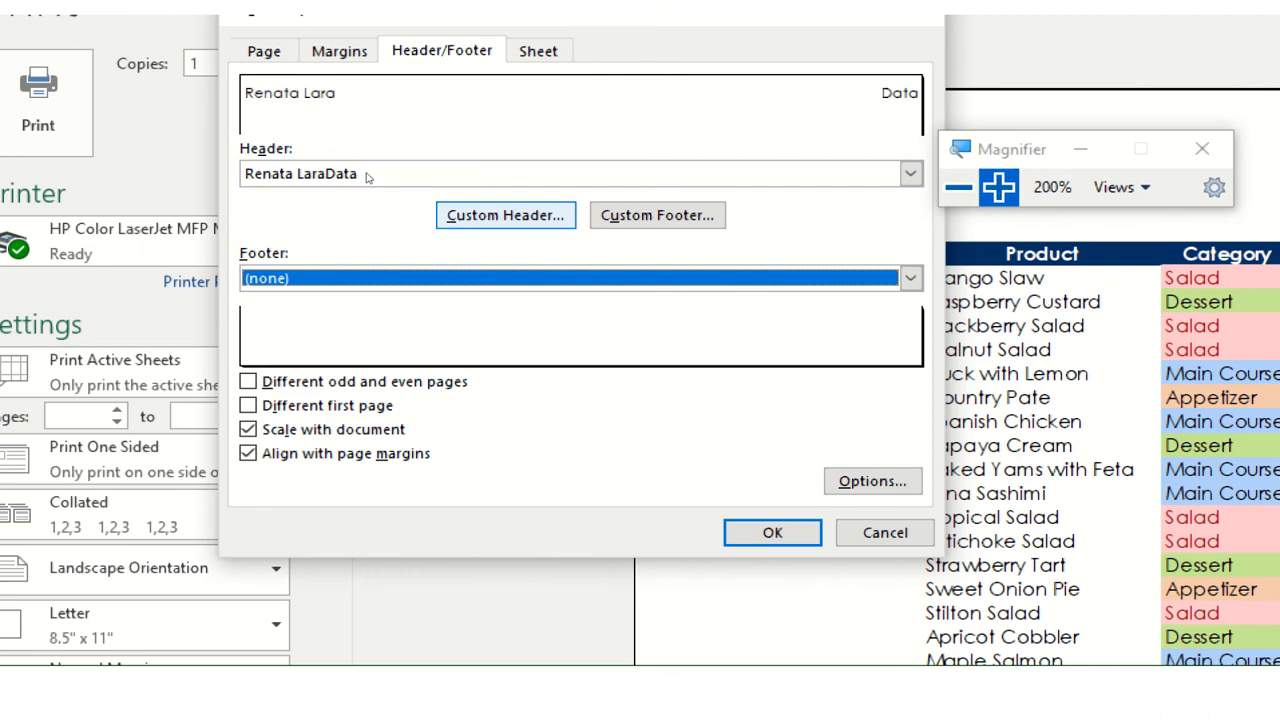
Change the header's right section from 'Data' back to the sheet-name field
click(504, 215)
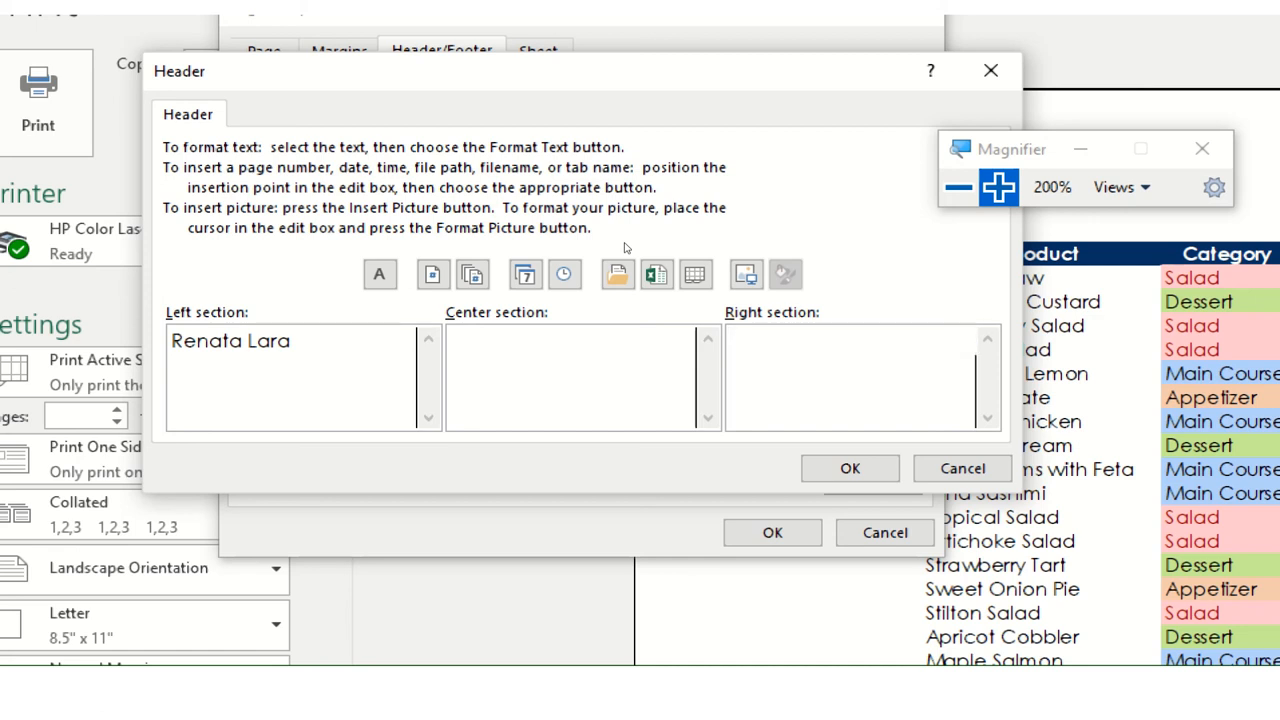
mouse_move(432, 274)
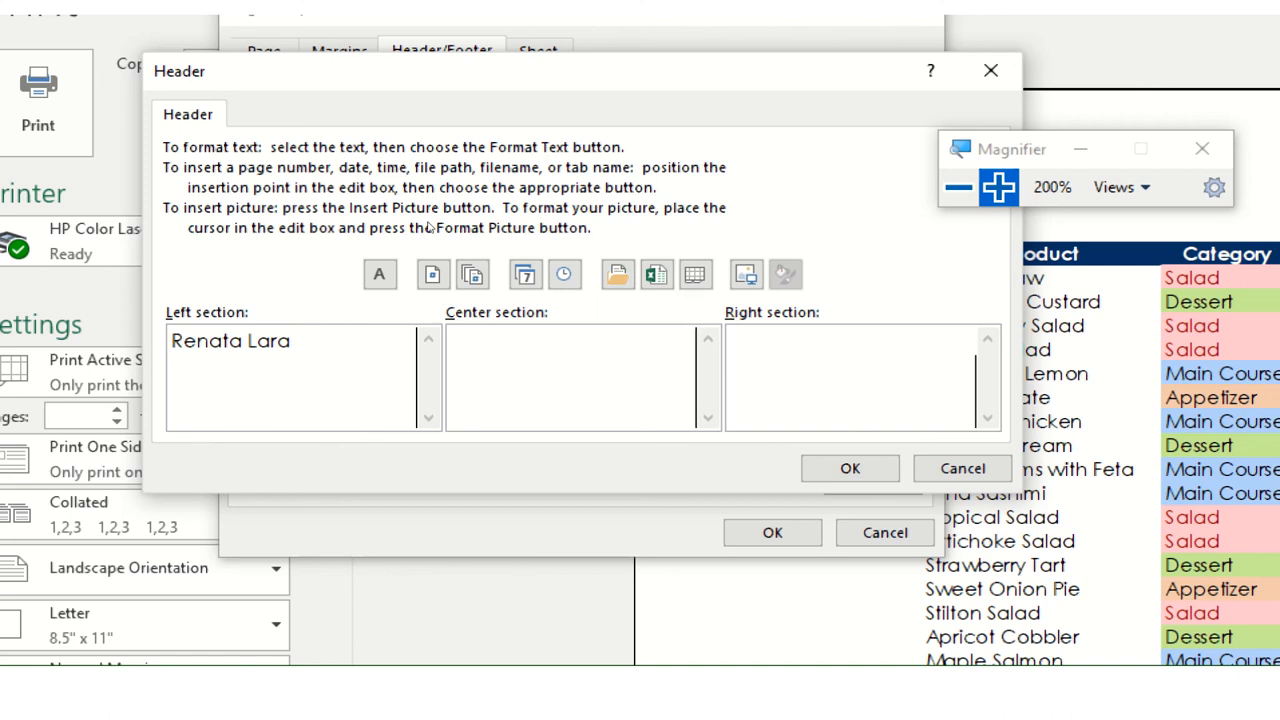
mouse_move(617, 274)
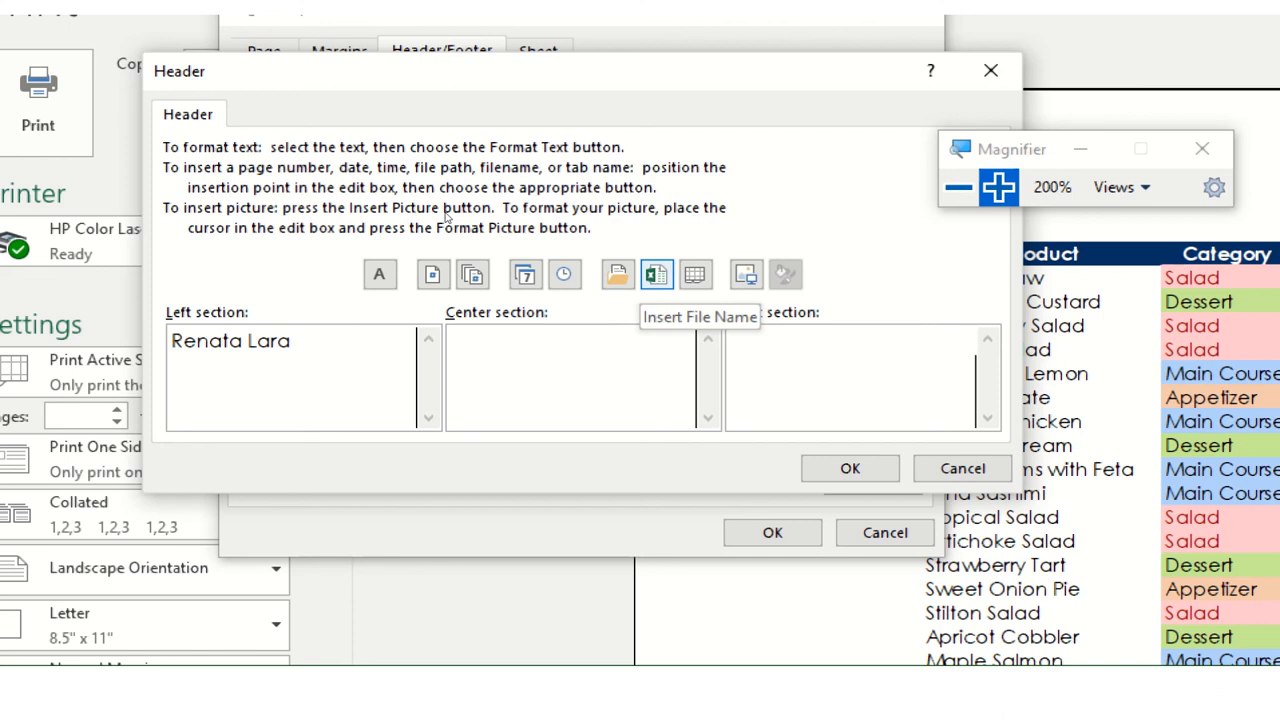
mouse_move(706, 274)
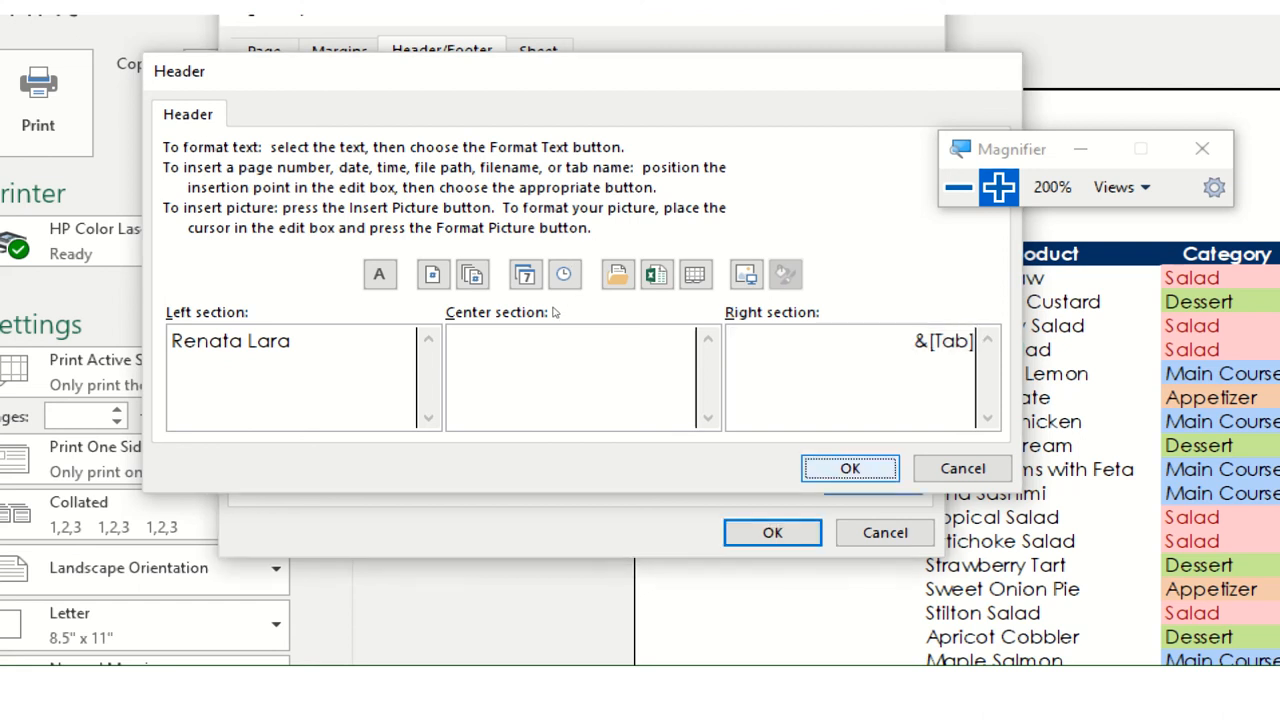
click(848, 468)
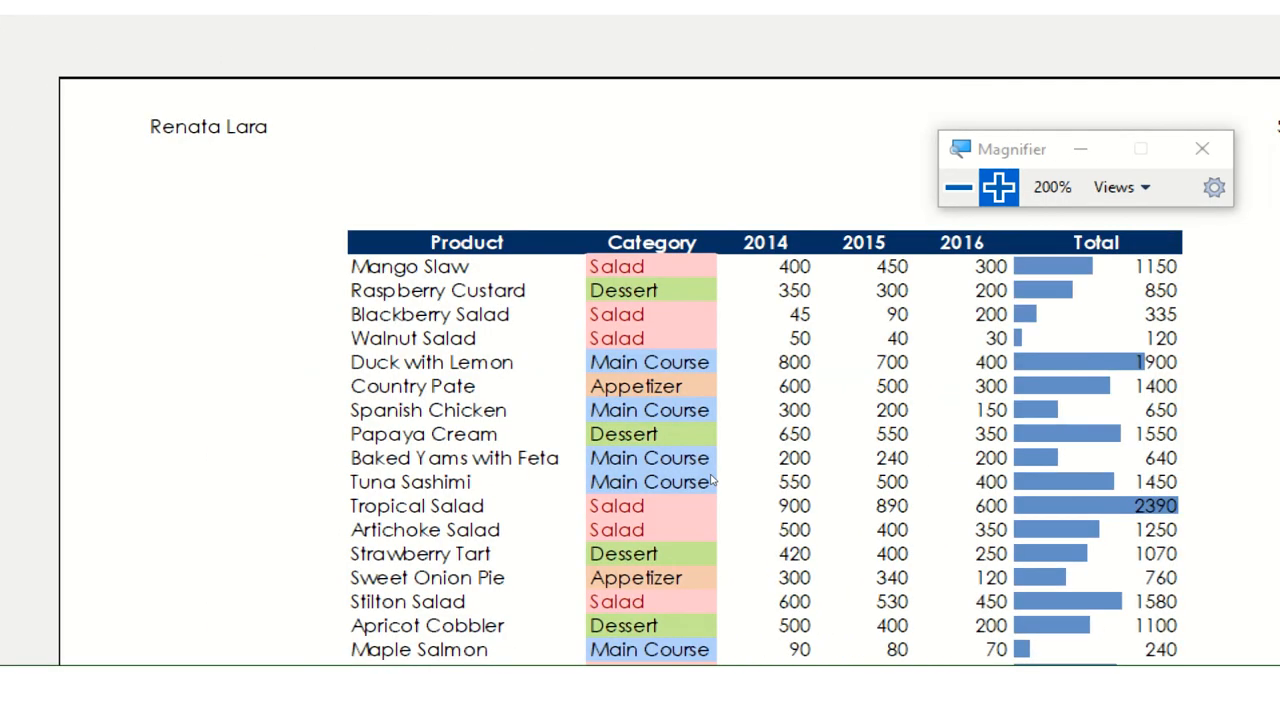
scroll(down, 3)
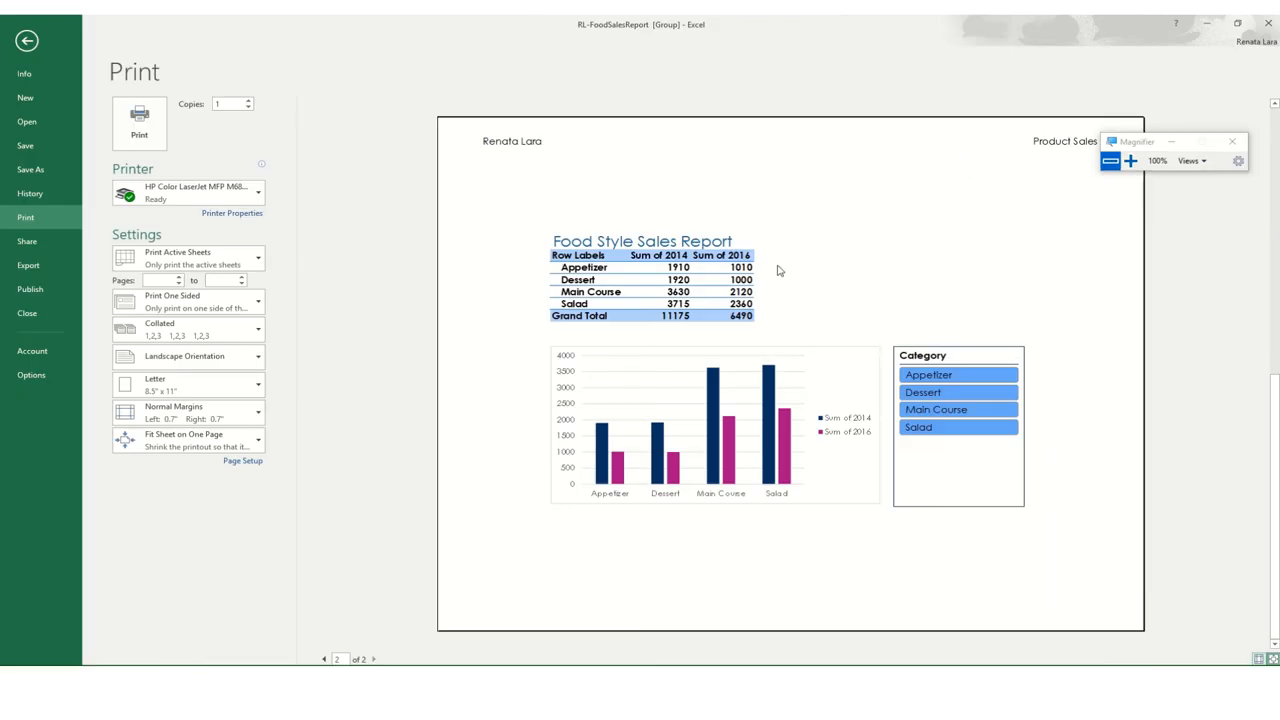
mouse_move(916, 299)
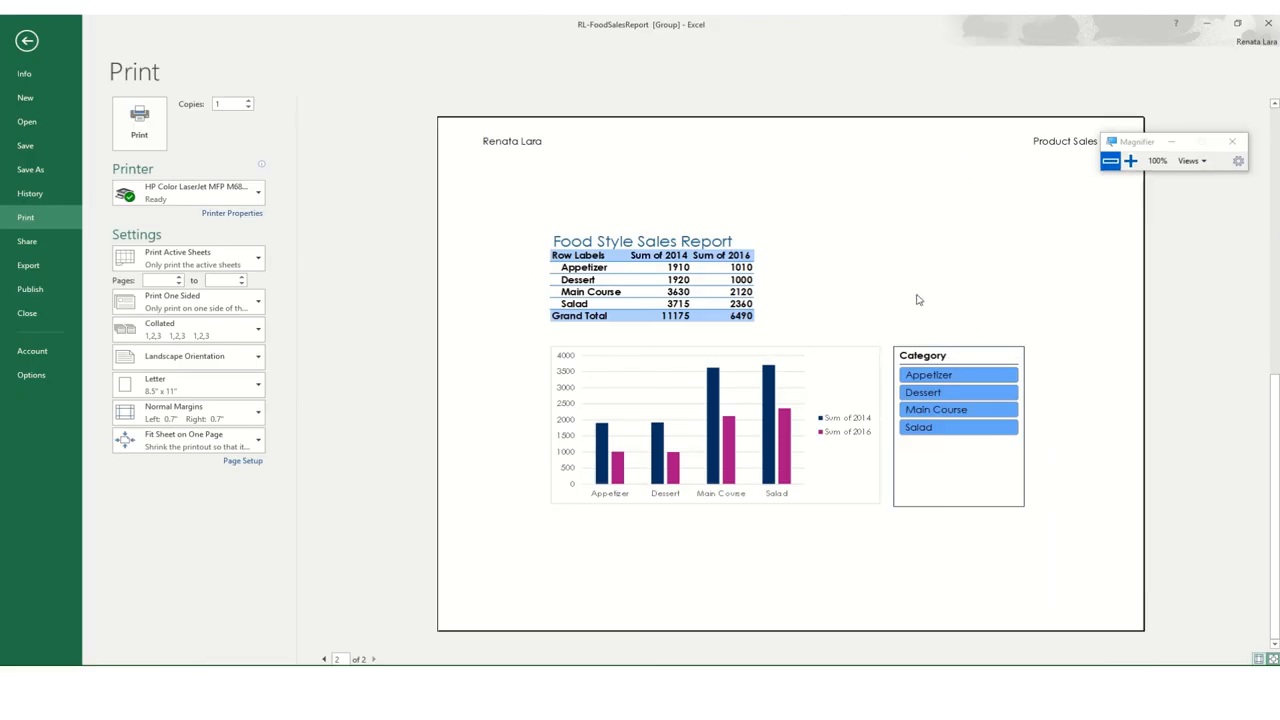
mouse_move(444, 230)
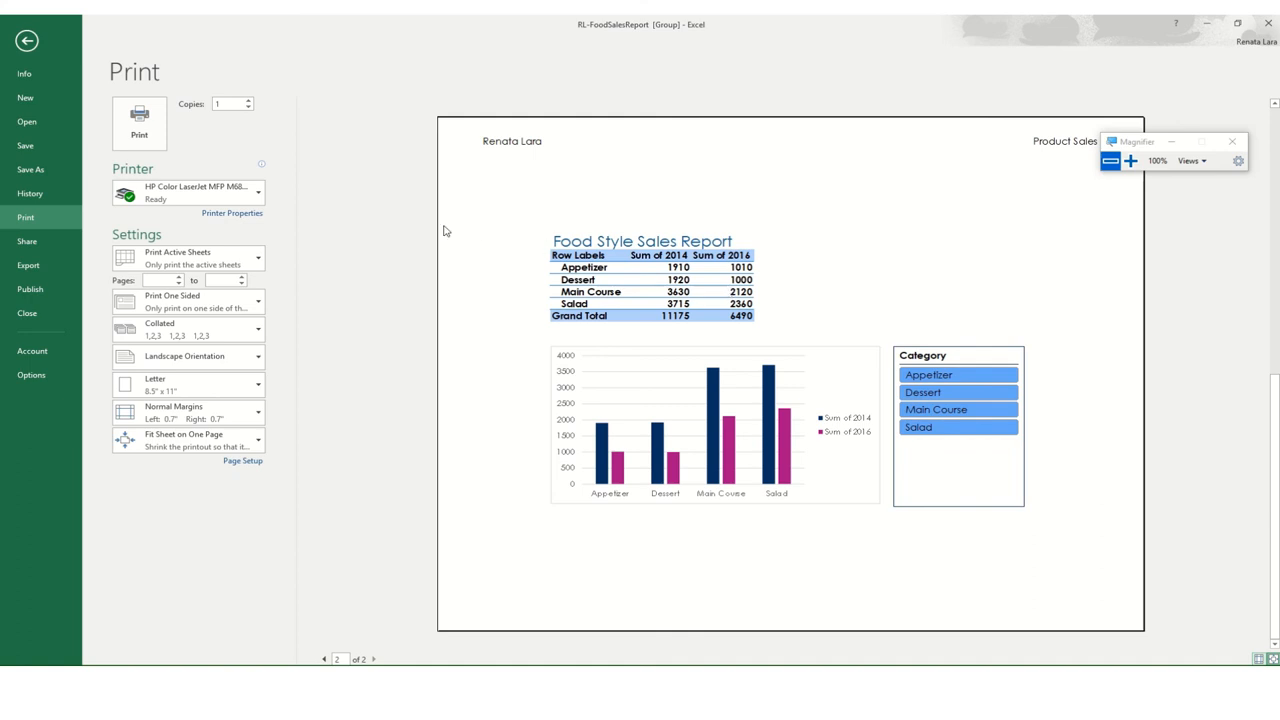